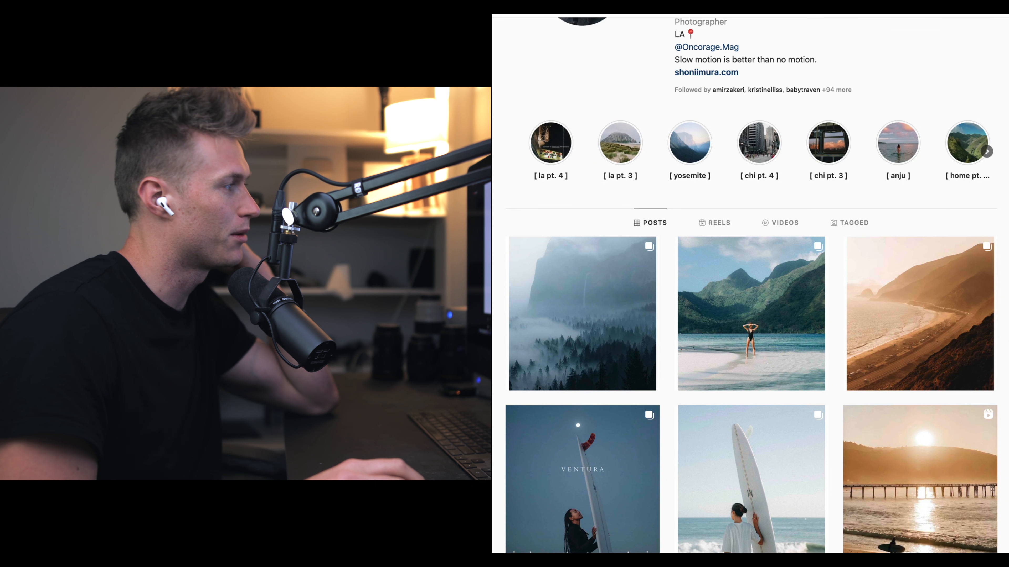
# - Scroll through the reference feed, closing the open post to return to the grid
pyautogui.scroll(-3)
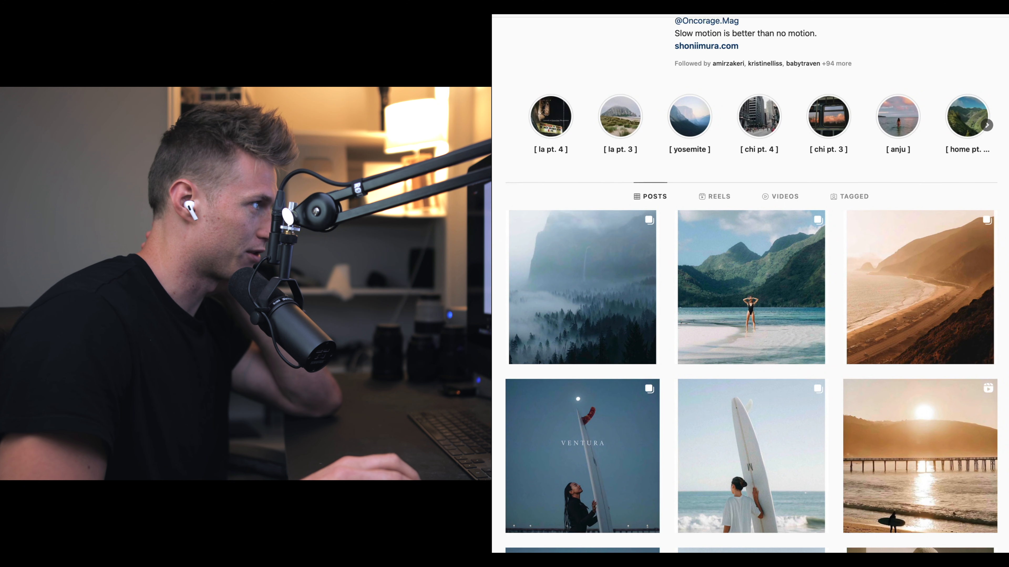
pyautogui.scroll(-3)
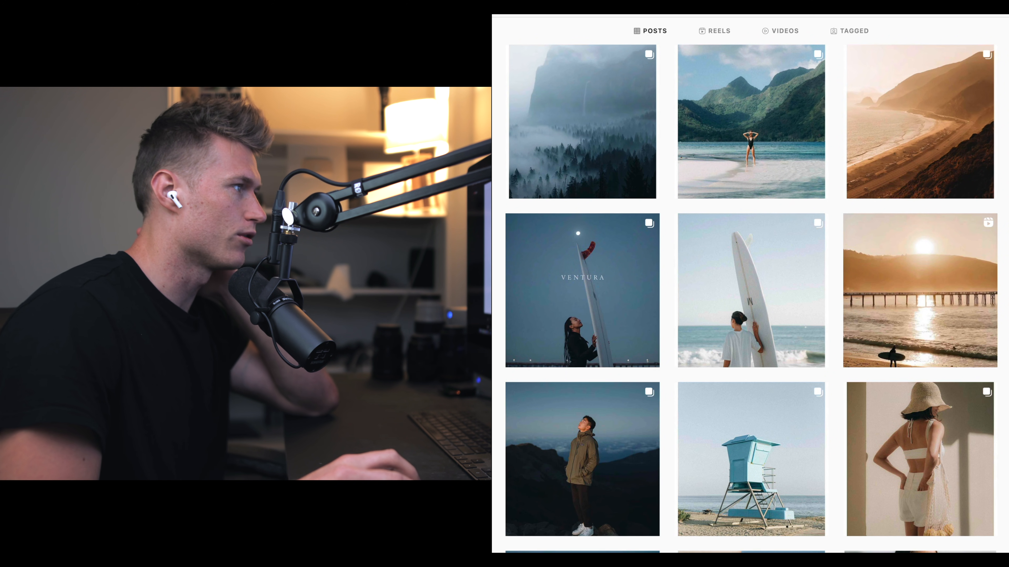
pyautogui.scroll(-3)
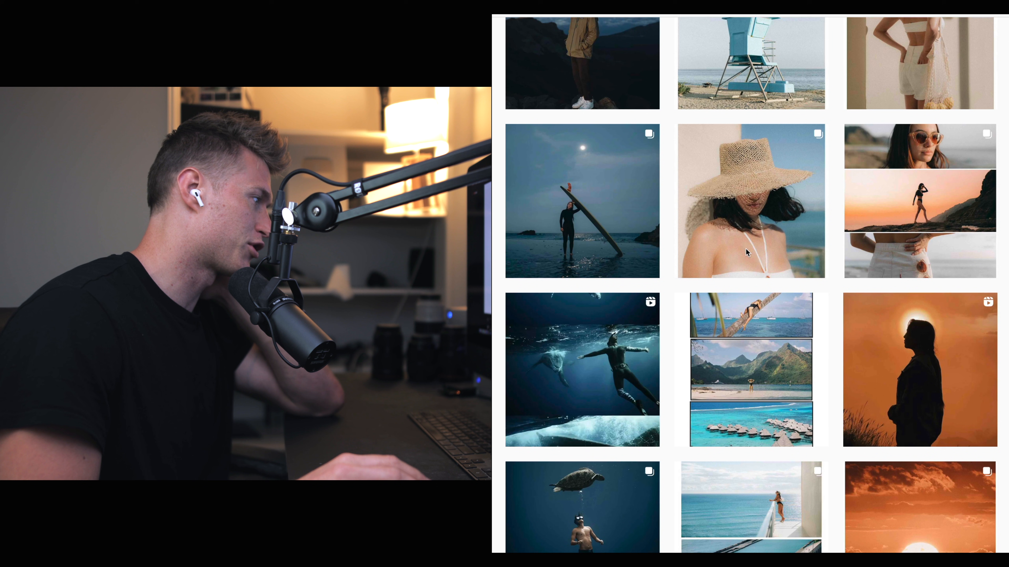
pyautogui.scroll(-3)
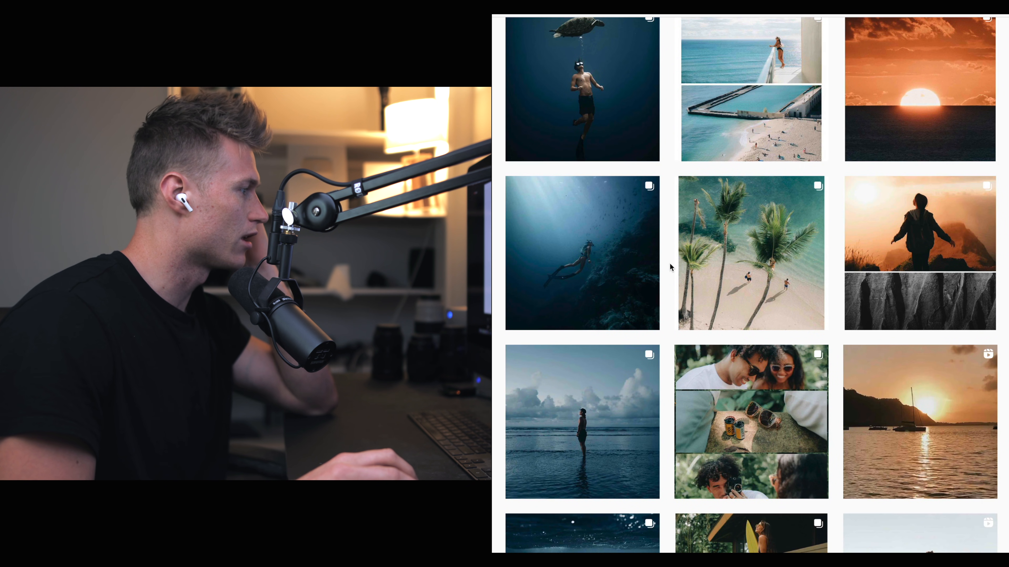
pyautogui.scroll(-3)
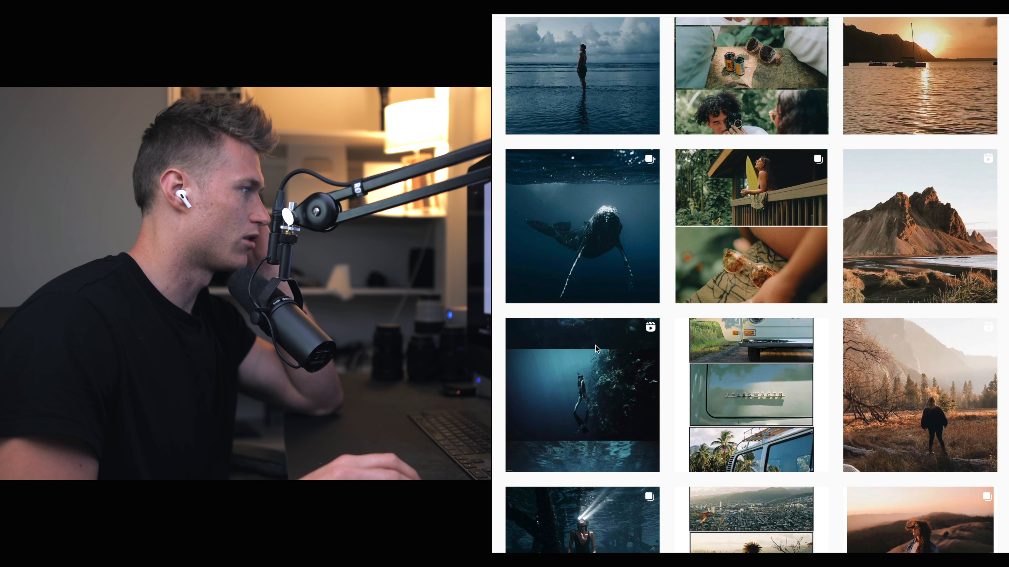
pyautogui.scroll(-3)
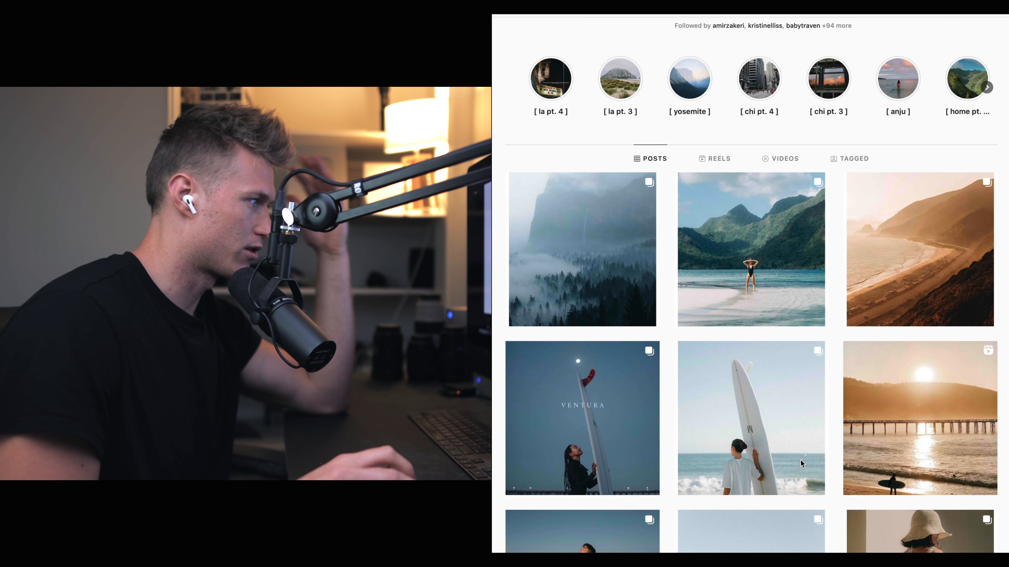
pyautogui.scroll(-3)
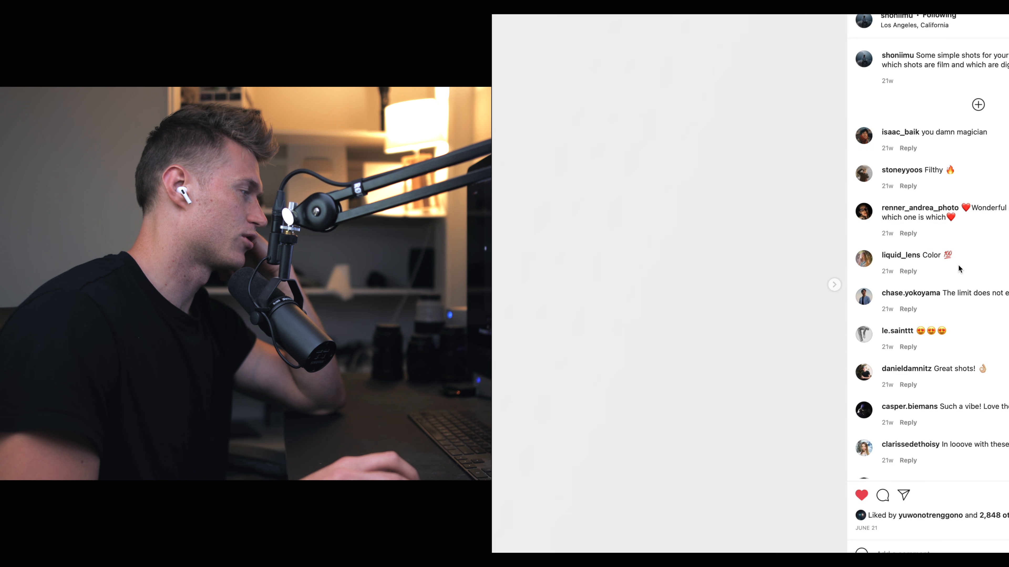
pyautogui.click(834, 285)
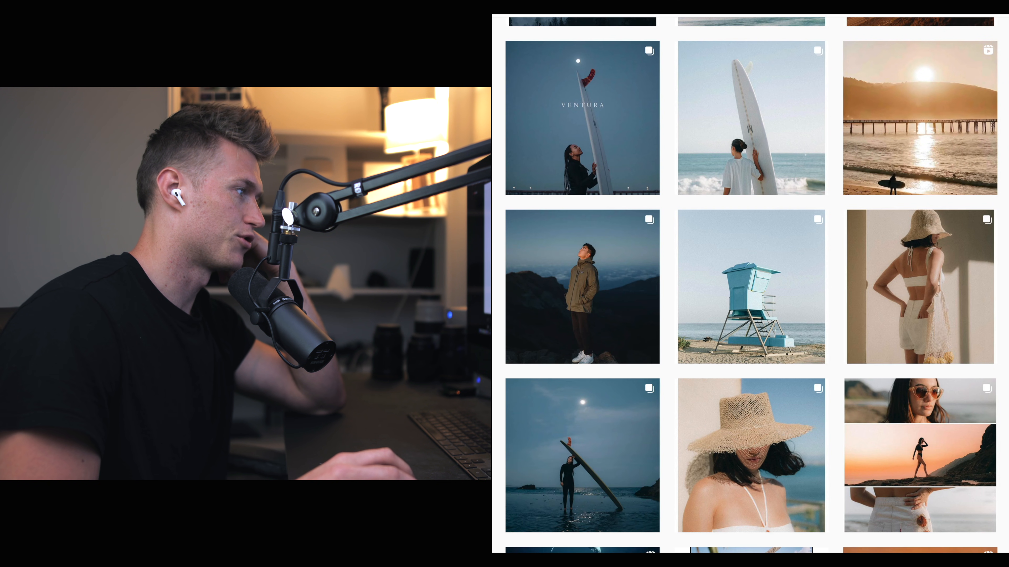
pyautogui.scroll(-3)
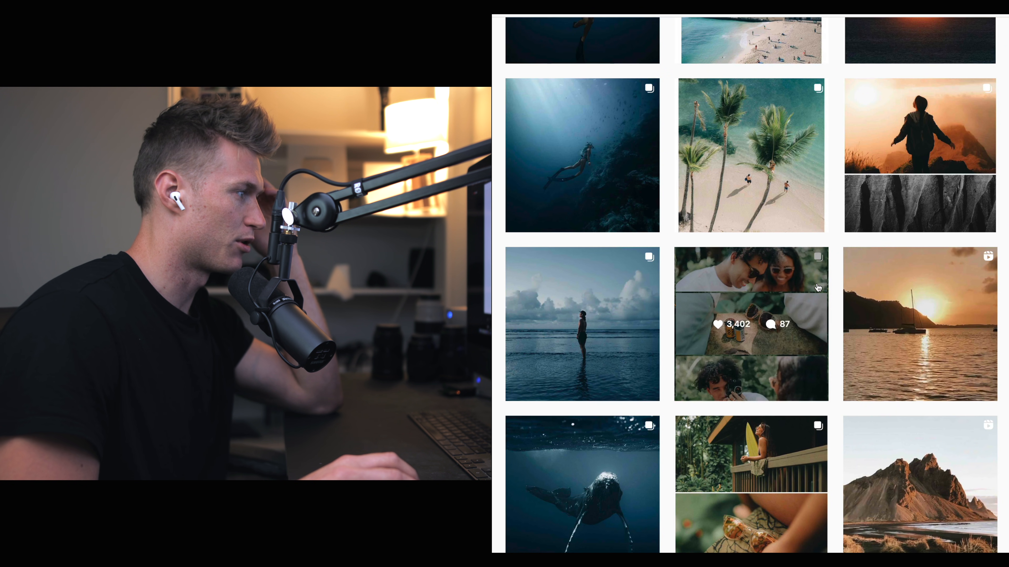
pyautogui.scroll(-3)
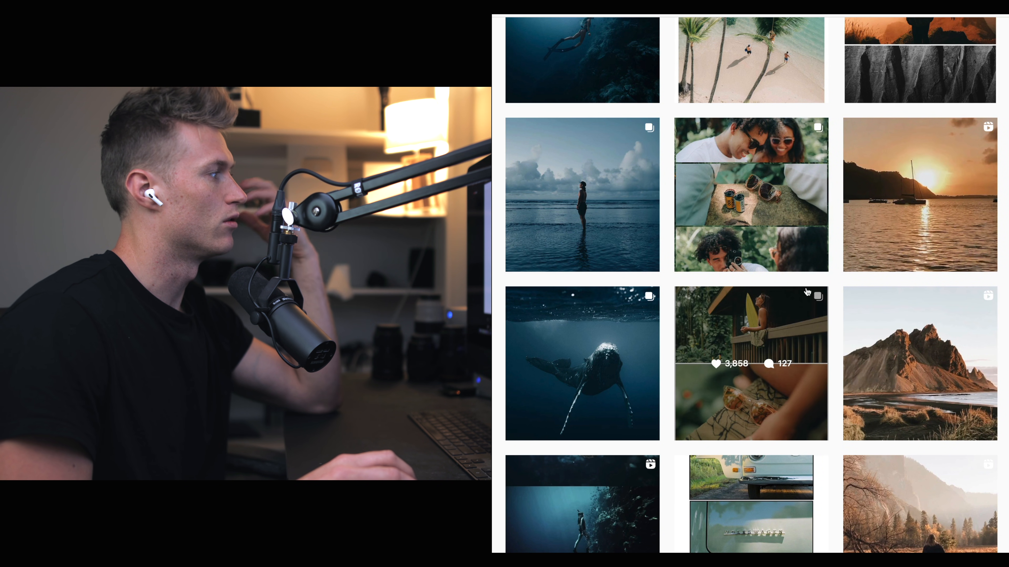
pyautogui.scroll(-3)
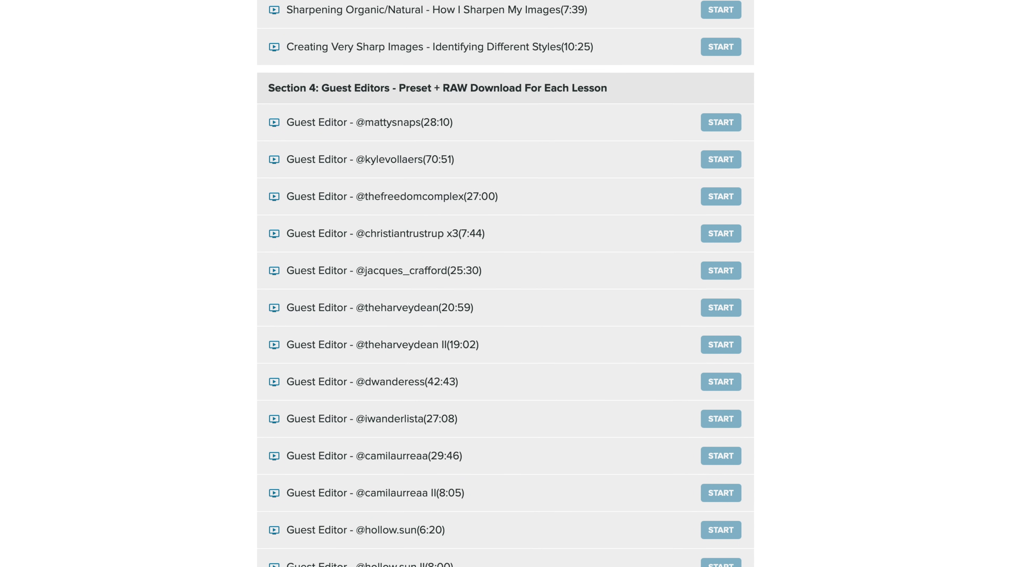
pyautogui.scroll(-3)
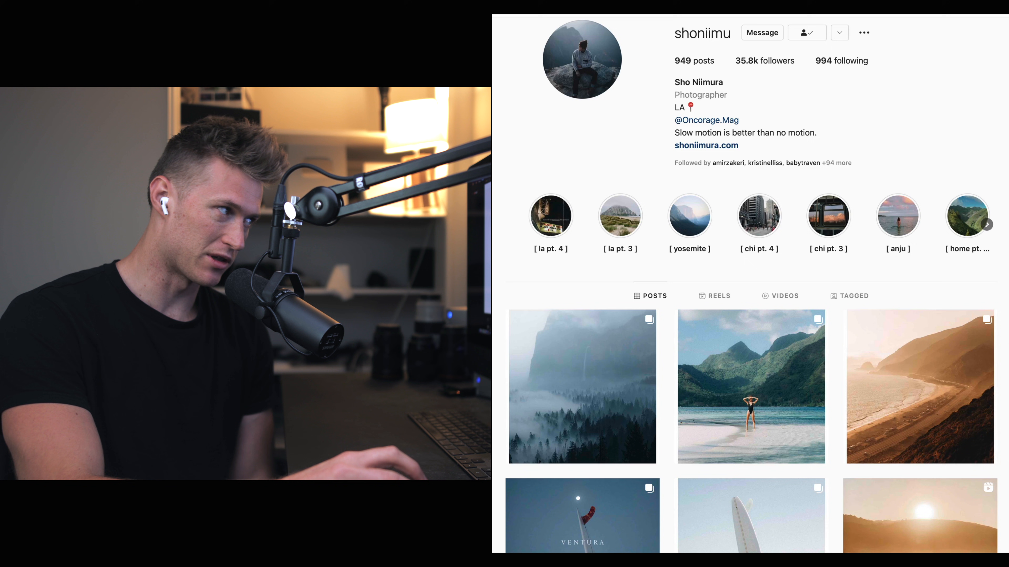
pyautogui.click(582, 387)
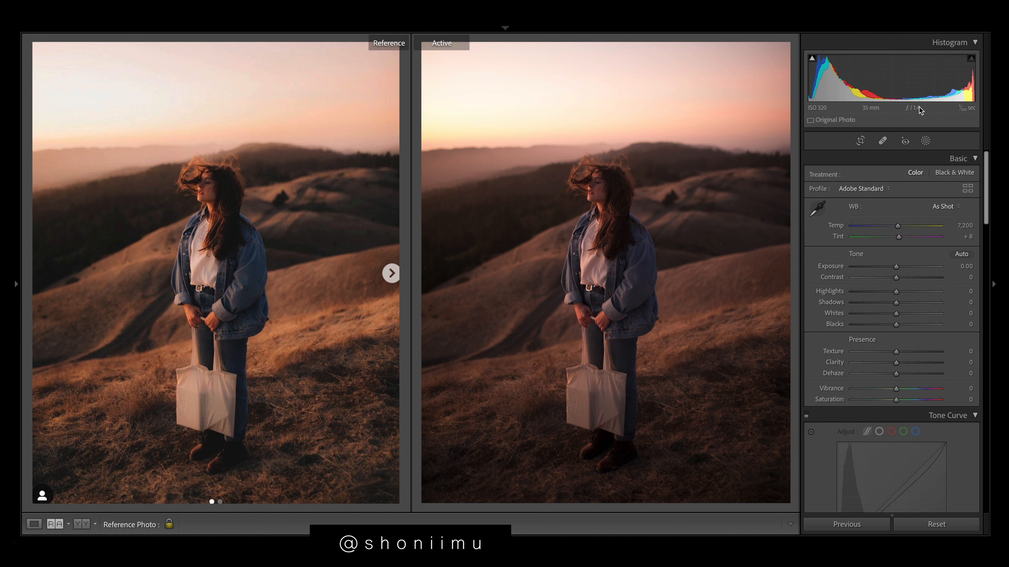
pyautogui.moveTo(710, 45)
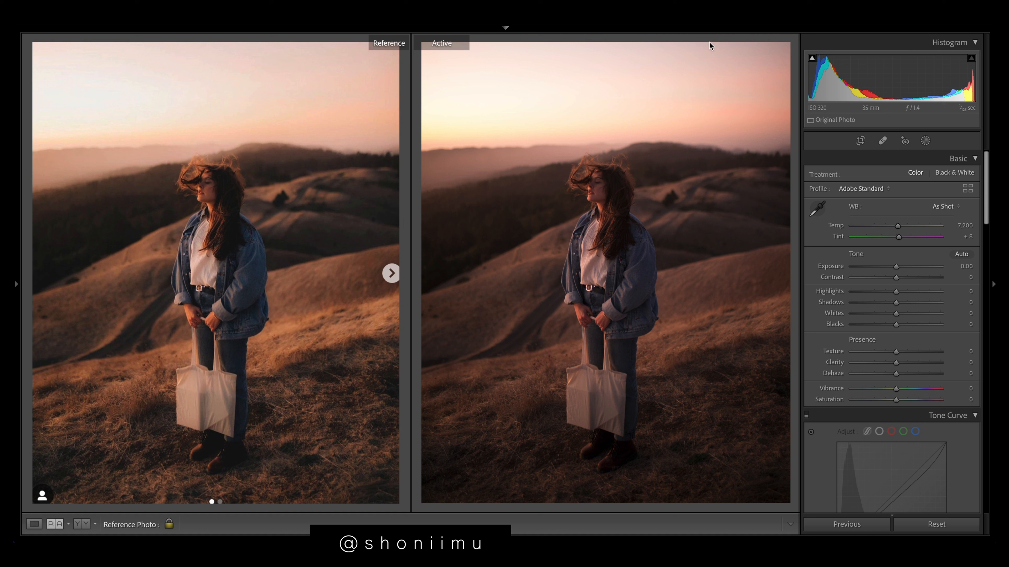
pyautogui.moveTo(802, 105)
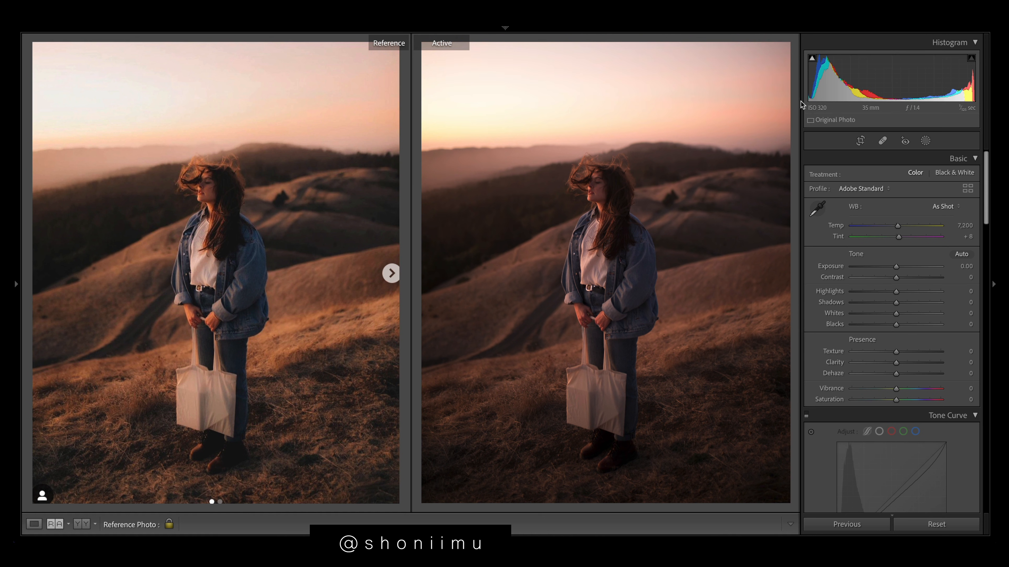
pyautogui.moveTo(966, 109)
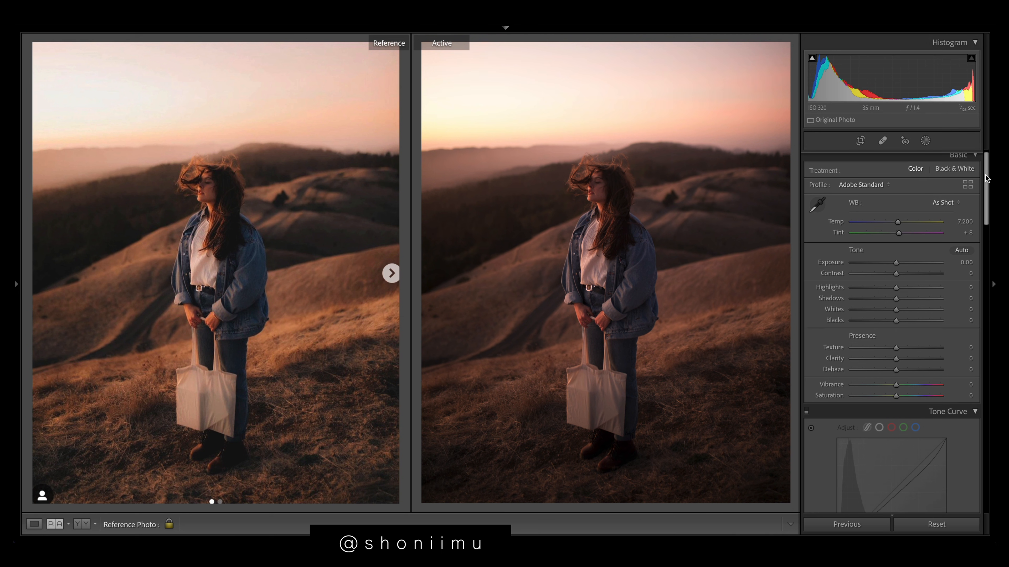
# - Keep the side-by-side reference comparison instead of cropping, moving down to the Tone Curve
pyautogui.scroll(-3)
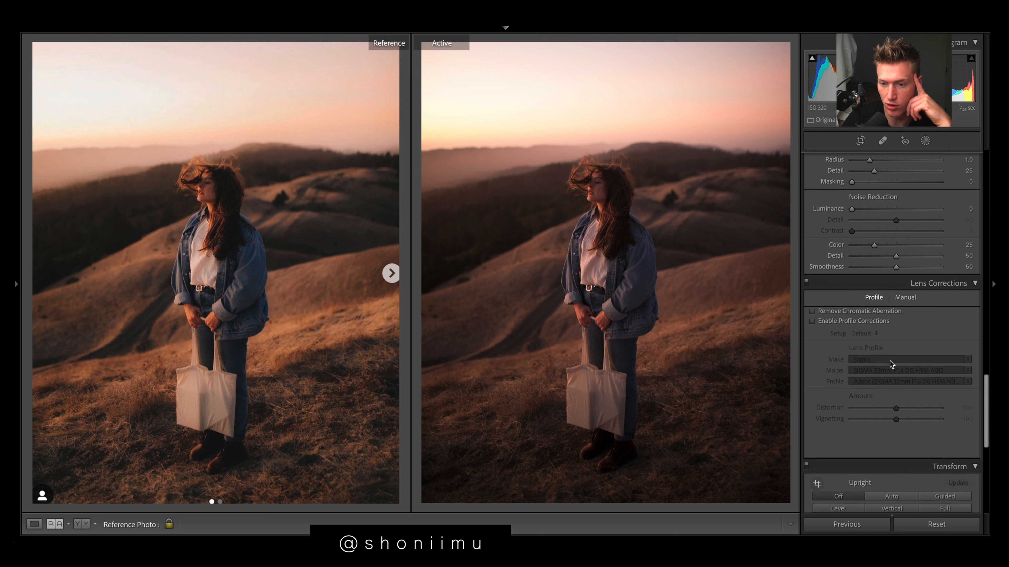
pyautogui.moveTo(981, 399)
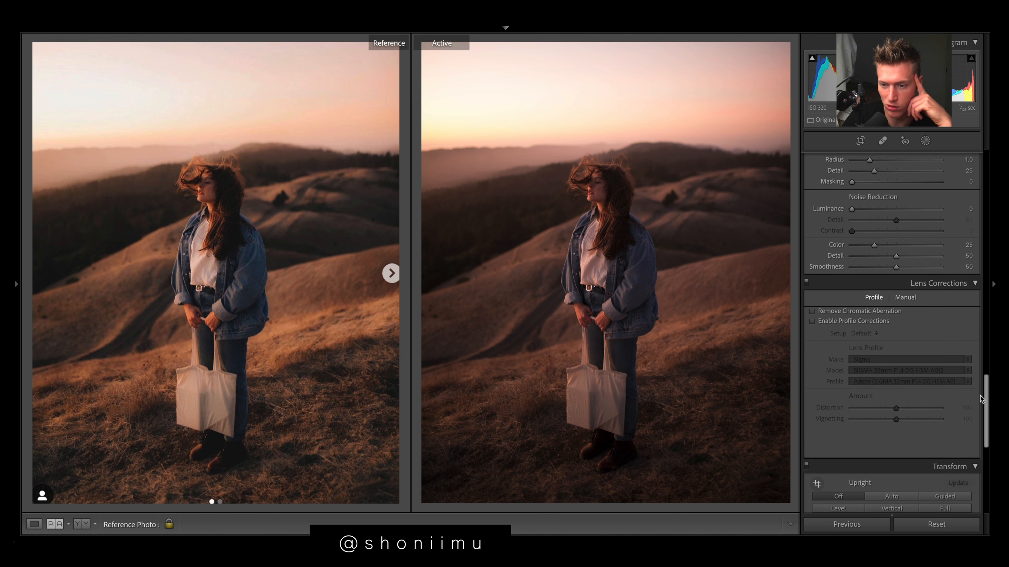
pyautogui.click(860, 141)
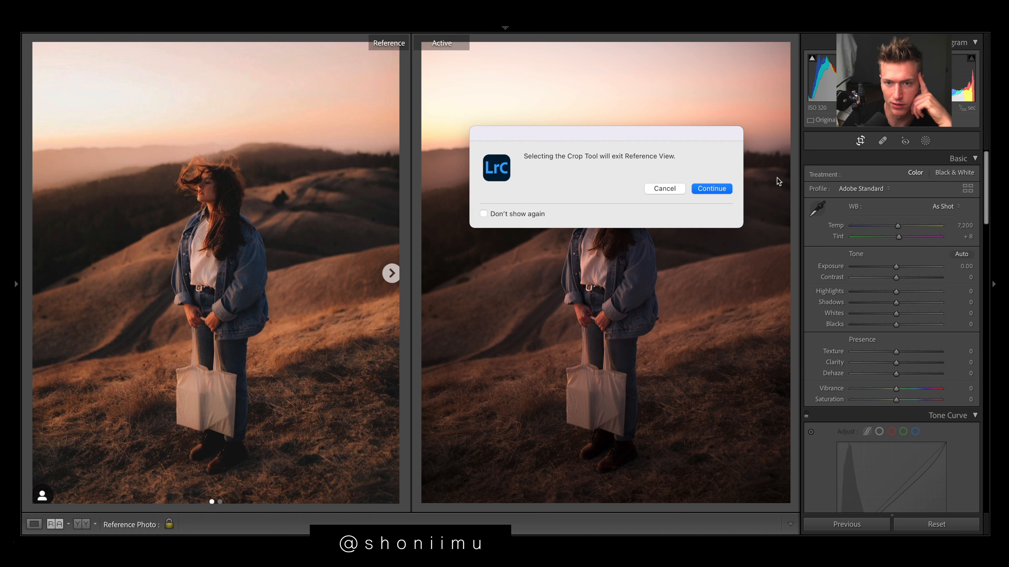
pyautogui.click(710, 188)
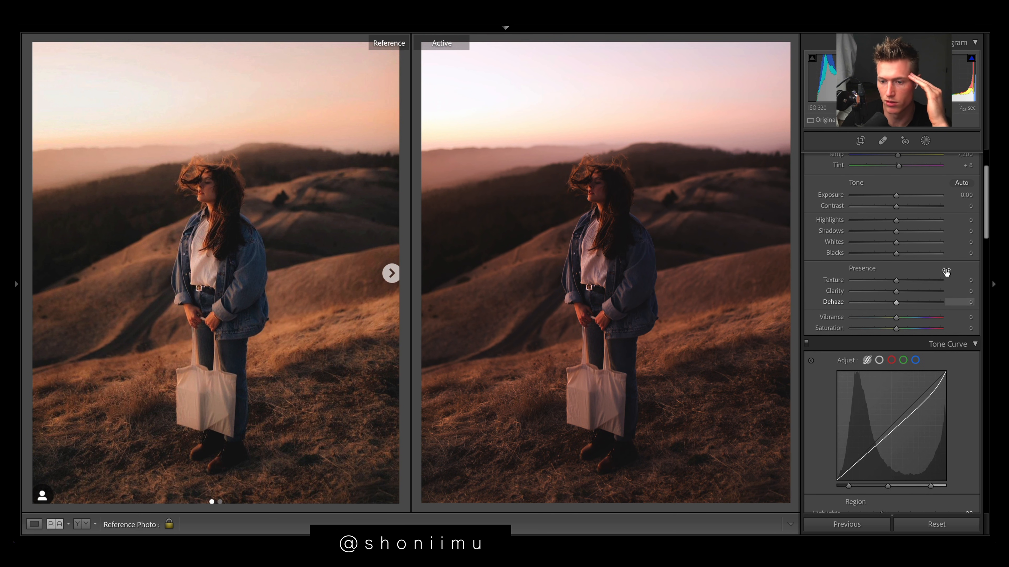
pyautogui.scroll(-3)
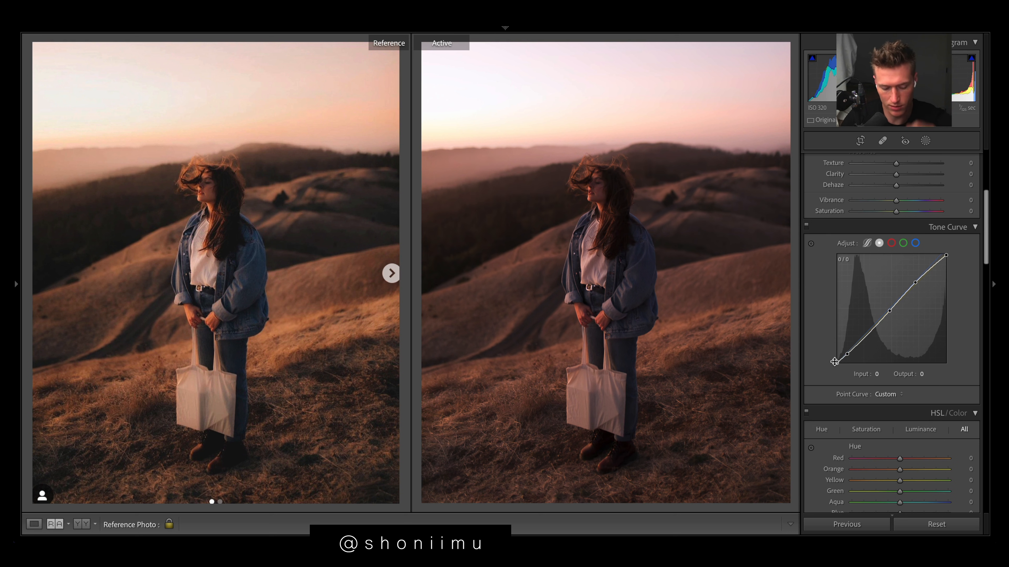
# - Reshape the RGB point curve, bend the blue channel, then reset the blue curve to straight
pyautogui.moveTo(835, 361); pyautogui.dragTo(836, 357)
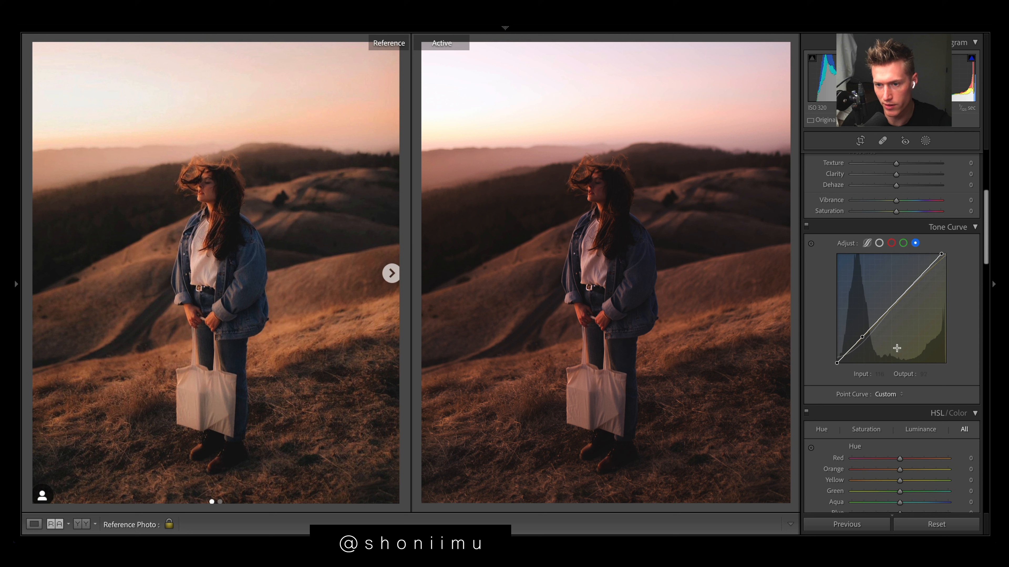
pyautogui.moveTo(958, 255); pyautogui.dragTo(946, 255)
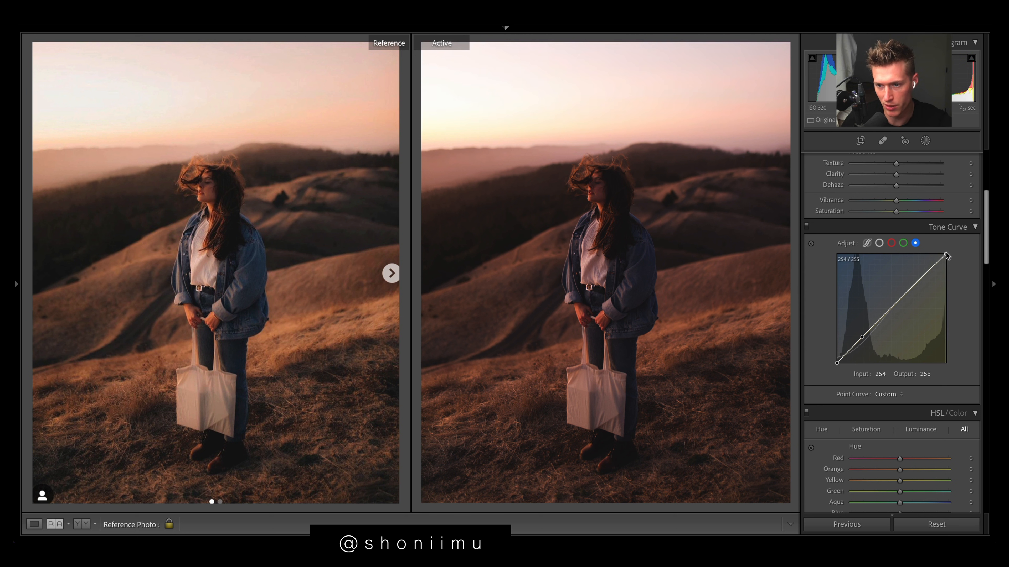
pyautogui.moveTo(946, 256); pyautogui.dragTo(899, 303)
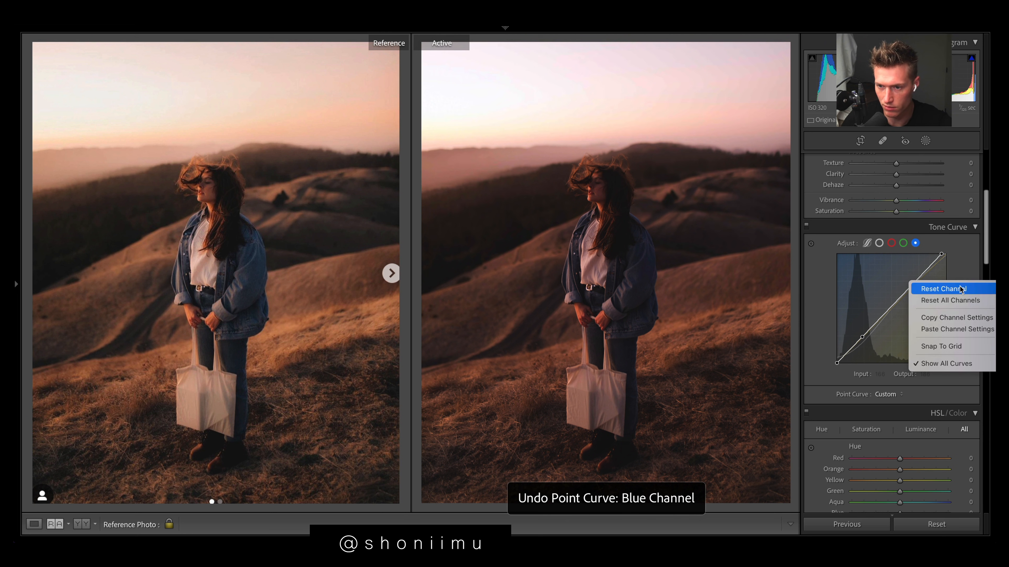
pyautogui.click(940, 289)
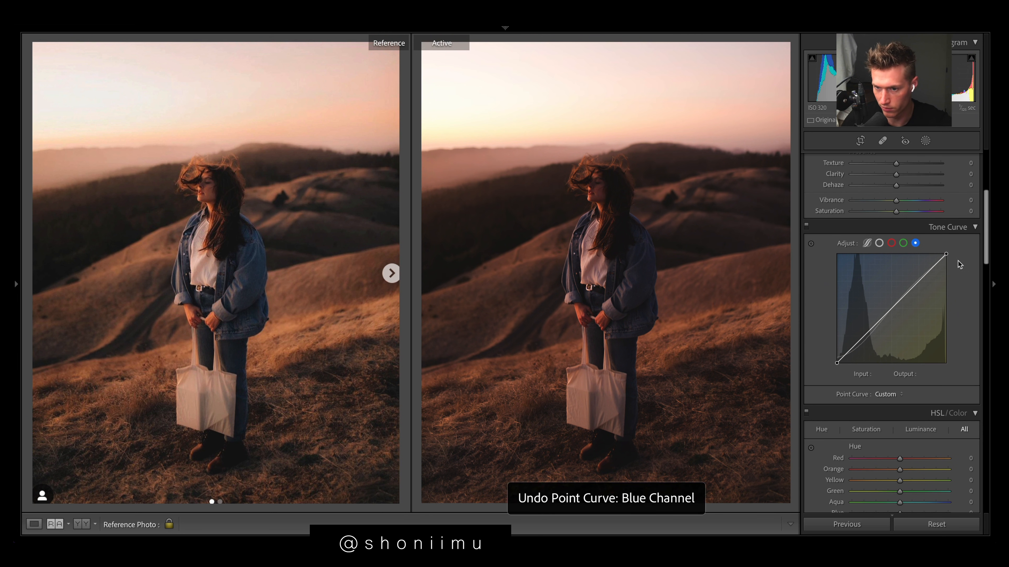
pyautogui.moveTo(945, 255); pyautogui.dragTo(945, 255)
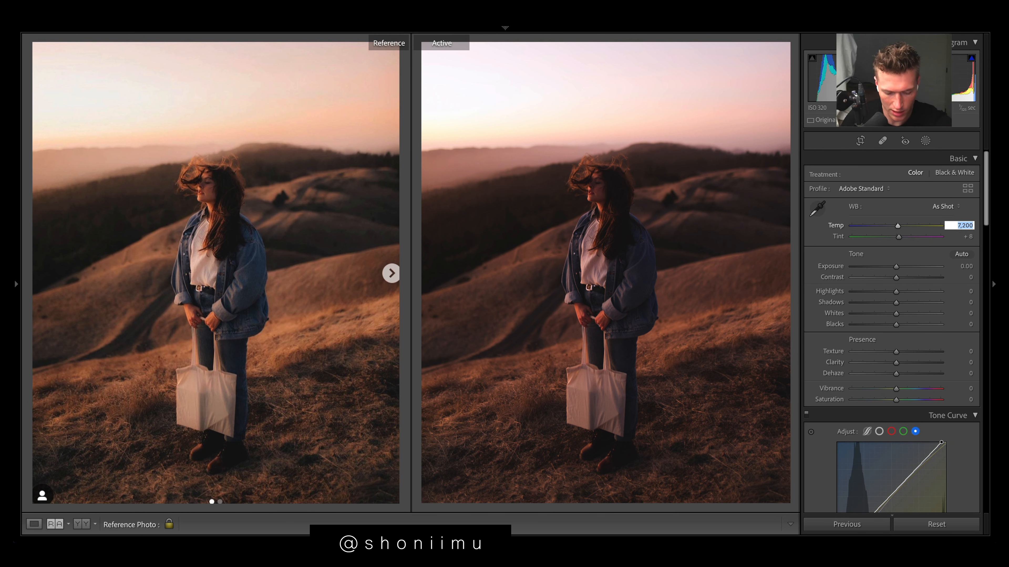
# - Set Temp to 7,800 and lift the blue curve's highlight end to Input 244 / Output 255
pyautogui.write('78')
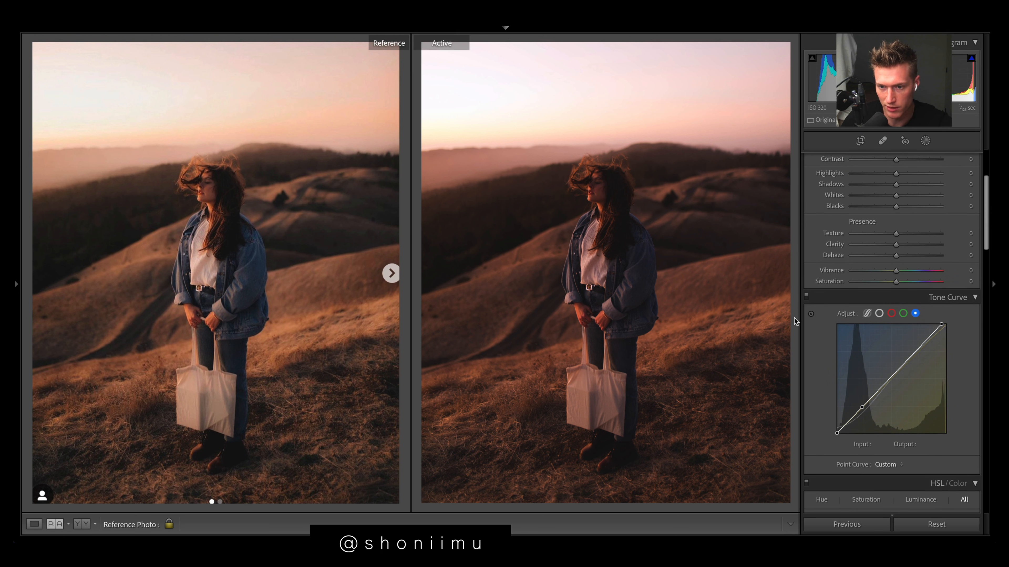
pyautogui.moveTo(940, 324); pyautogui.dragTo(943, 322)
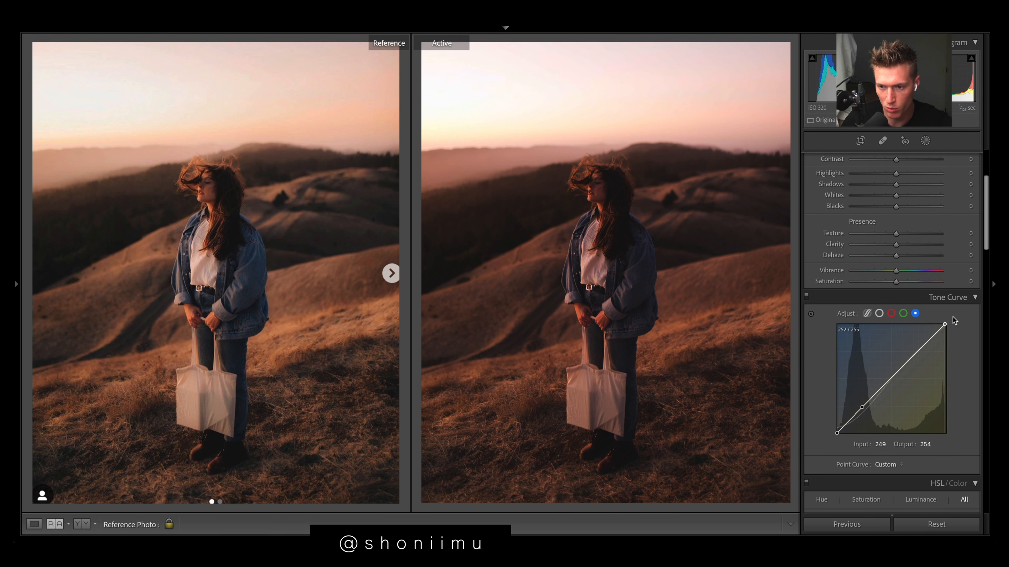
pyautogui.moveTo(944, 323); pyautogui.dragTo(946, 327)
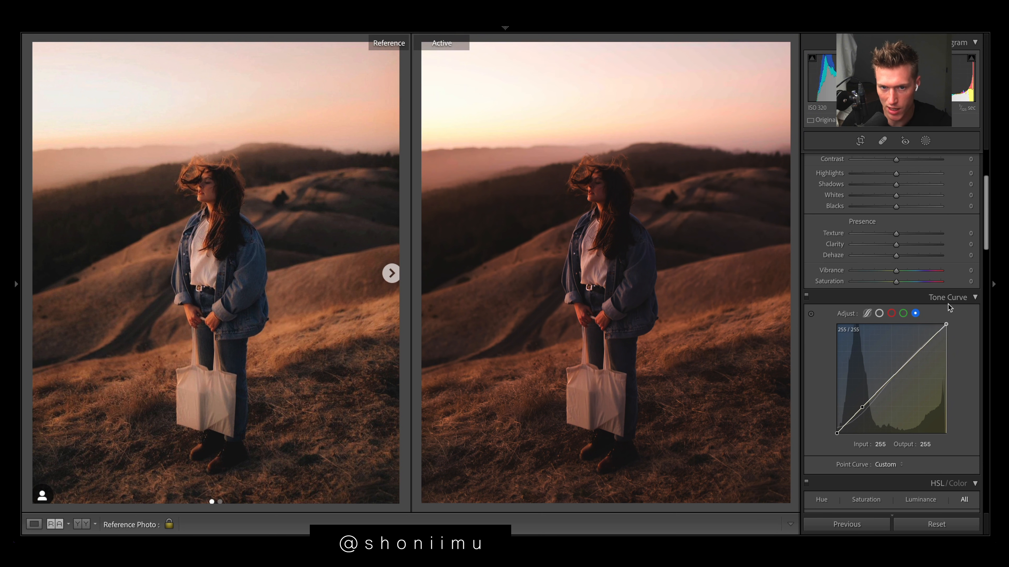
pyautogui.moveTo(945, 327); pyautogui.dragTo(958, 330)
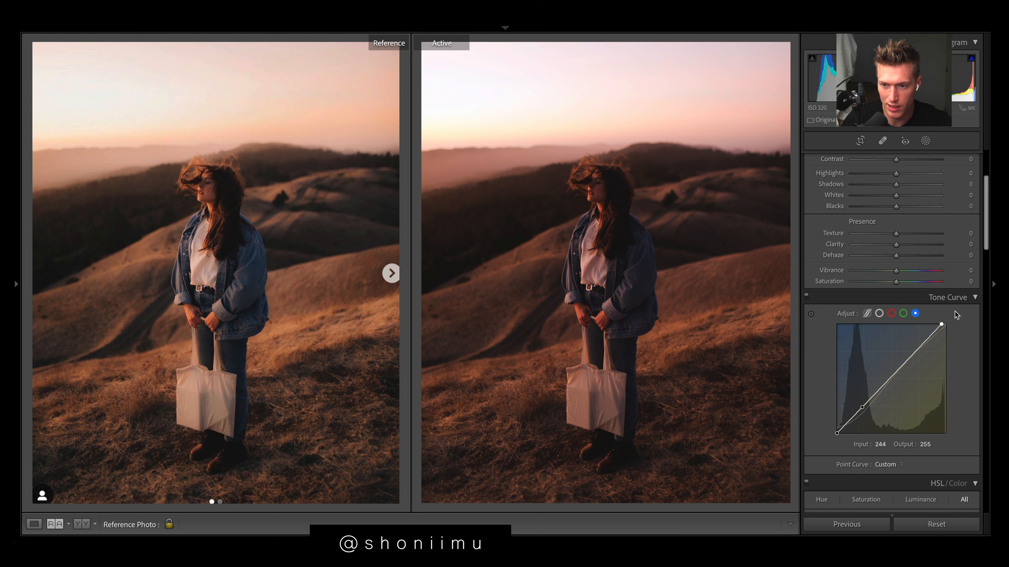
pyautogui.click(958, 158)
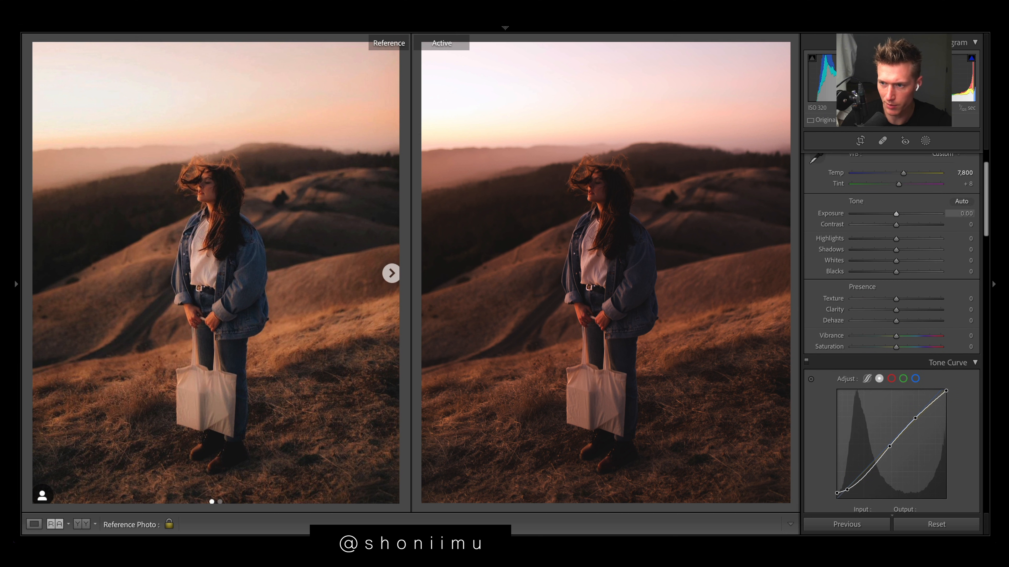
# - Experiment with exposure, shadows, whites and highlights to find the base tonality
pyautogui.moveTo(896, 213); pyautogui.dragTo(908, 213)
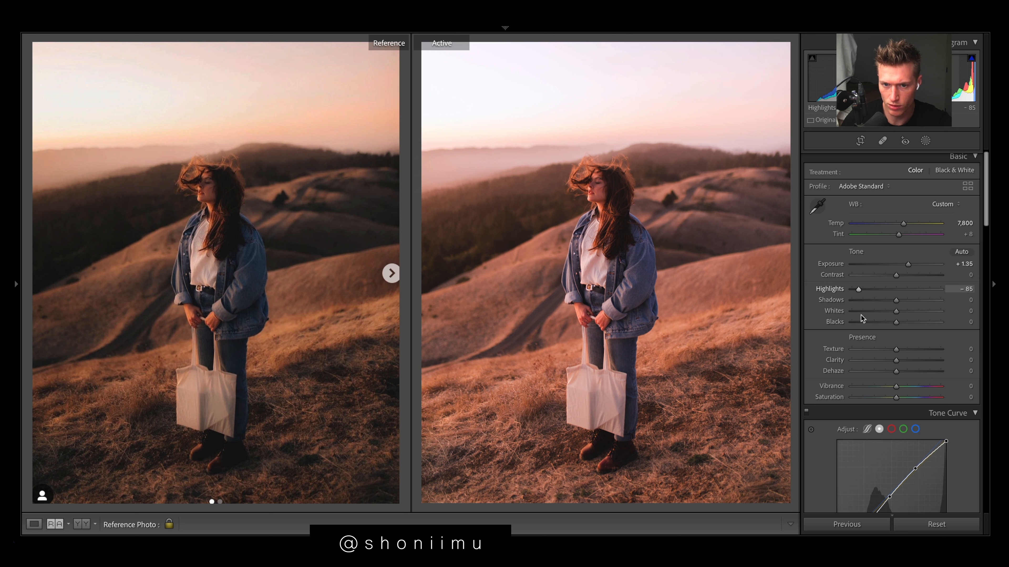
pyautogui.moveTo(897, 300); pyautogui.dragTo(867, 300)
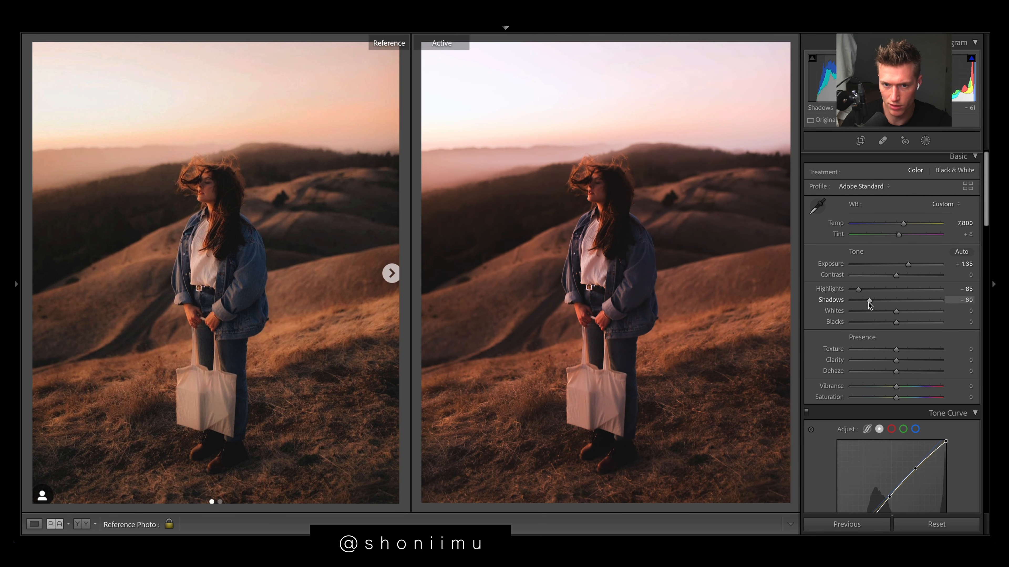
pyautogui.moveTo(879, 300); pyautogui.dragTo(902, 301)
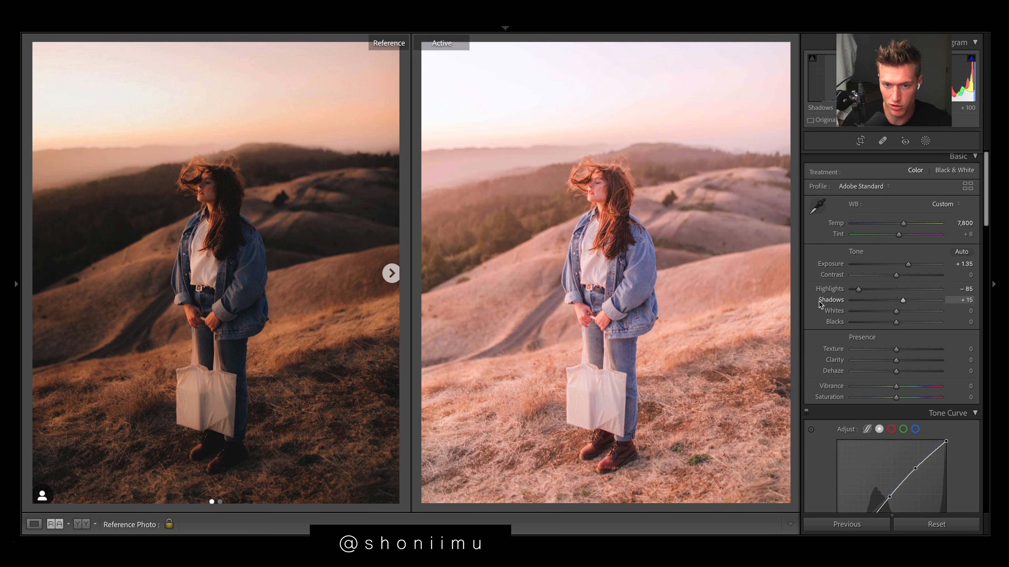
pyautogui.moveTo(903, 300); pyautogui.dragTo(871, 300)
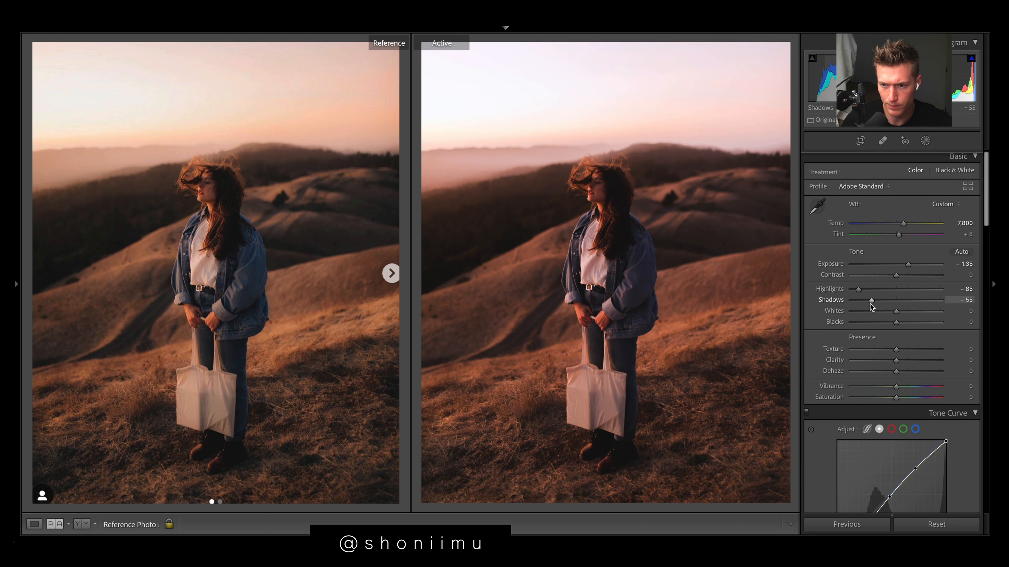
pyautogui.moveTo(895, 310); pyautogui.dragTo(863, 310)
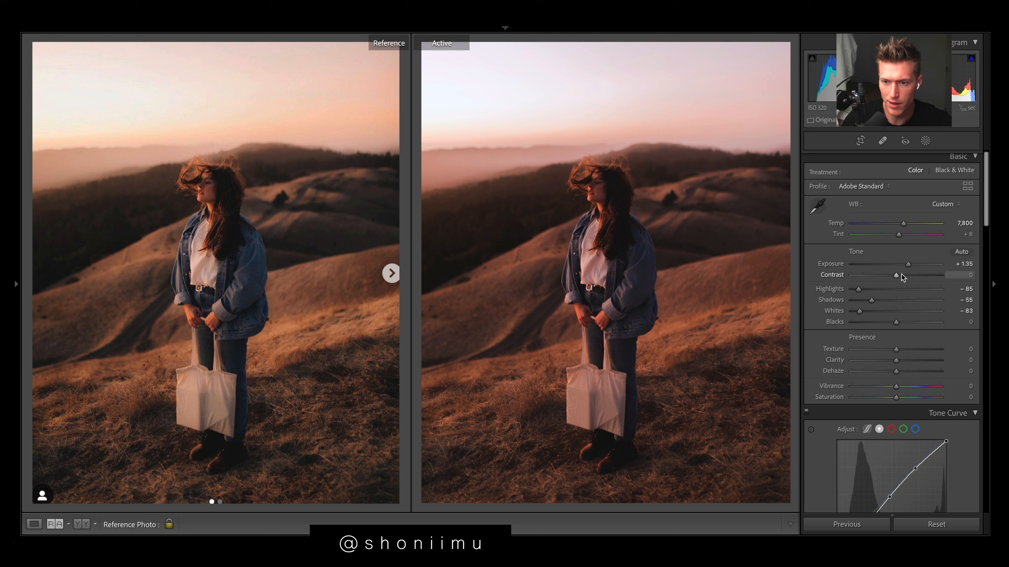
pyautogui.moveTo(925, 264); pyautogui.dragTo(899, 264)
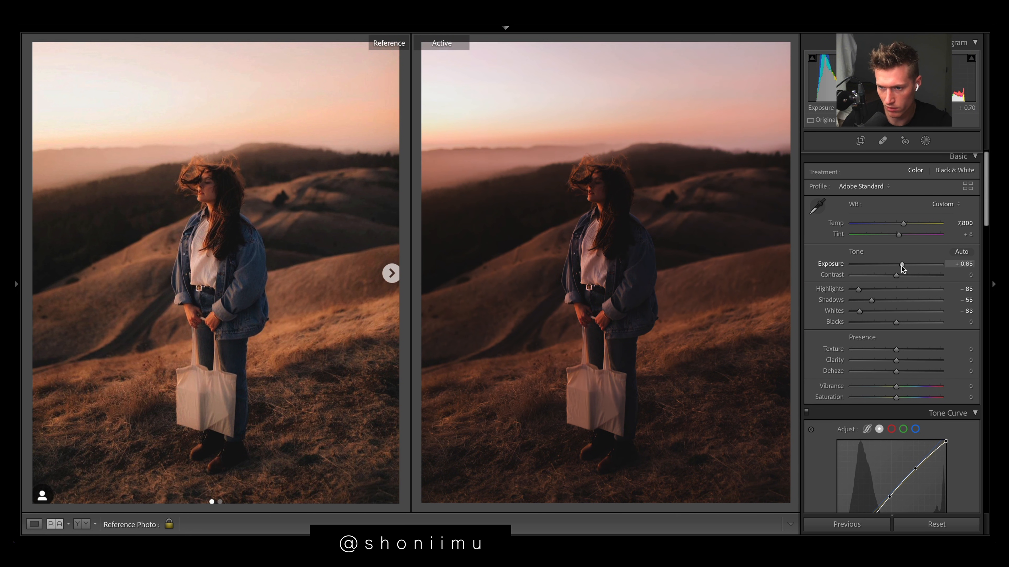
pyautogui.moveTo(857, 289); pyautogui.dragTo(886, 288)
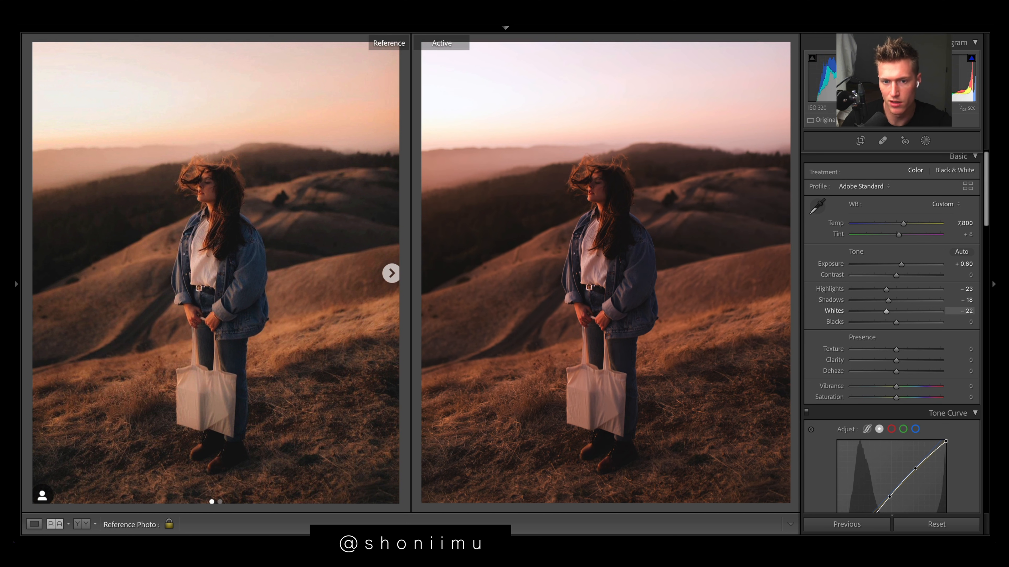
pyautogui.moveTo(885, 288); pyautogui.dragTo(856, 288)
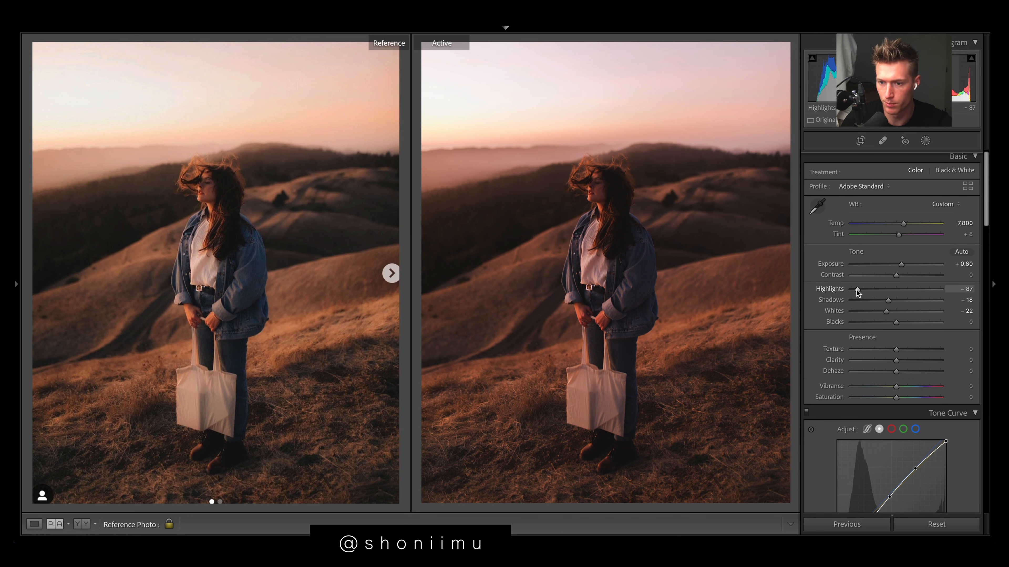
pyautogui.moveTo(901, 264); pyautogui.dragTo(905, 264)
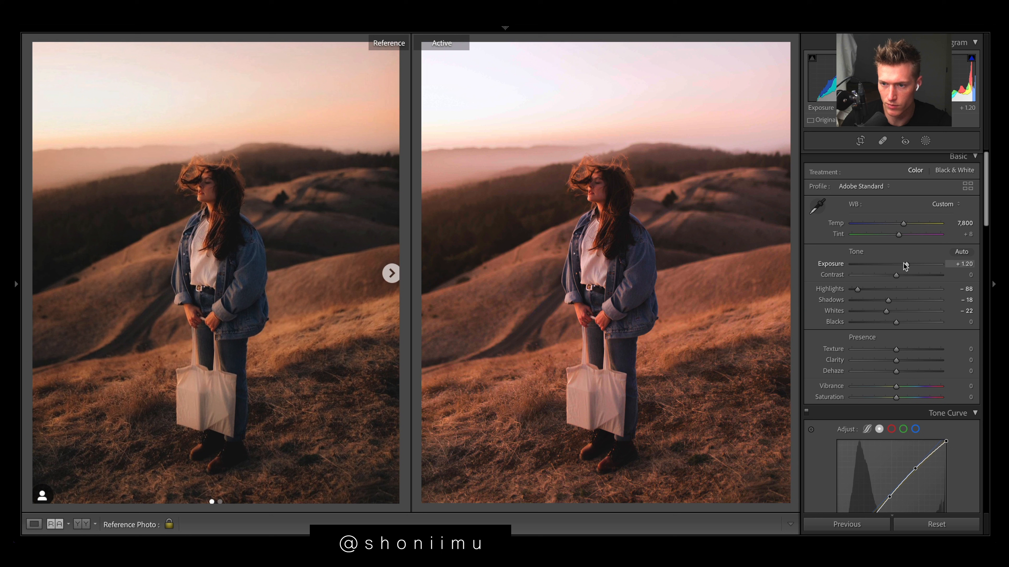
pyautogui.moveTo(899, 266); pyautogui.dragTo(926, 266)
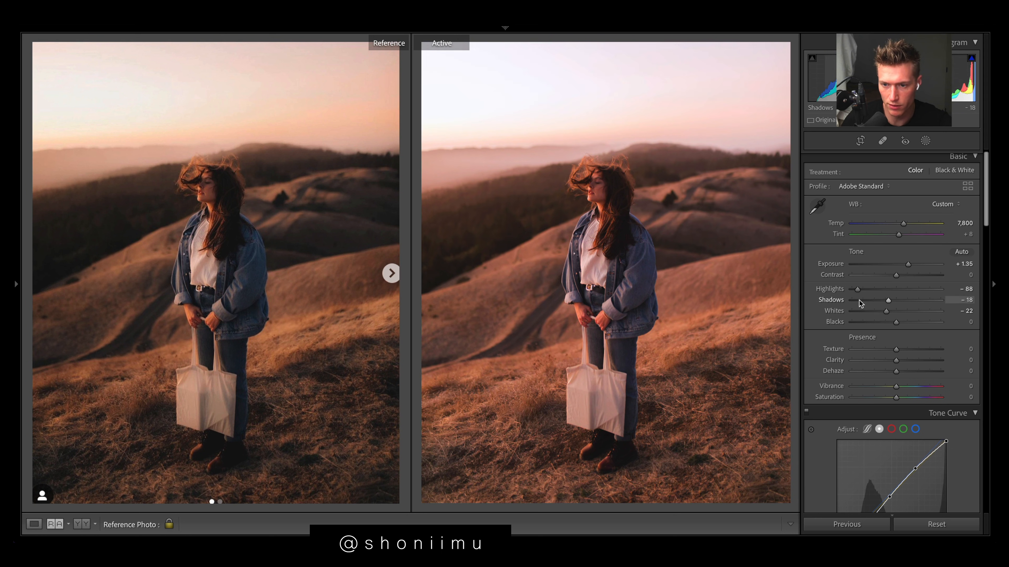
# - Deepen the shadows, lift the blacks for a faded look and pull highlights to −51
pyautogui.moveTo(905, 311); pyautogui.dragTo(861, 311)
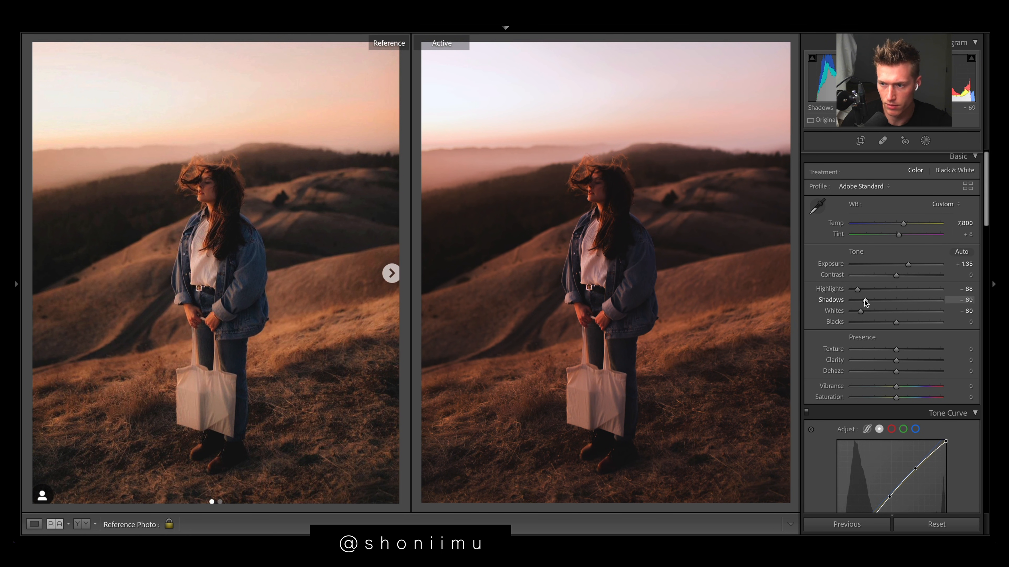
pyautogui.moveTo(874, 300); pyautogui.dragTo(885, 300)
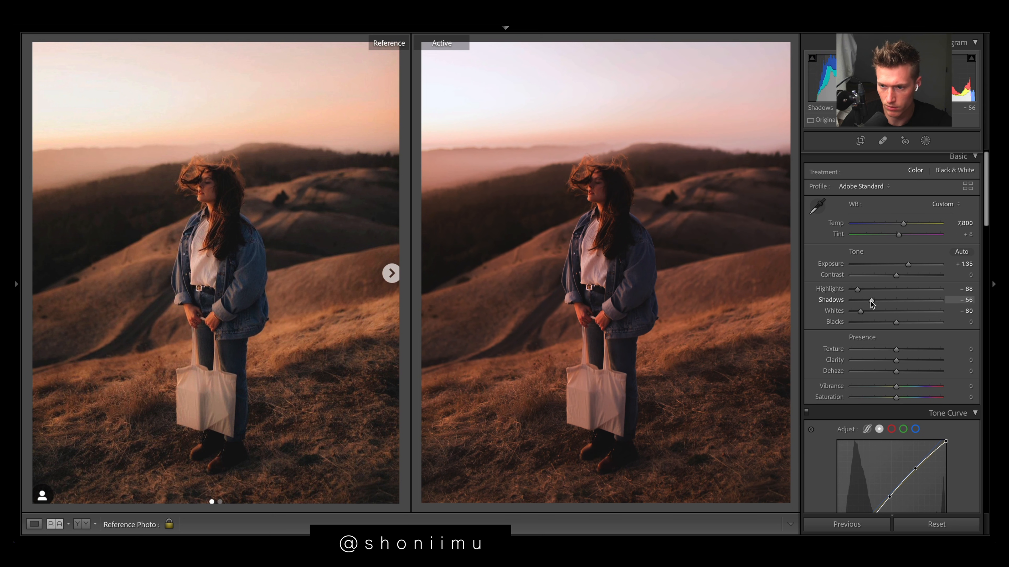
pyautogui.moveTo(898, 306); pyautogui.dragTo(899, 306)
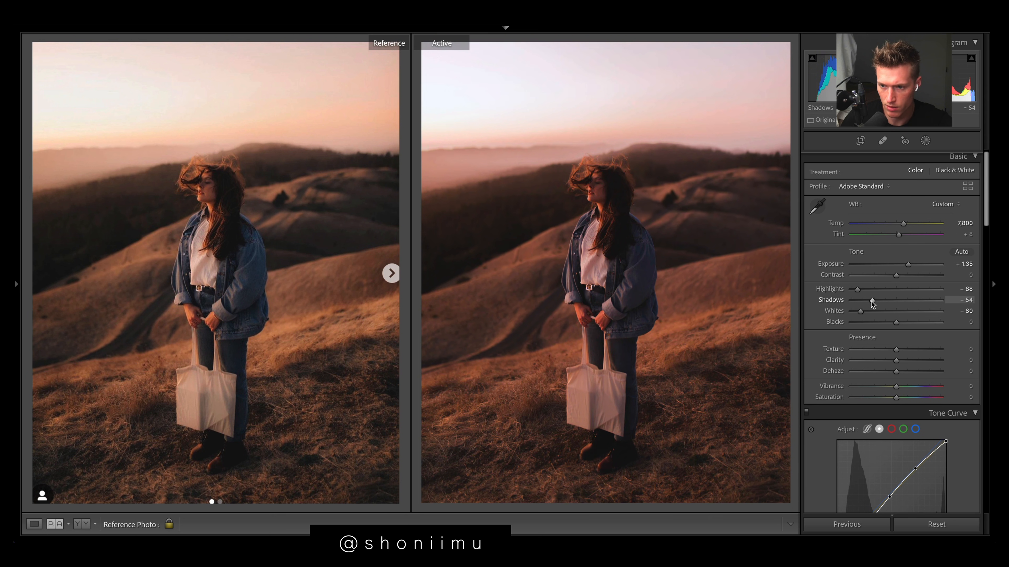
pyautogui.moveTo(896, 322); pyautogui.dragTo(914, 322)
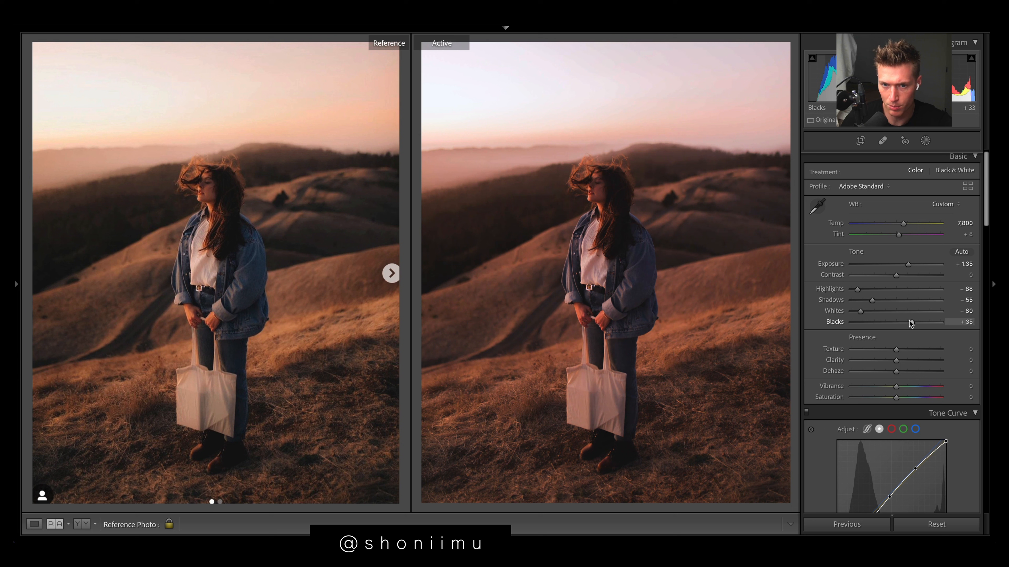
pyautogui.moveTo(910, 322); pyautogui.dragTo(918, 322)
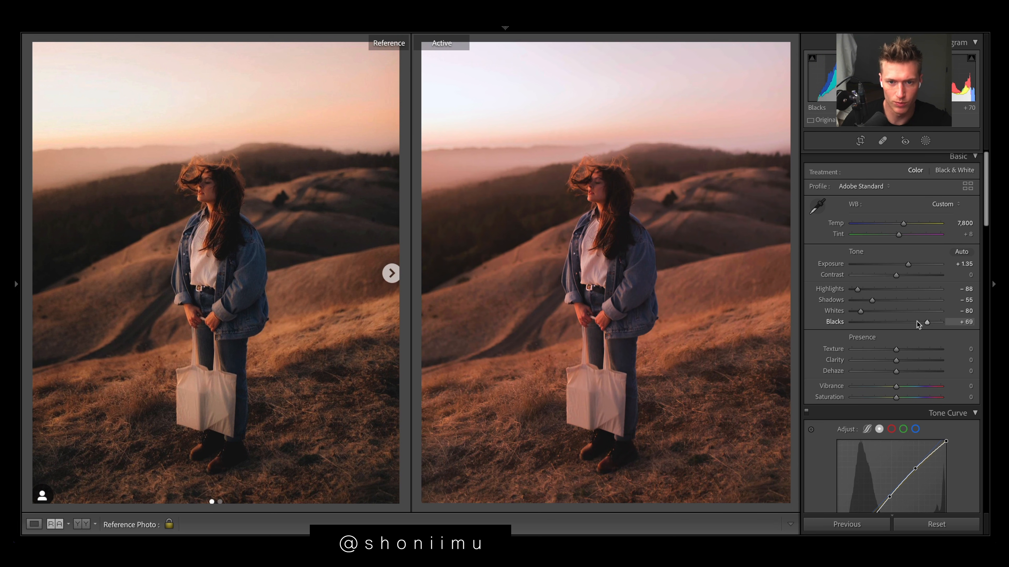
pyautogui.moveTo(935, 322); pyautogui.dragTo(916, 323)
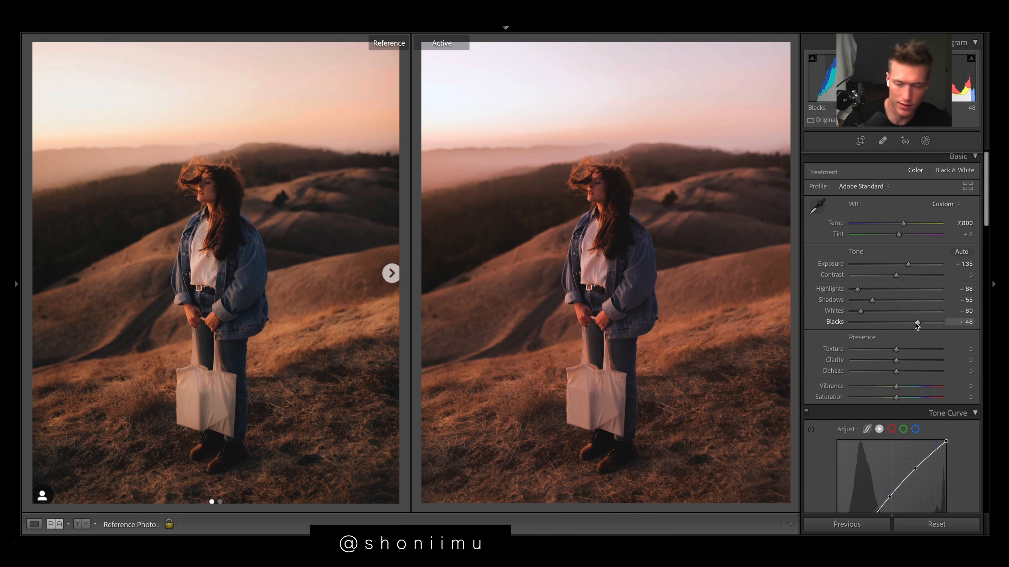
pyautogui.moveTo(916, 322); pyautogui.dragTo(912, 322)
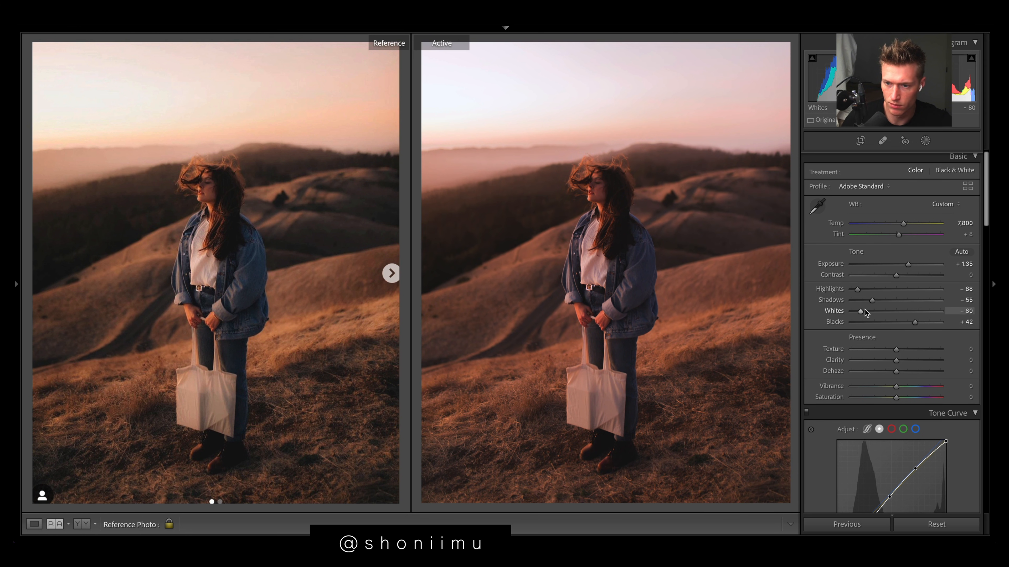
pyautogui.moveTo(859, 311); pyautogui.dragTo(864, 310)
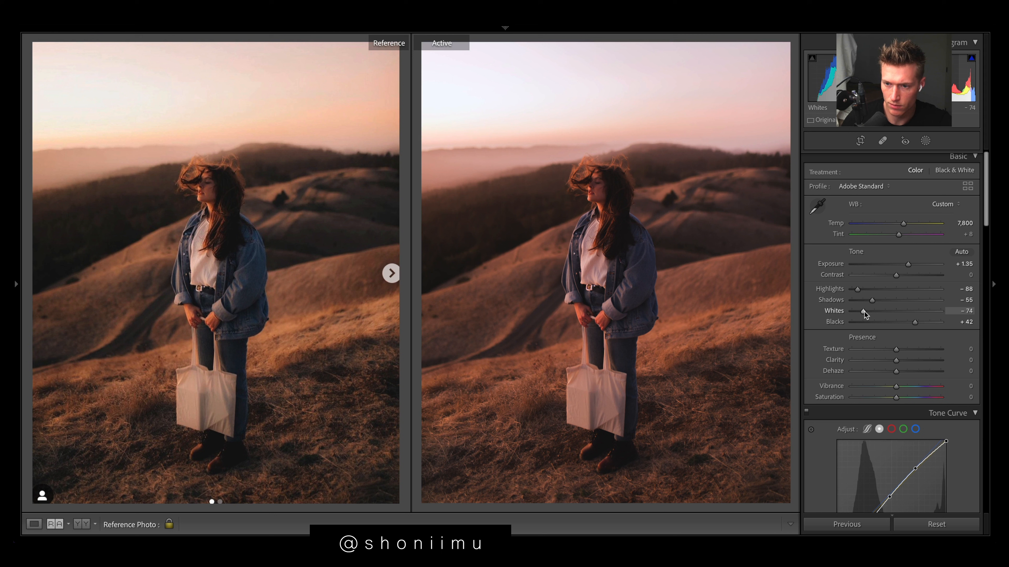
pyautogui.moveTo(860, 314); pyautogui.dragTo(866, 314)
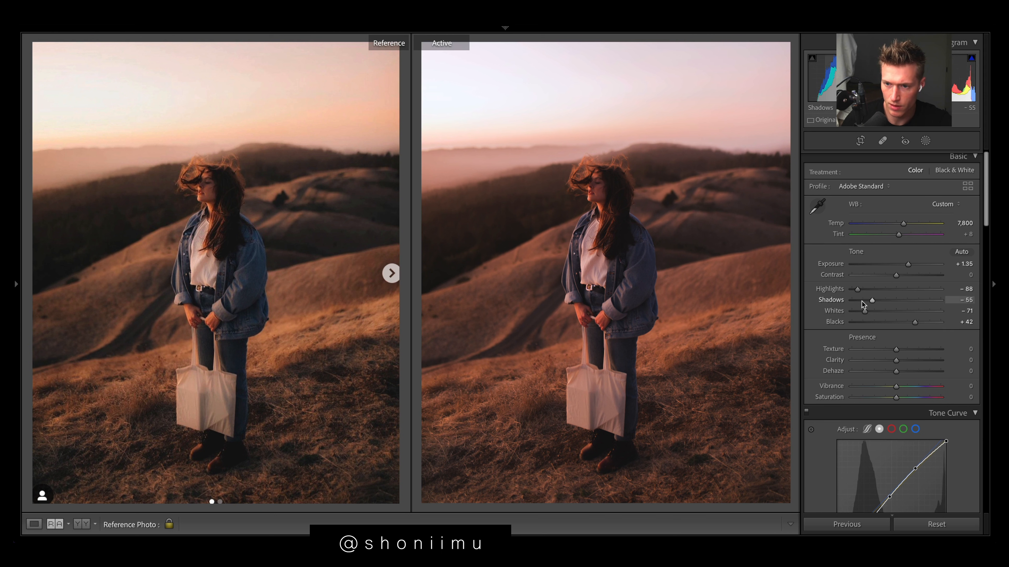
pyautogui.moveTo(857, 289); pyautogui.dragTo(865, 288)
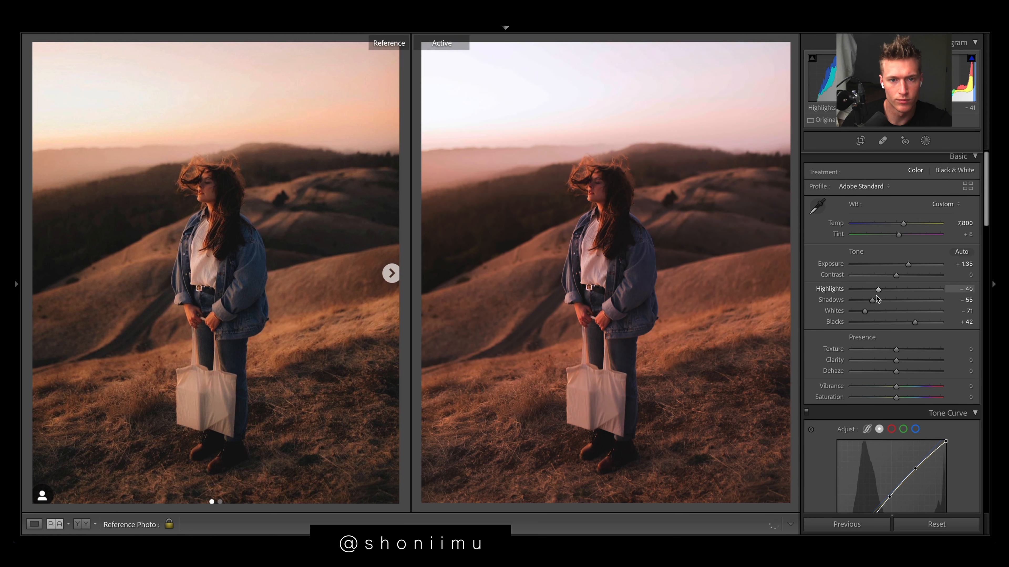
pyautogui.moveTo(877, 288); pyautogui.dragTo(835, 288)
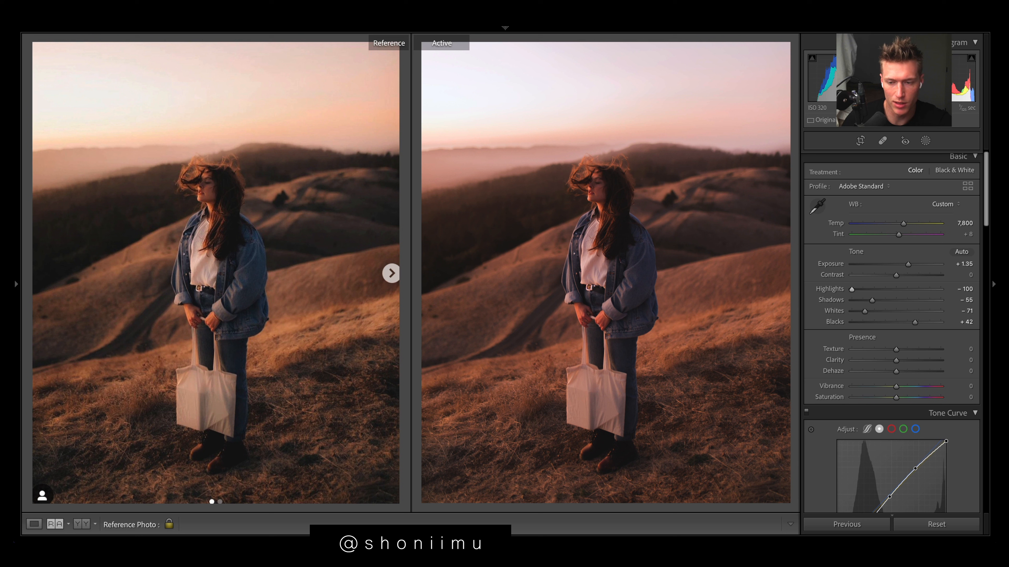
pyautogui.moveTo(851, 288); pyautogui.dragTo(875, 289)
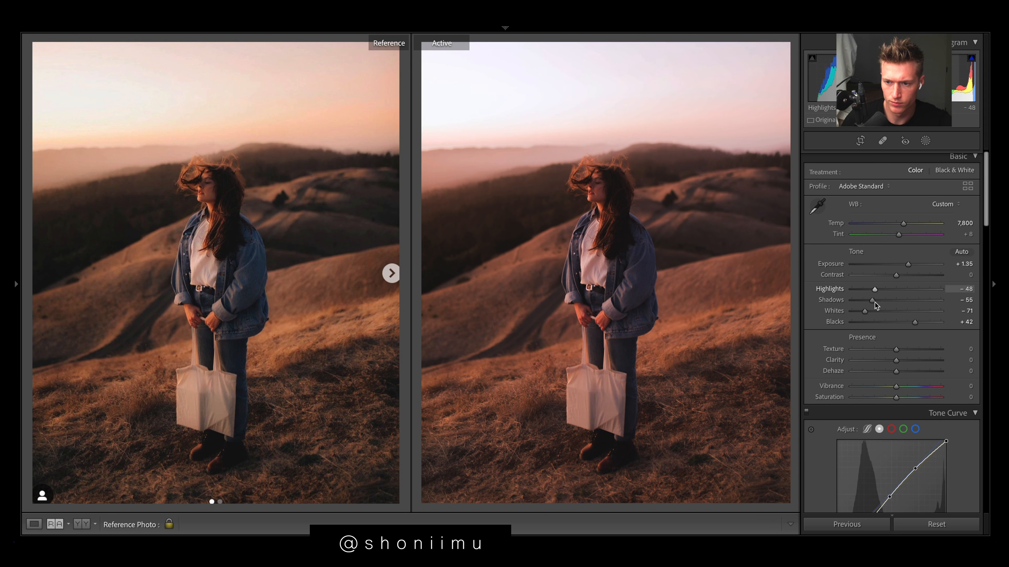
pyautogui.moveTo(874, 289); pyautogui.dragTo(874, 289)
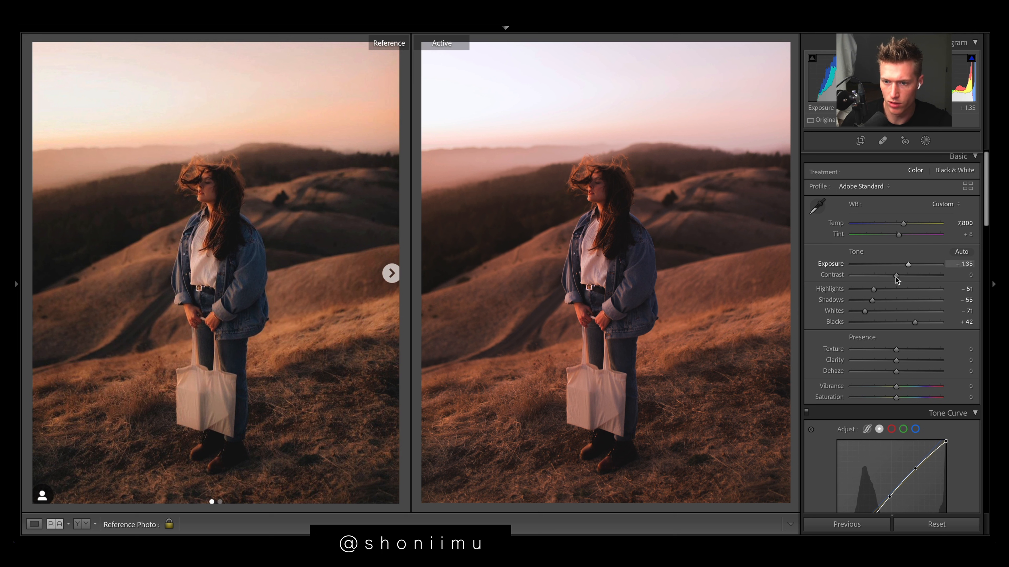
# - Lower contrast slightly, set clarity +11 and saturation +2
pyautogui.moveTo(914, 275); pyautogui.dragTo(894, 275)
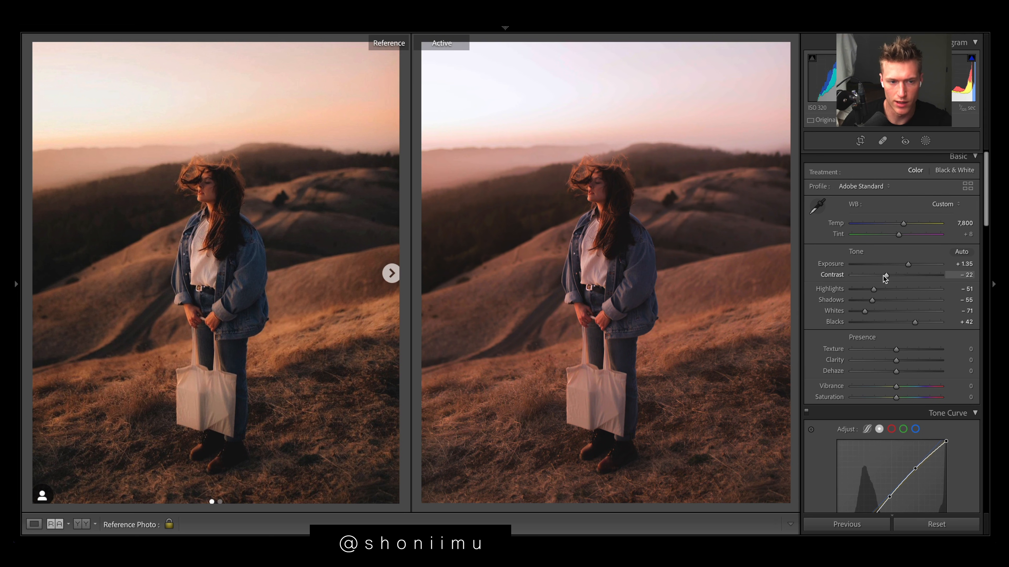
pyautogui.moveTo(894, 275); pyautogui.dragTo(909, 275)
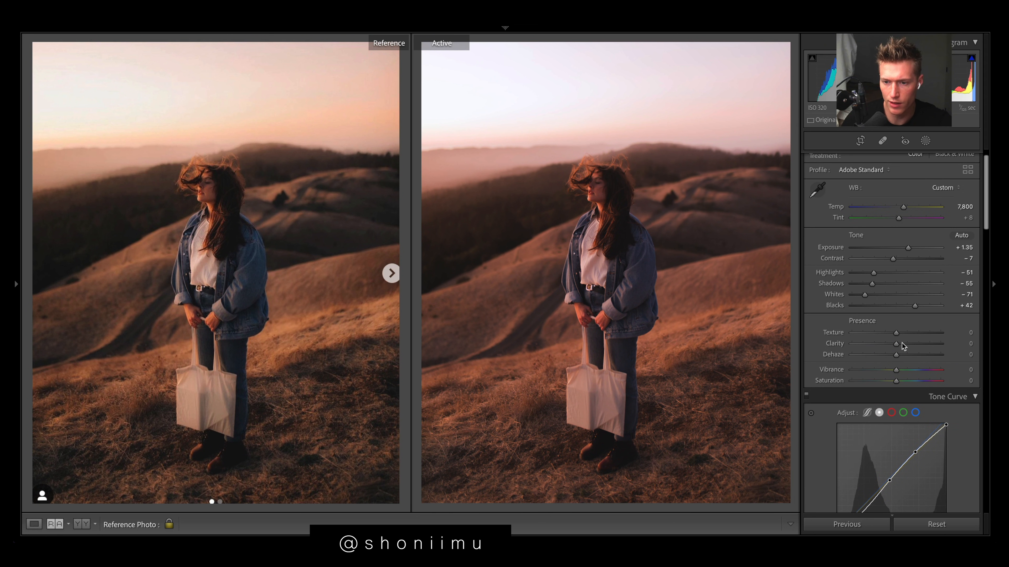
pyautogui.moveTo(909, 344); pyautogui.dragTo(885, 344)
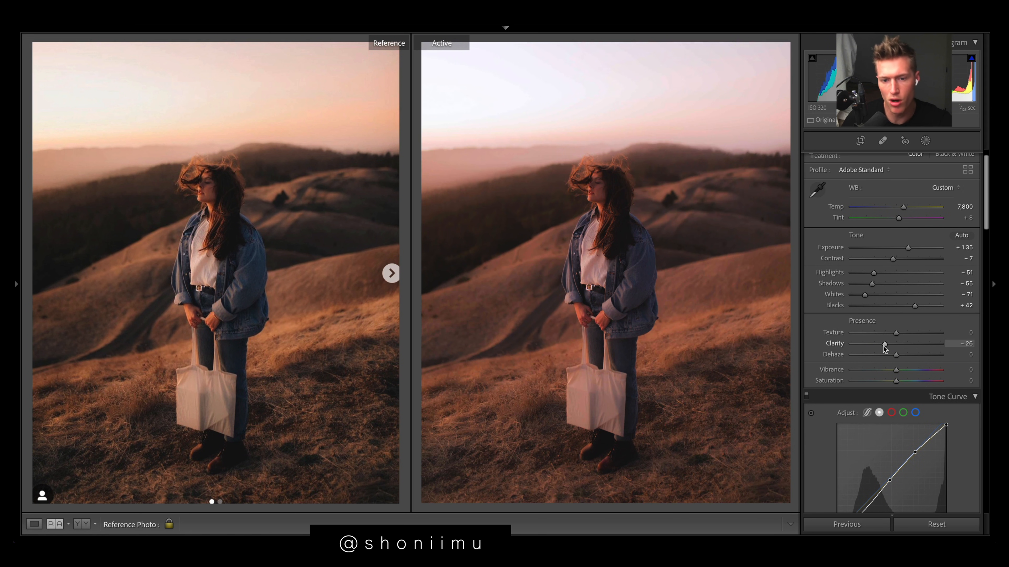
pyautogui.moveTo(885, 343); pyautogui.dragTo(909, 343)
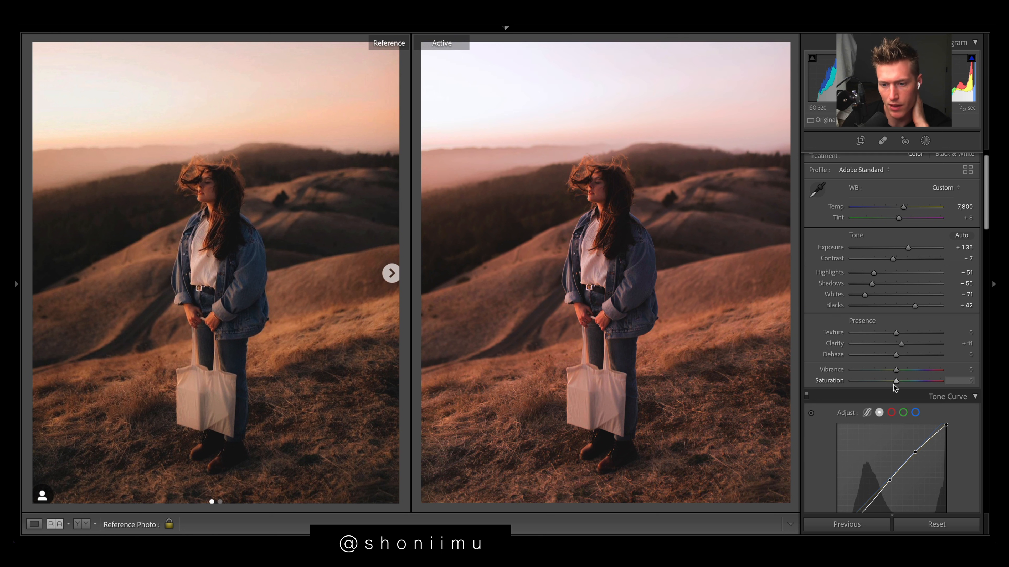
pyautogui.moveTo(911, 381); pyautogui.dragTo(914, 381)
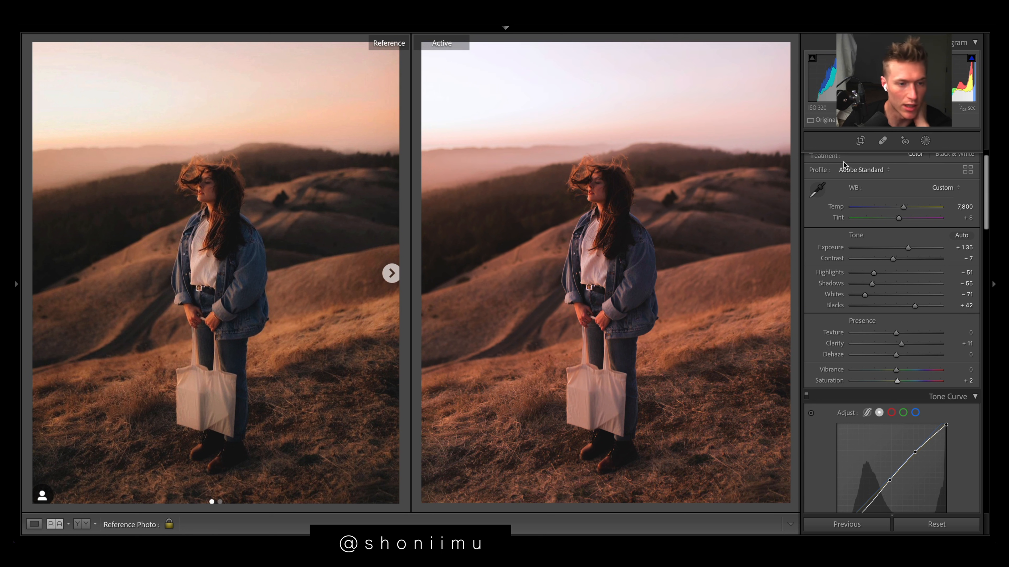
# - Set the post-crop vignette midpoint to 21 and feather to 75, leaving sharpening at default
pyautogui.scroll(-3)
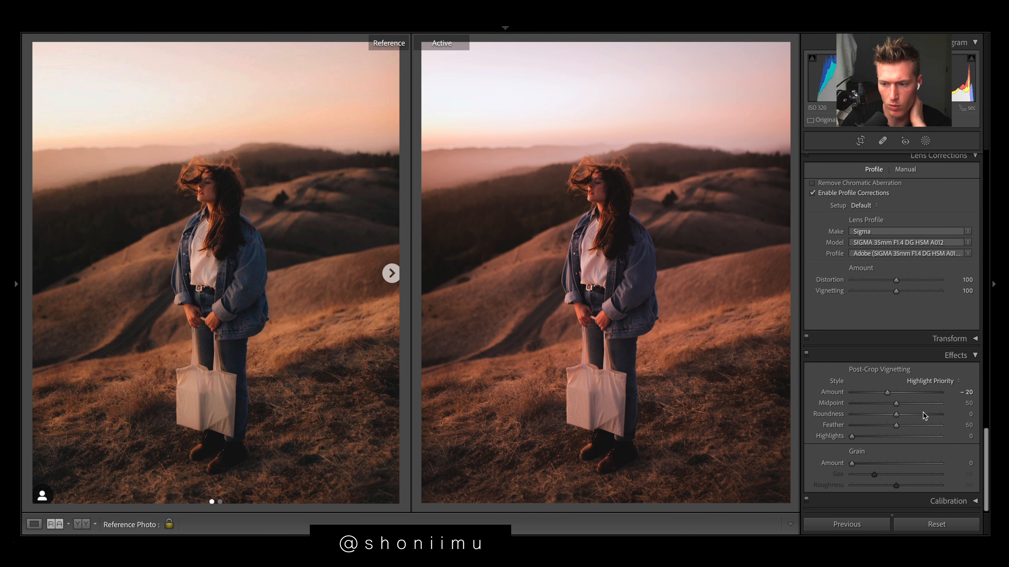
pyautogui.moveTo(922, 403); pyautogui.dragTo(866, 403)
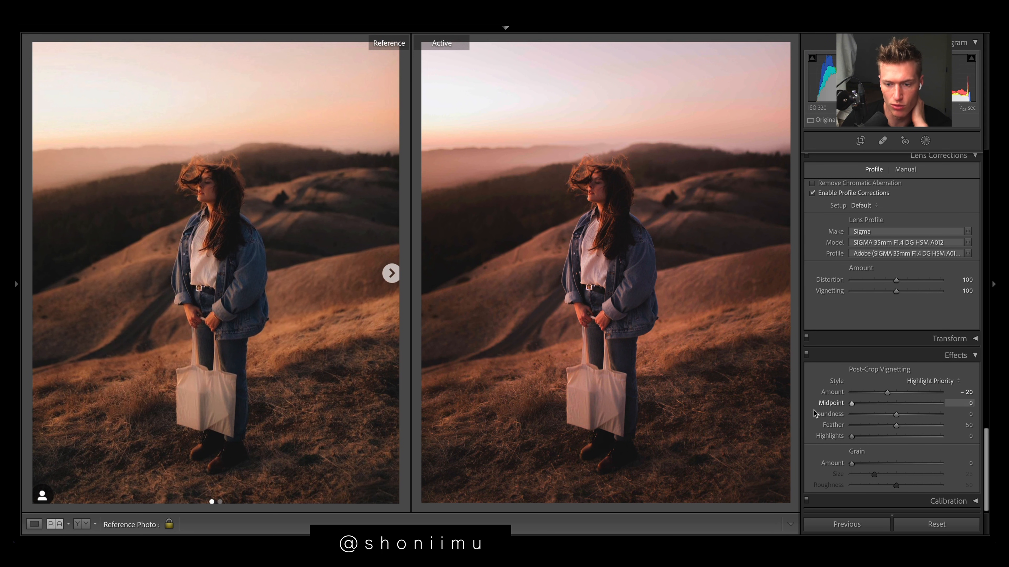
pyautogui.moveTo(855, 404); pyautogui.dragTo(868, 404)
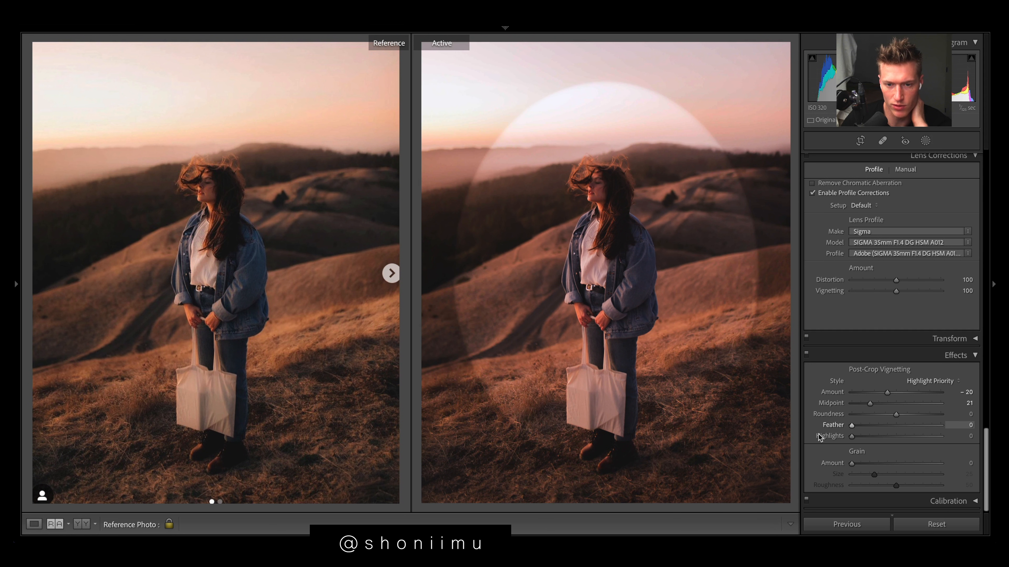
pyautogui.moveTo(851, 436)
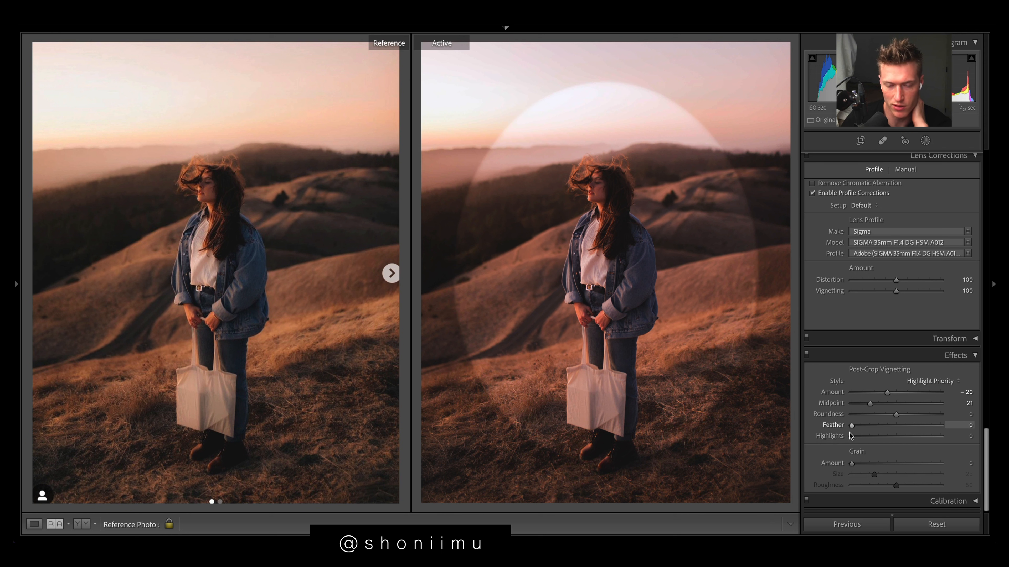
pyautogui.moveTo(851, 424); pyautogui.dragTo(915, 425)
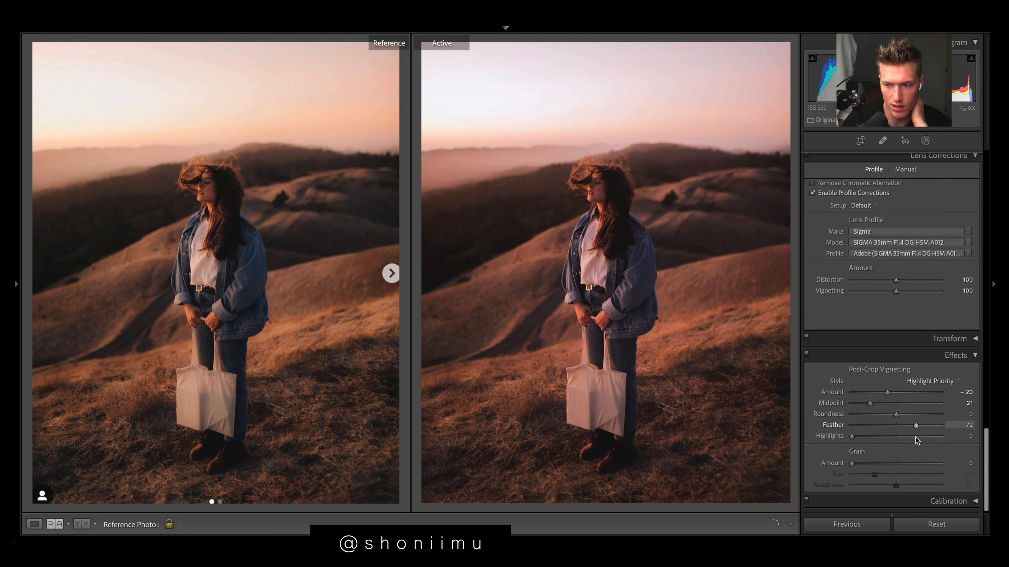
pyautogui.moveTo(910, 424); pyautogui.dragTo(916, 424)
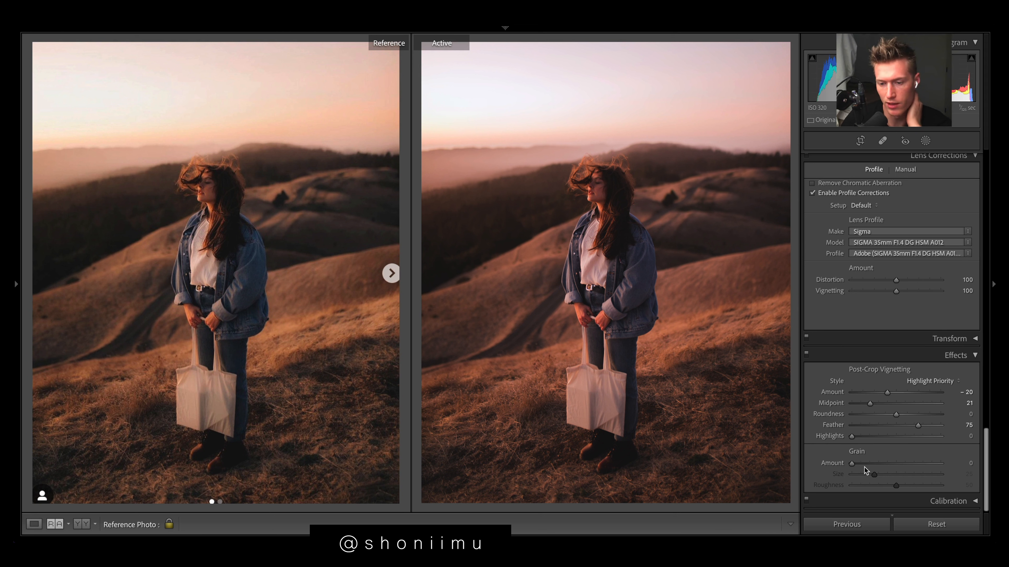
pyautogui.moveTo(852, 463); pyautogui.dragTo(857, 462)
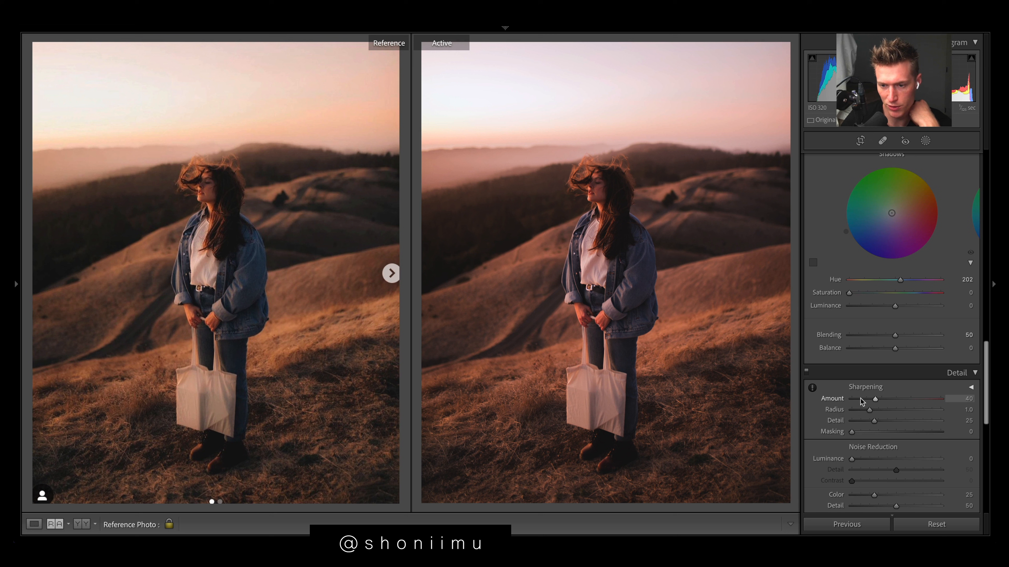
pyautogui.moveTo(875, 398); pyautogui.dragTo(870, 398)
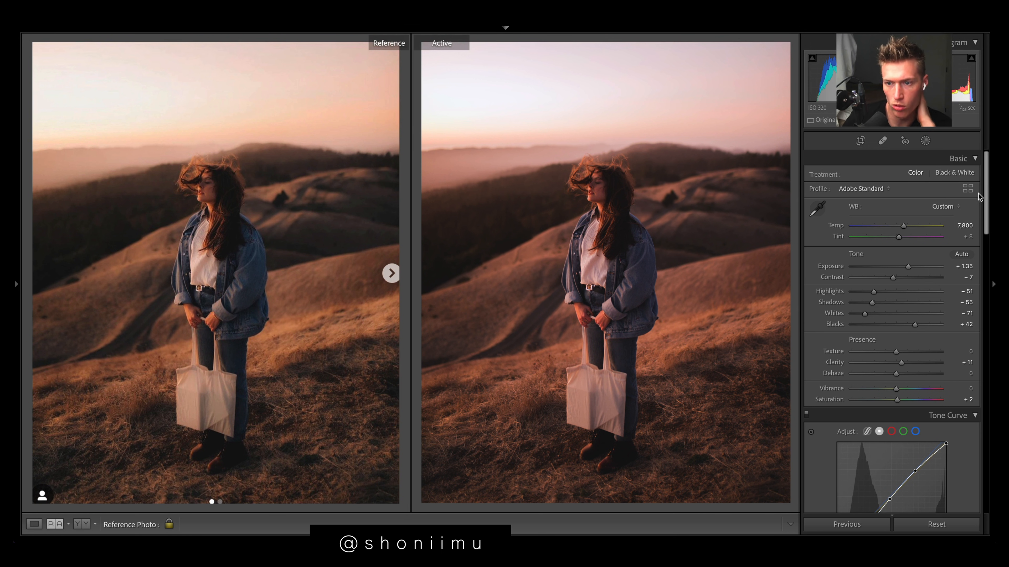
# - Tint the shadows cool blue (hue 215, saturation 8) and adjust the highlight tint saturation
pyautogui.scroll(-3)
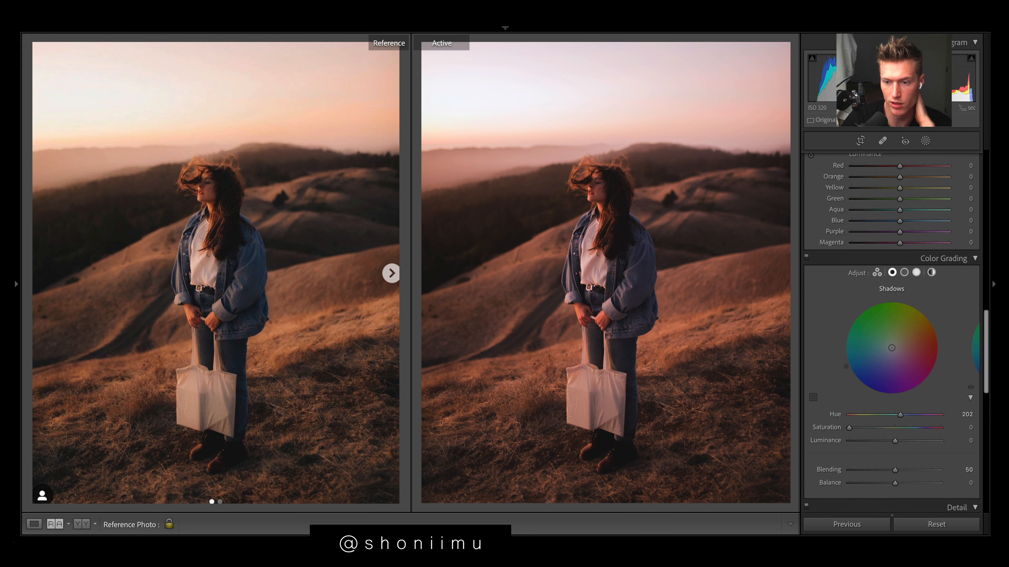
pyautogui.moveTo(891, 348); pyautogui.dragTo(940, 341)
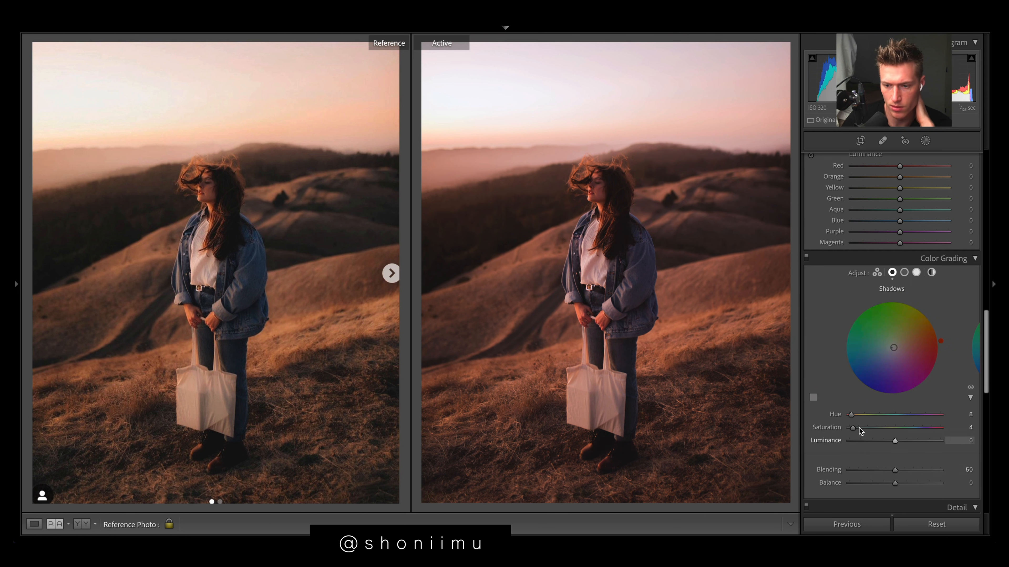
pyautogui.moveTo(855, 427); pyautogui.dragTo(866, 427)
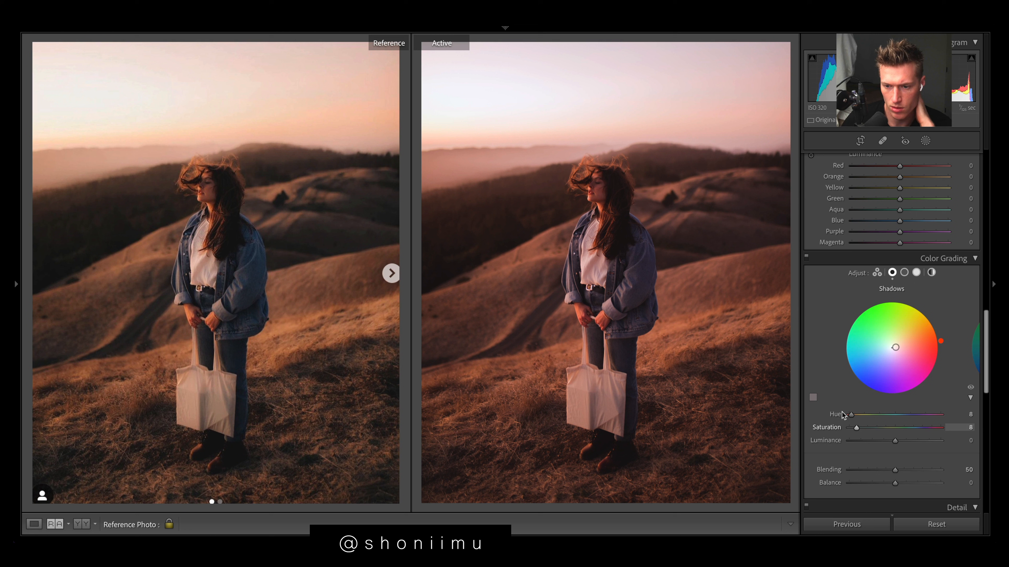
pyautogui.moveTo(850, 414); pyautogui.dragTo(902, 415)
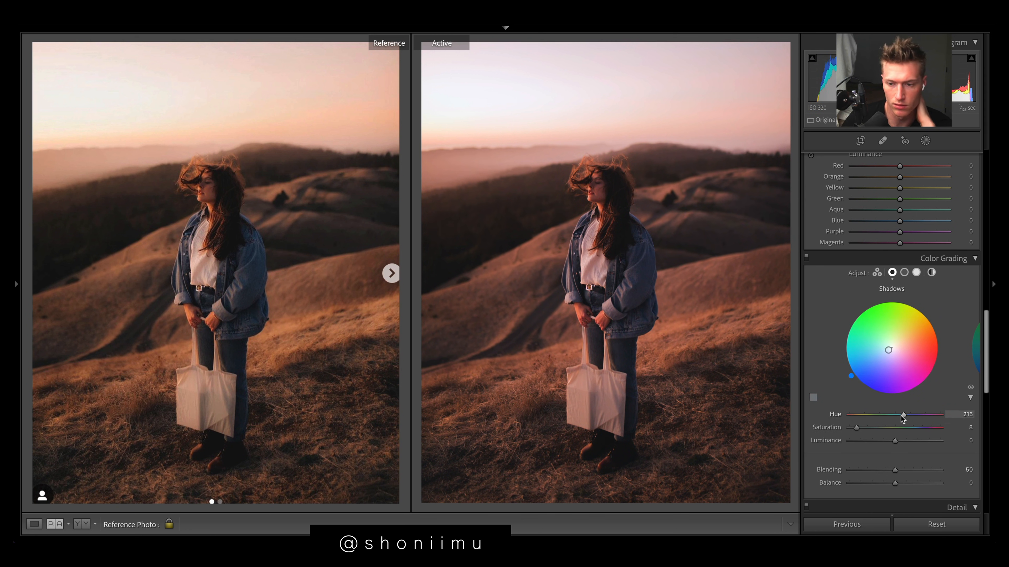
pyautogui.click(916, 272)
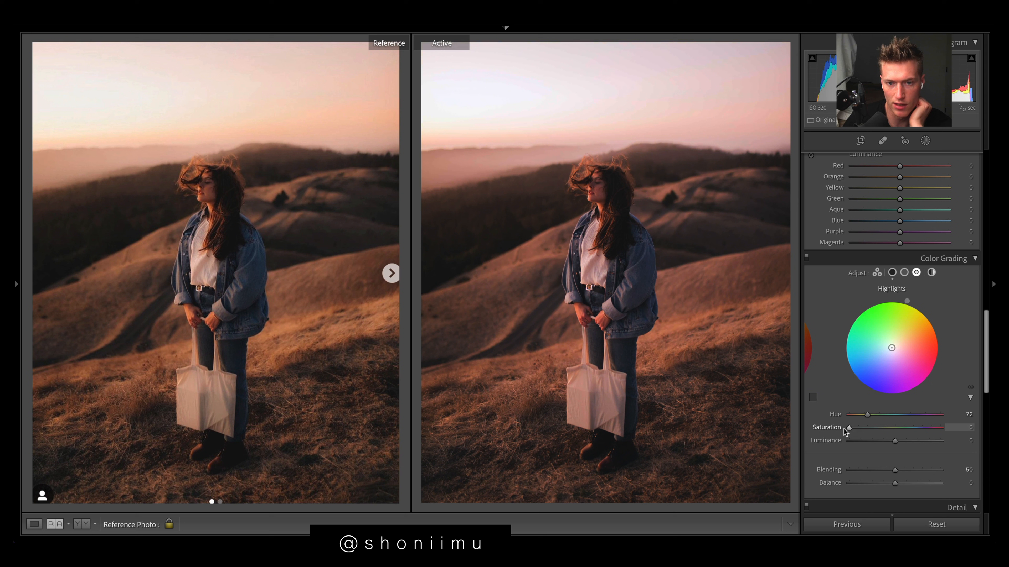
pyautogui.moveTo(847, 430); pyautogui.dragTo(908, 429)
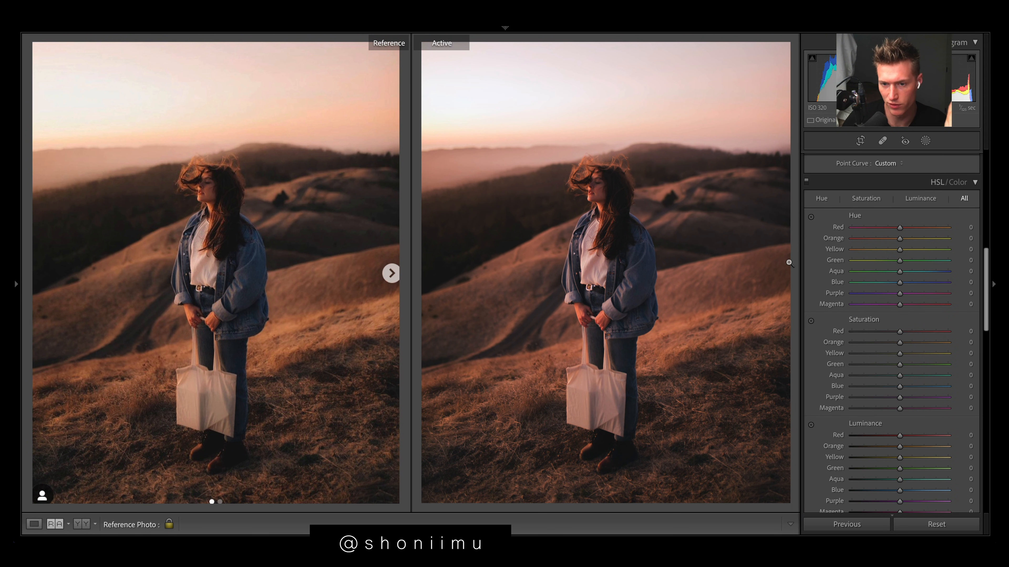
# - Test hue shifts for orange, yellow, green, blue and purple, settling aqua hue at -7
pyautogui.moveTo(900, 238); pyautogui.dragTo(914, 238)
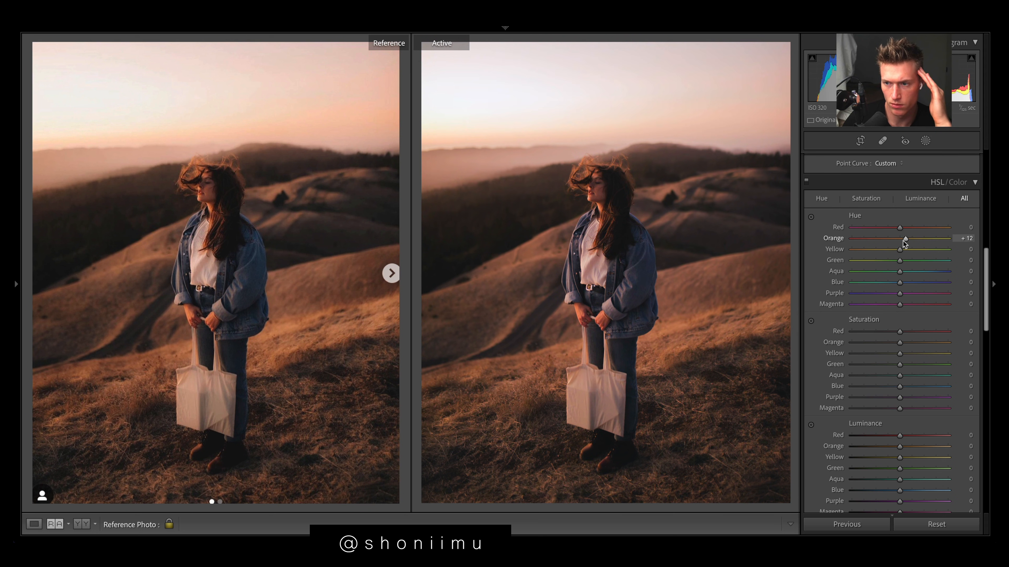
pyautogui.moveTo(899, 249); pyautogui.dragTo(875, 249)
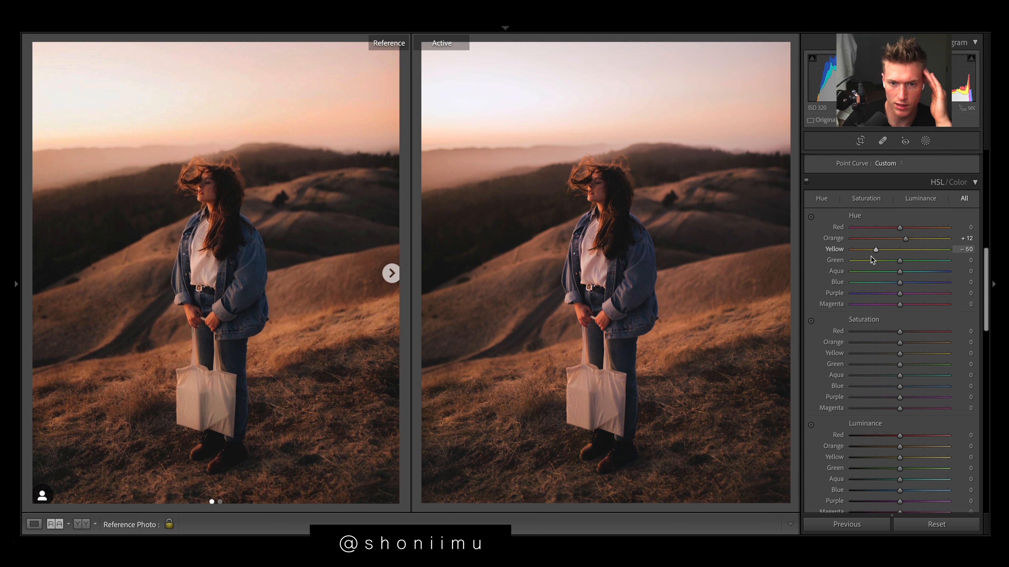
pyautogui.moveTo(874, 249); pyautogui.dragTo(946, 249)
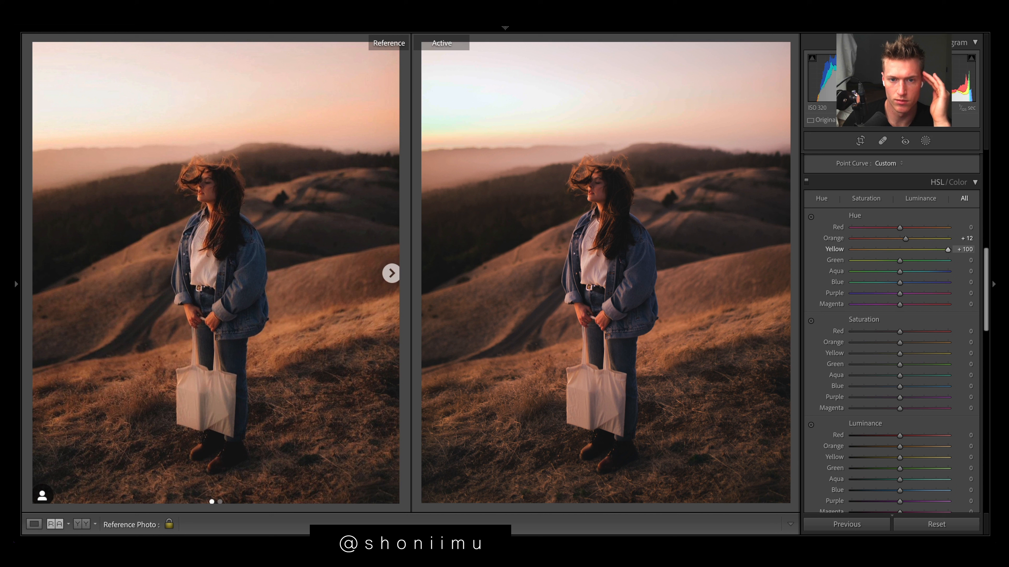
pyautogui.moveTo(947, 249); pyautogui.dragTo(852, 249)
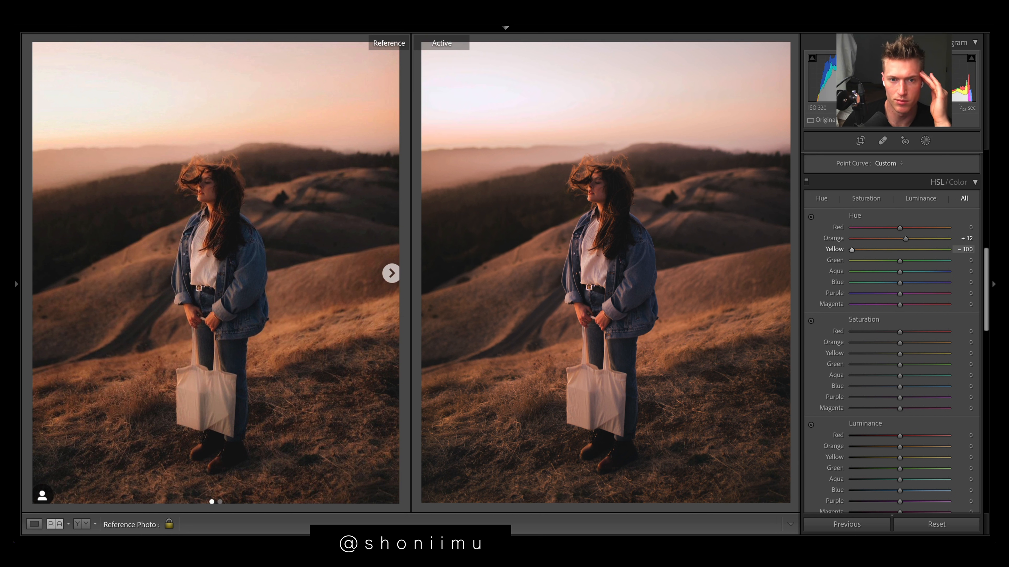
pyautogui.moveTo(852, 249); pyautogui.dragTo(881, 249)
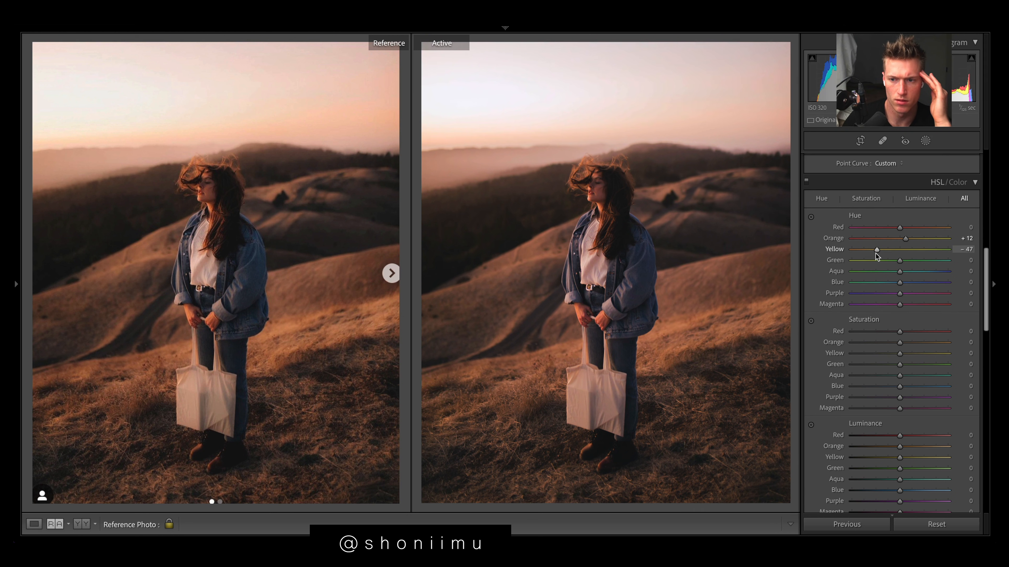
pyautogui.moveTo(891, 249); pyautogui.dragTo(894, 249)
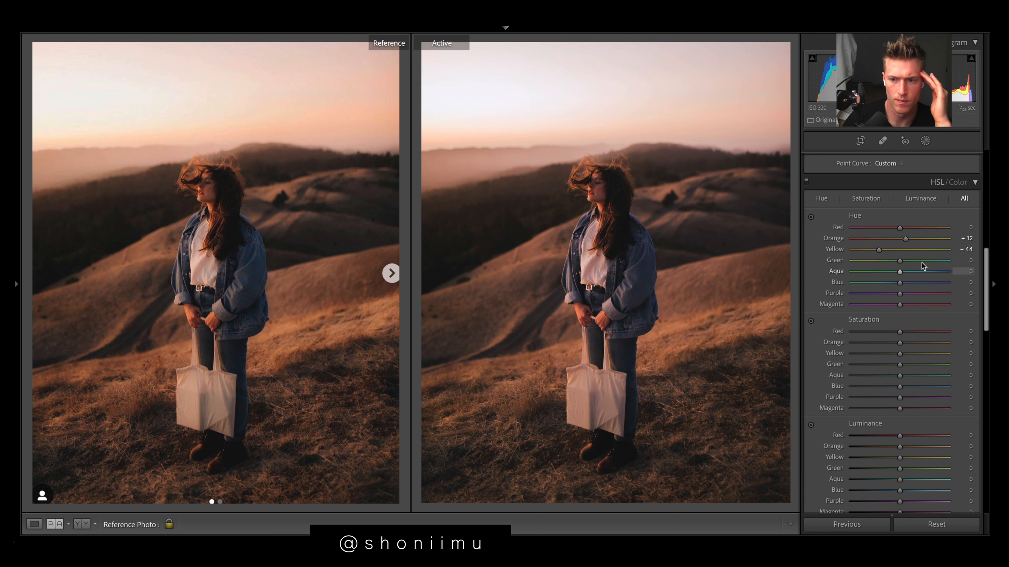
pyautogui.moveTo(899, 261); pyautogui.dragTo(976, 260)
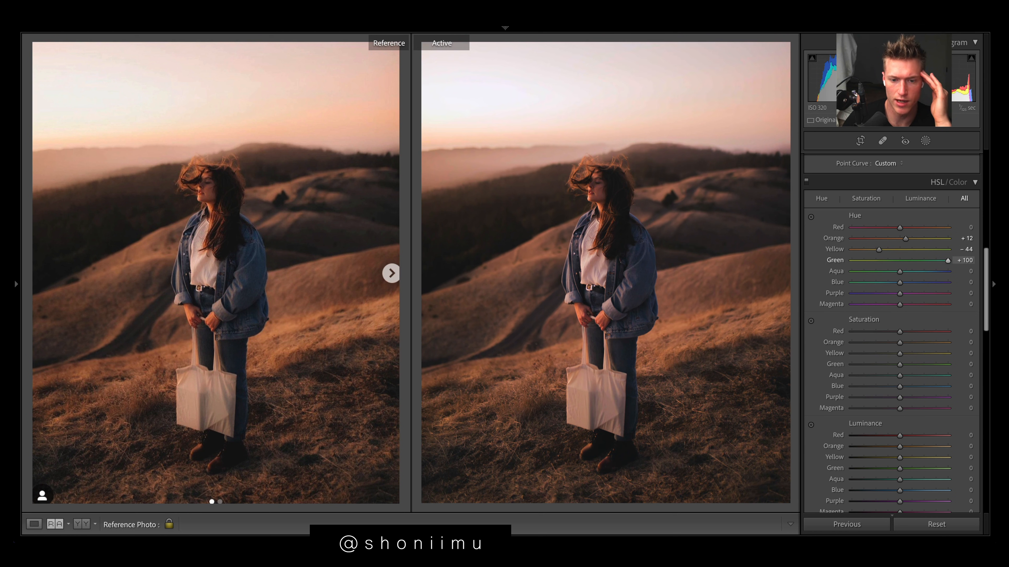
pyautogui.moveTo(948, 260); pyautogui.dragTo(910, 260)
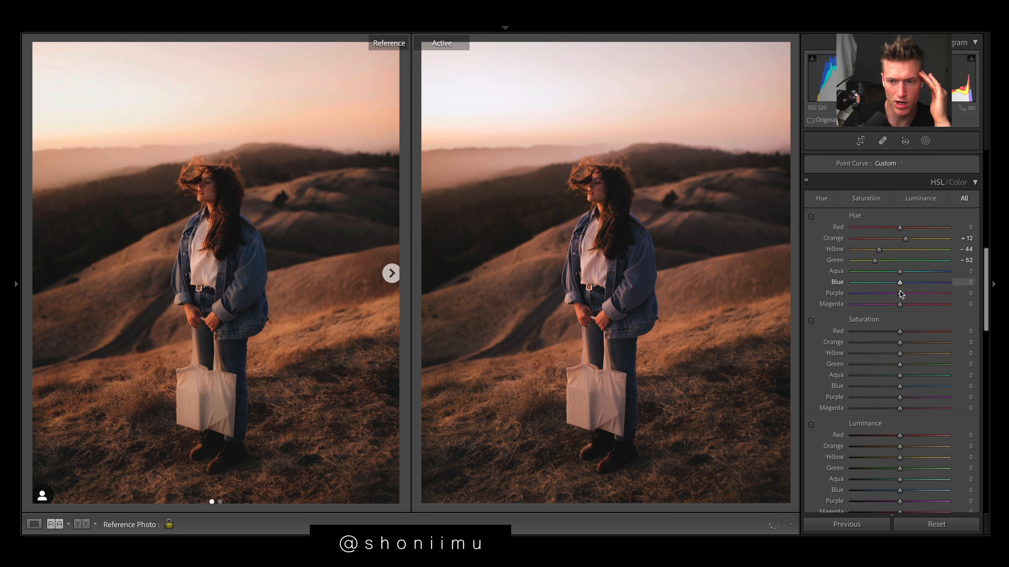
pyautogui.moveTo(900, 281); pyautogui.dragTo(889, 282)
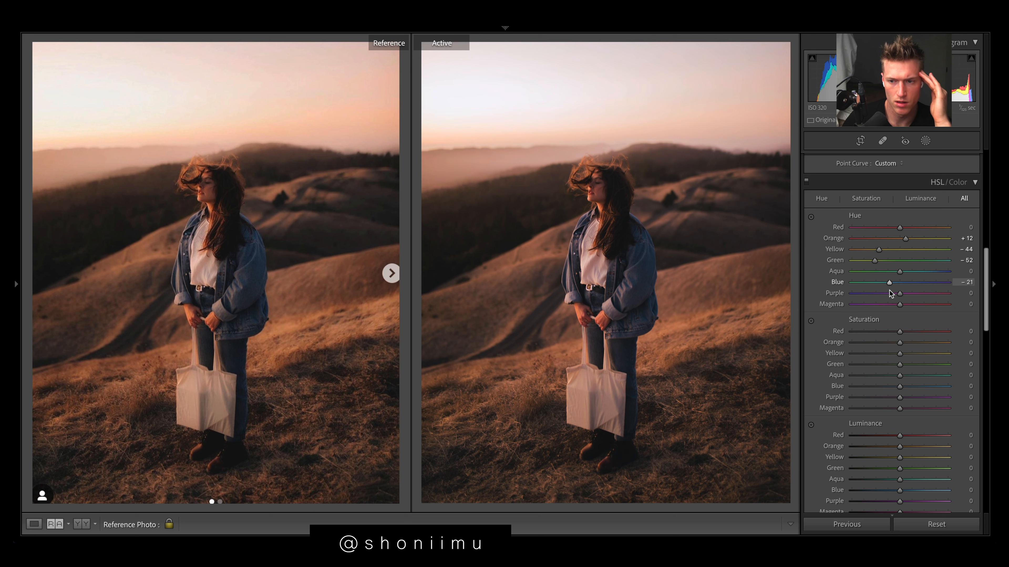
pyautogui.moveTo(899, 292); pyautogui.dragTo(852, 292)
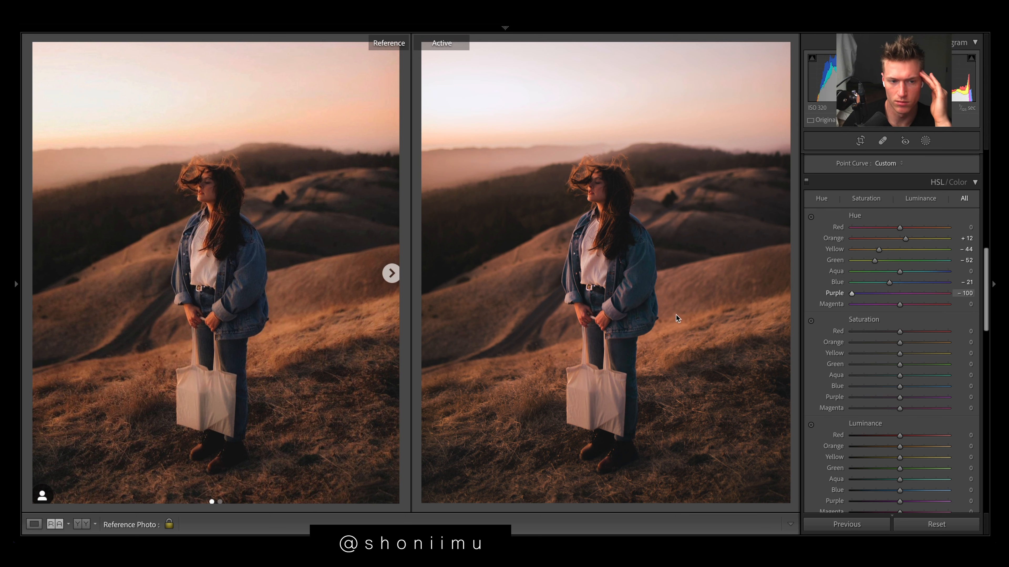
pyautogui.moveTo(850, 292); pyautogui.dragTo(900, 293)
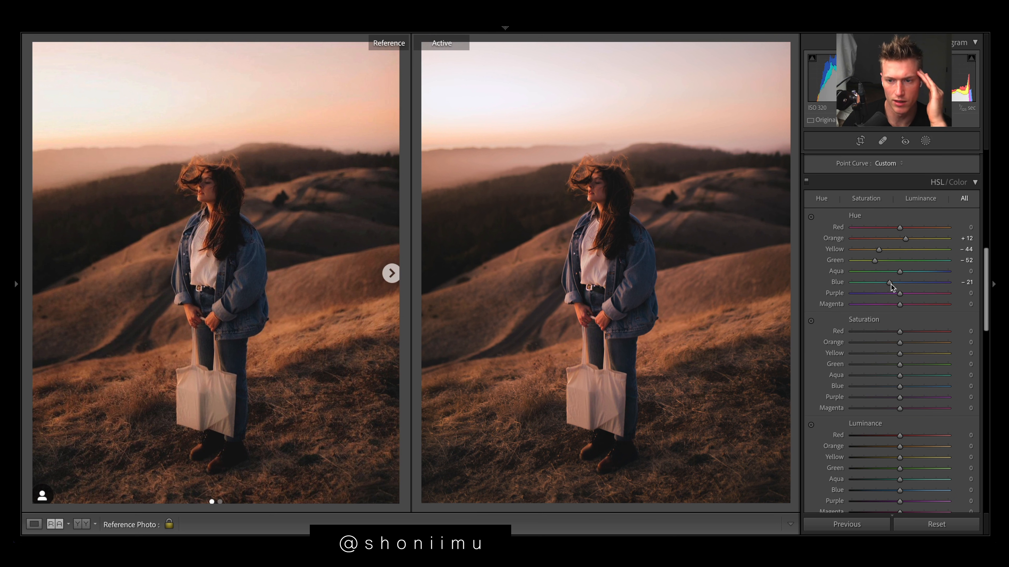
pyautogui.moveTo(900, 271); pyautogui.dragTo(890, 271)
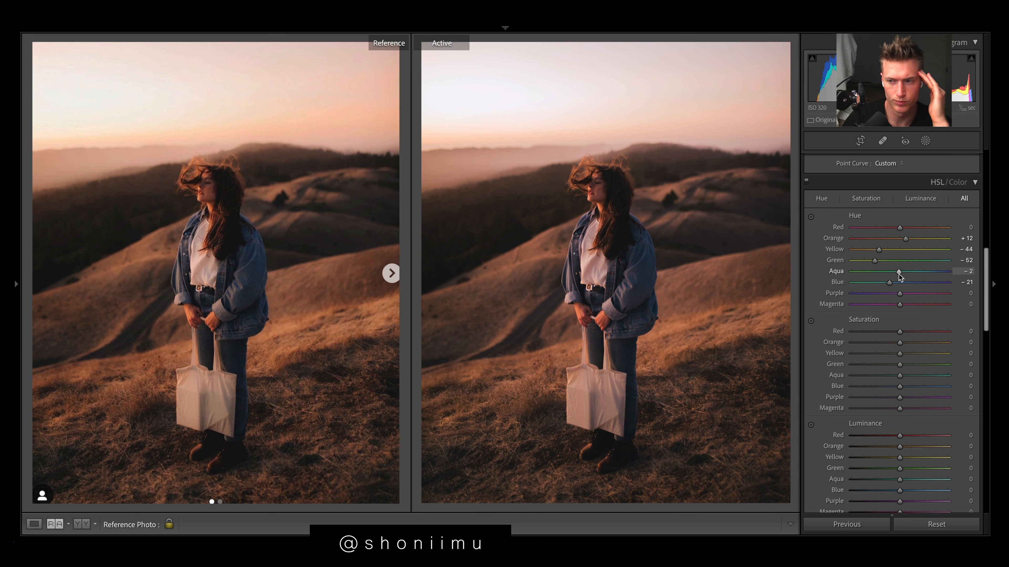
pyautogui.moveTo(889, 271); pyautogui.dragTo(947, 271)
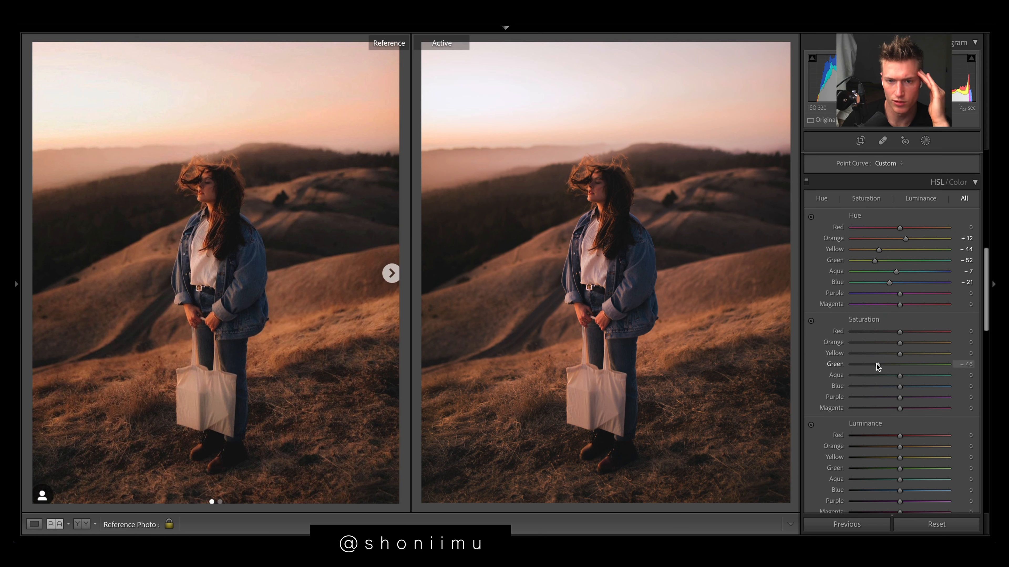
# - Set saturation green -50, yellow -43, orange +19 and red -11
pyautogui.moveTo(904, 364); pyautogui.dragTo(894, 363)
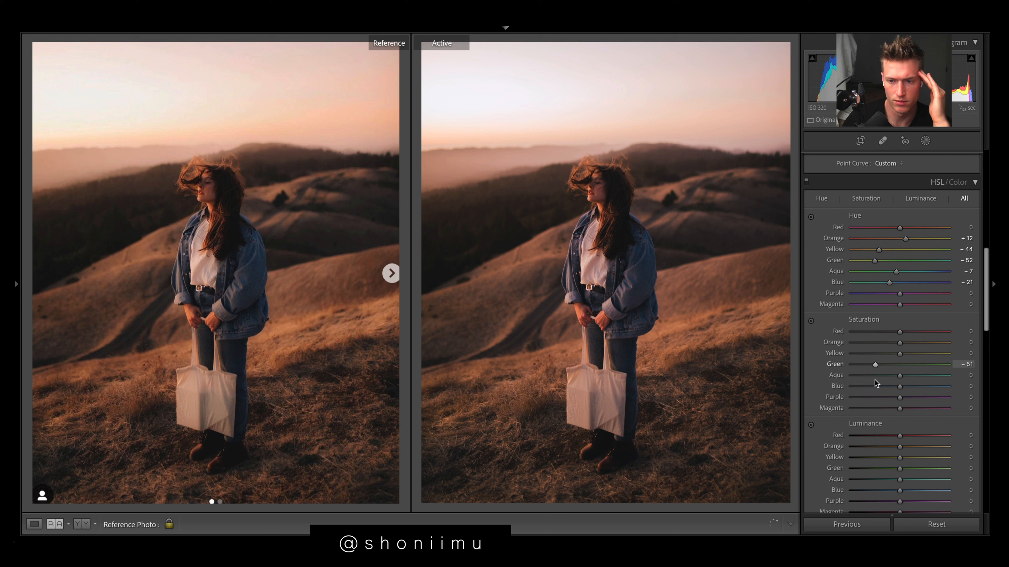
pyautogui.moveTo(874, 364); pyautogui.dragTo(874, 364)
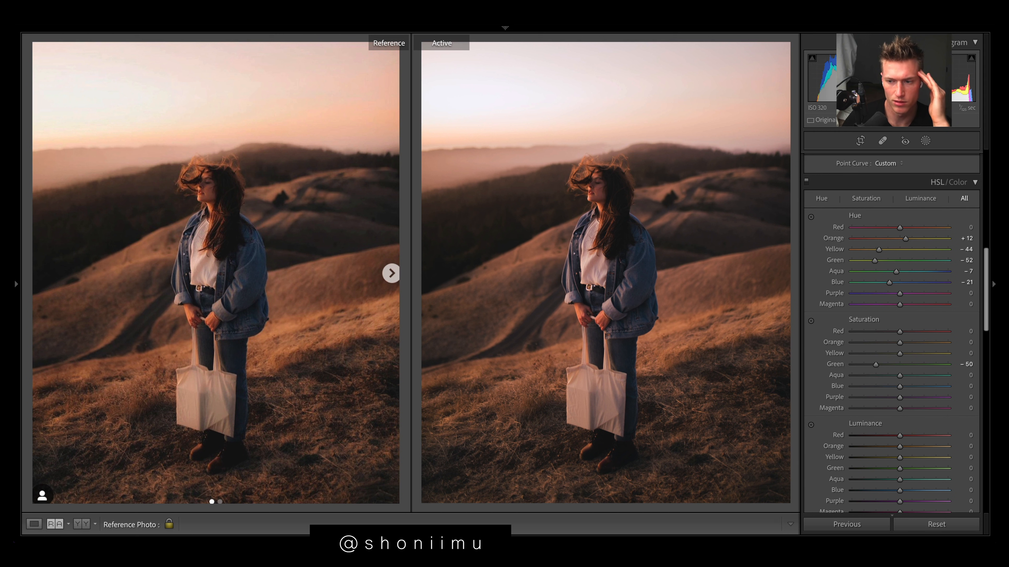
pyautogui.moveTo(900, 353); pyautogui.dragTo(852, 353)
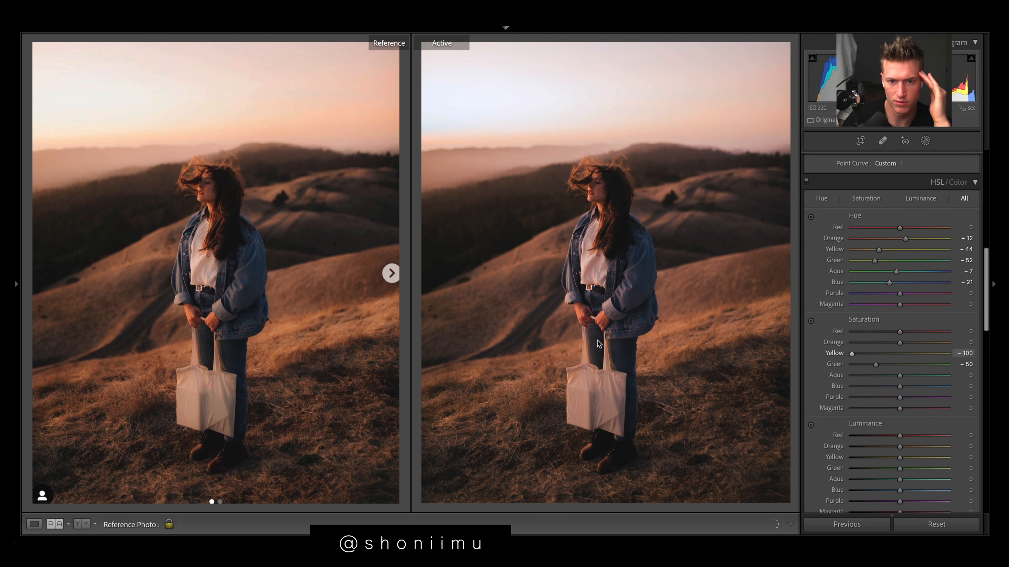
pyautogui.moveTo(852, 353); pyautogui.dragTo(883, 353)
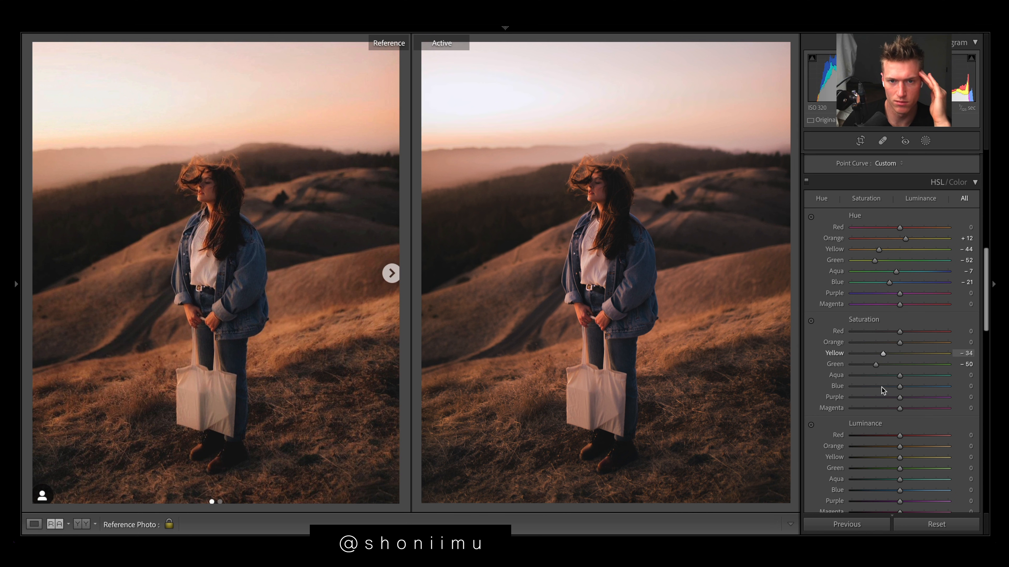
pyautogui.moveTo(883, 353); pyautogui.dragTo(879, 353)
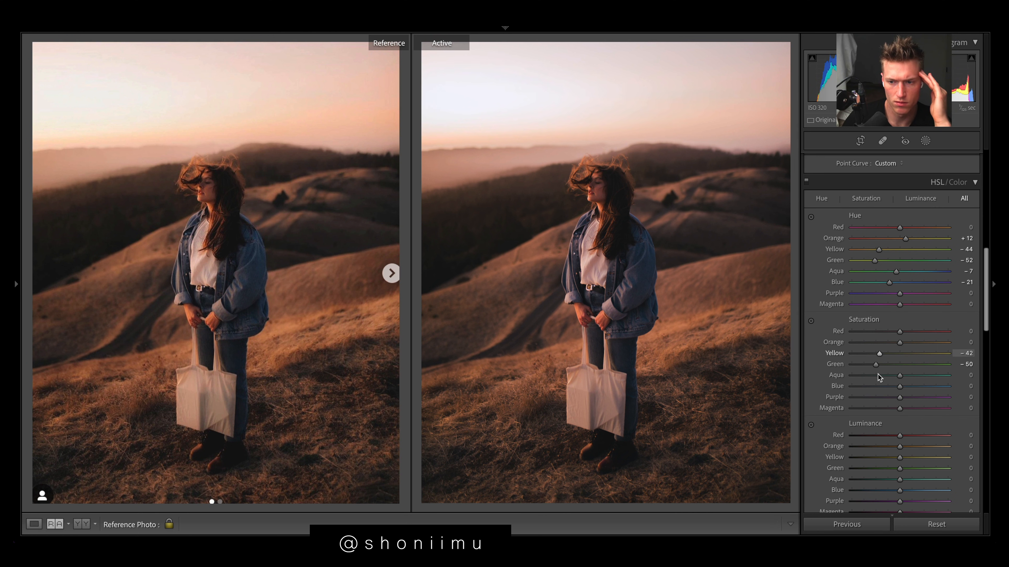
pyautogui.moveTo(900, 342); pyautogui.dragTo(904, 342)
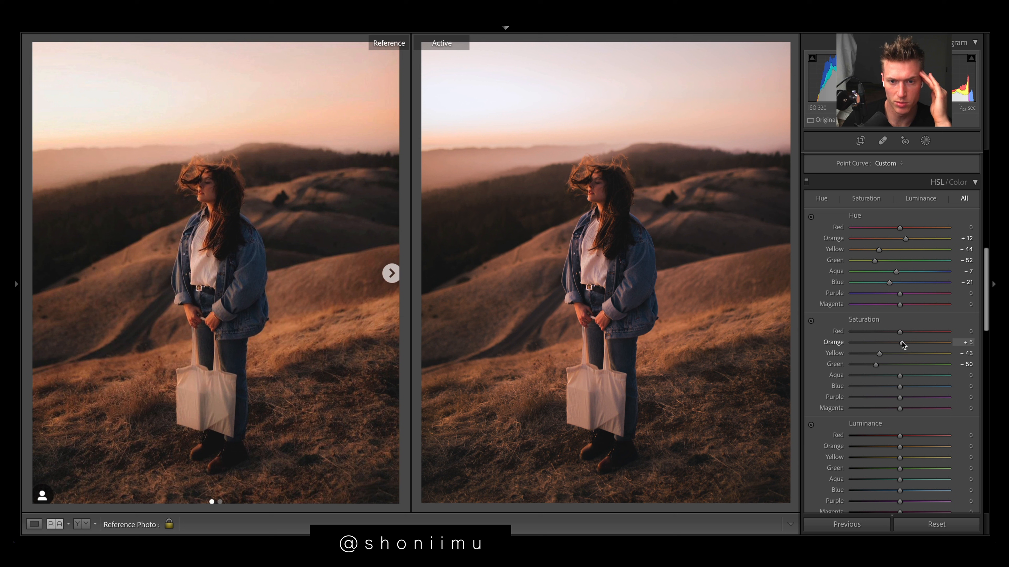
pyautogui.moveTo(899, 342); pyautogui.dragTo(920, 341)
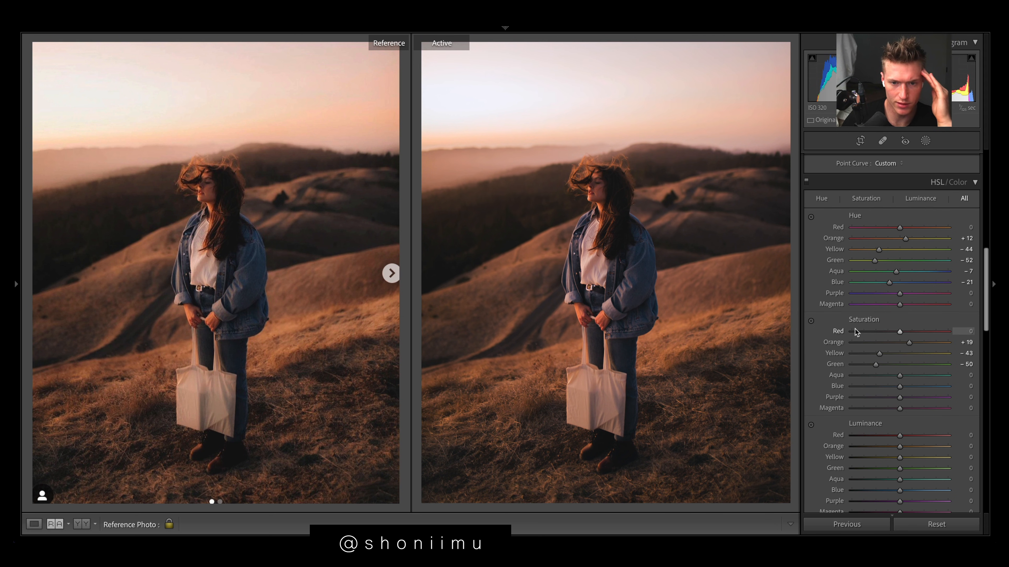
pyautogui.moveTo(900, 330); pyautogui.dragTo(850, 330)
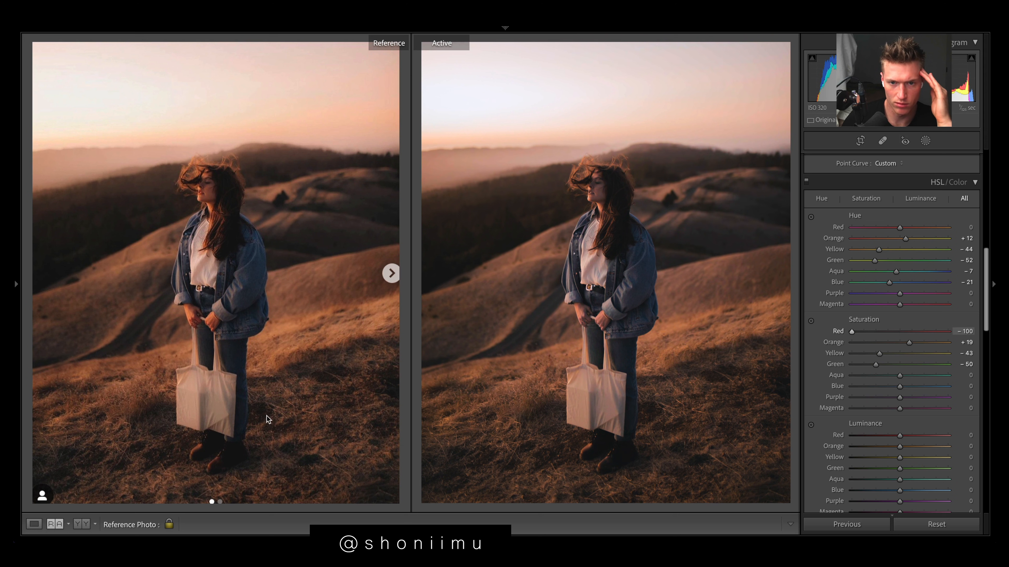
pyautogui.moveTo(850, 330); pyautogui.dragTo(951, 331)
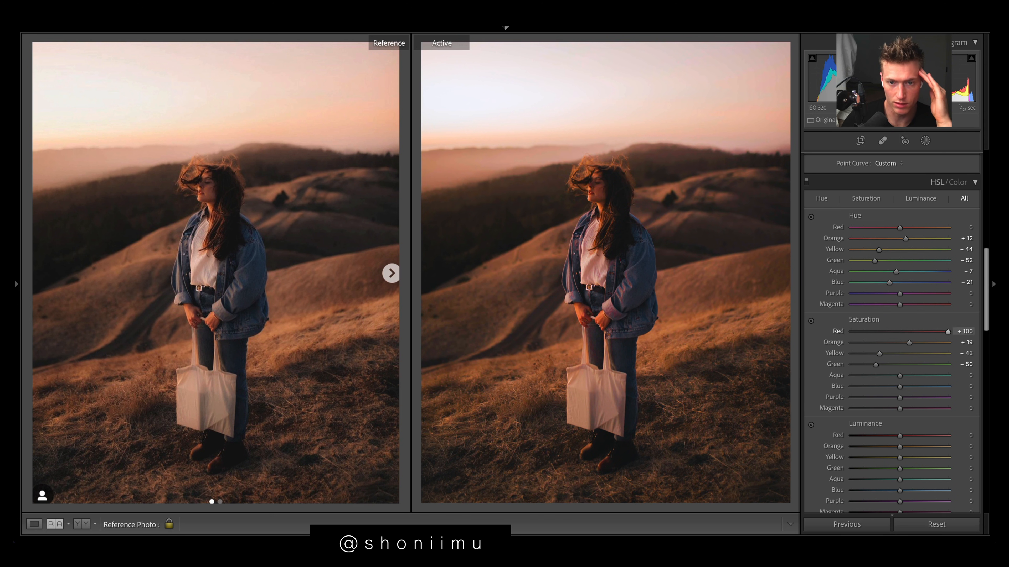
pyautogui.moveTo(959, 331); pyautogui.dragTo(897, 330)
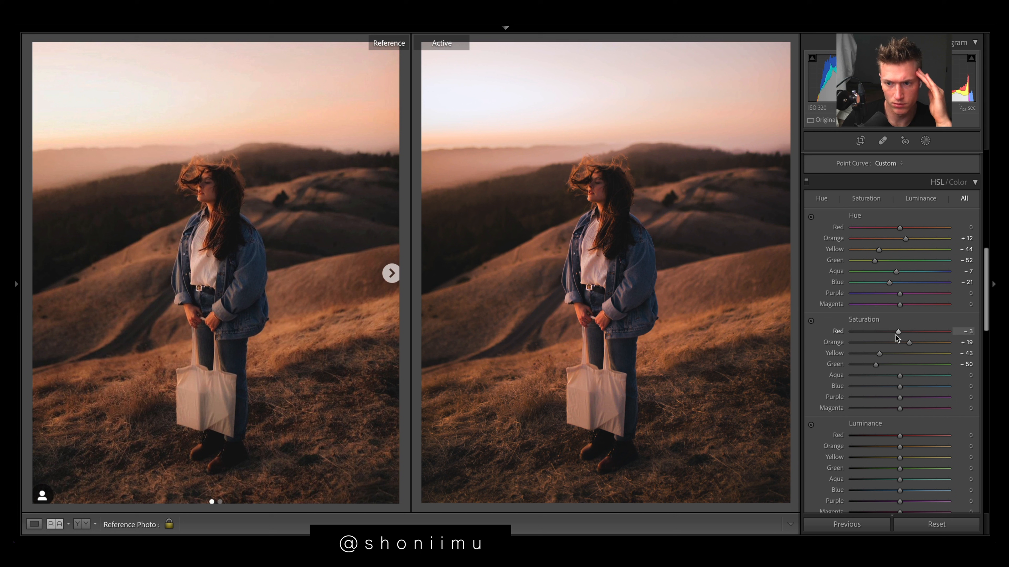
pyautogui.moveTo(897, 331); pyautogui.dragTo(851, 331)
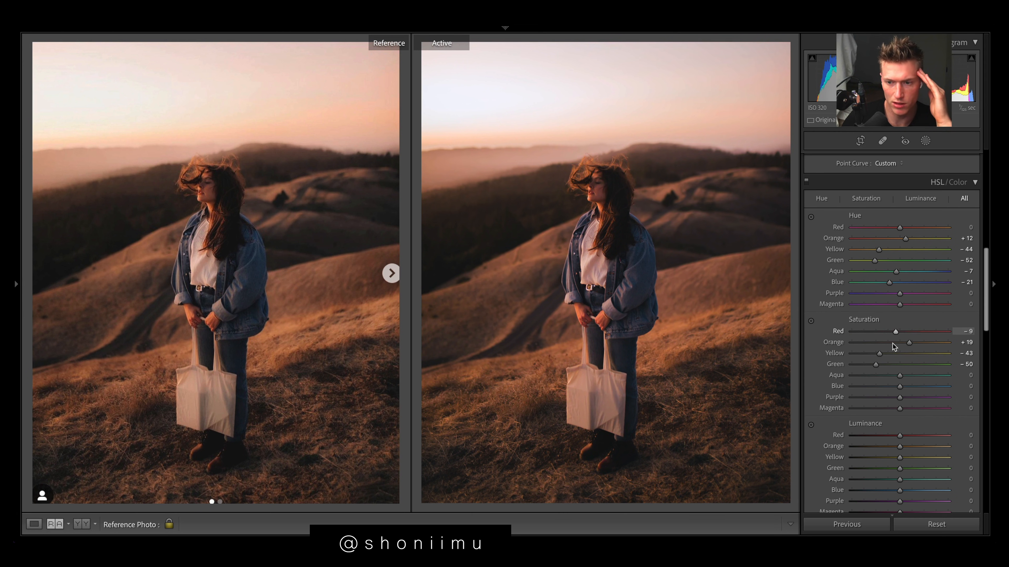
pyautogui.moveTo(900, 331); pyautogui.dragTo(895, 331)
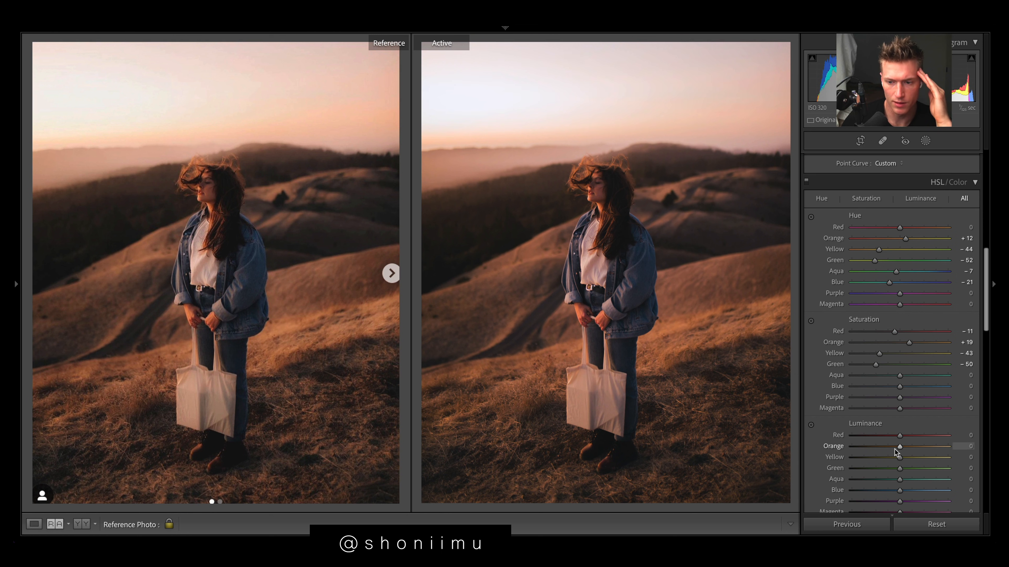
# - Lift orange luminance mildly to about +6
pyautogui.moveTo(899, 447); pyautogui.dragTo(898, 446)
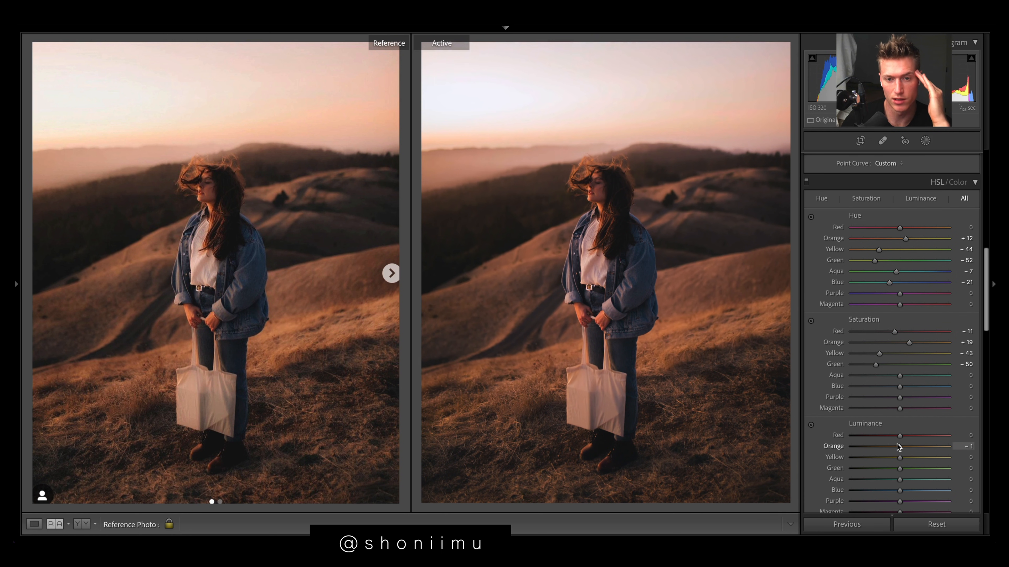
pyautogui.moveTo(899, 446); pyautogui.dragTo(923, 446)
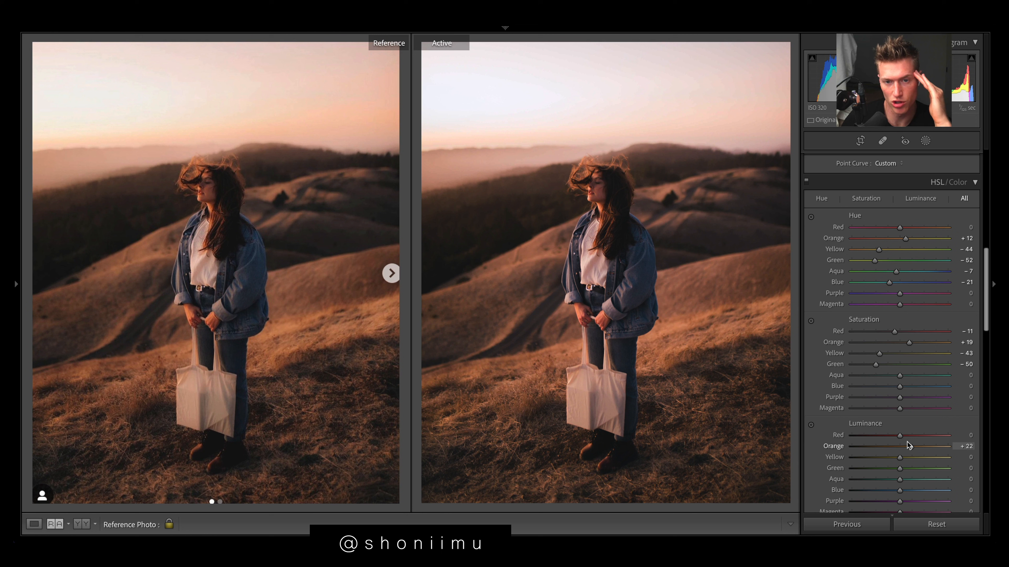
pyautogui.moveTo(900, 446); pyautogui.dragTo(885, 446)
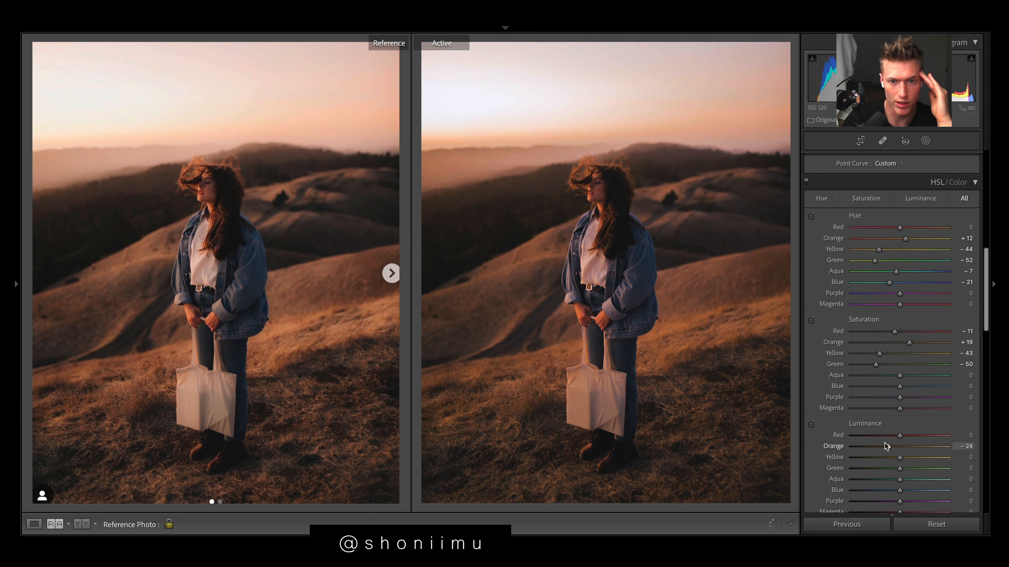
pyautogui.moveTo(900, 447); pyautogui.dragTo(904, 446)
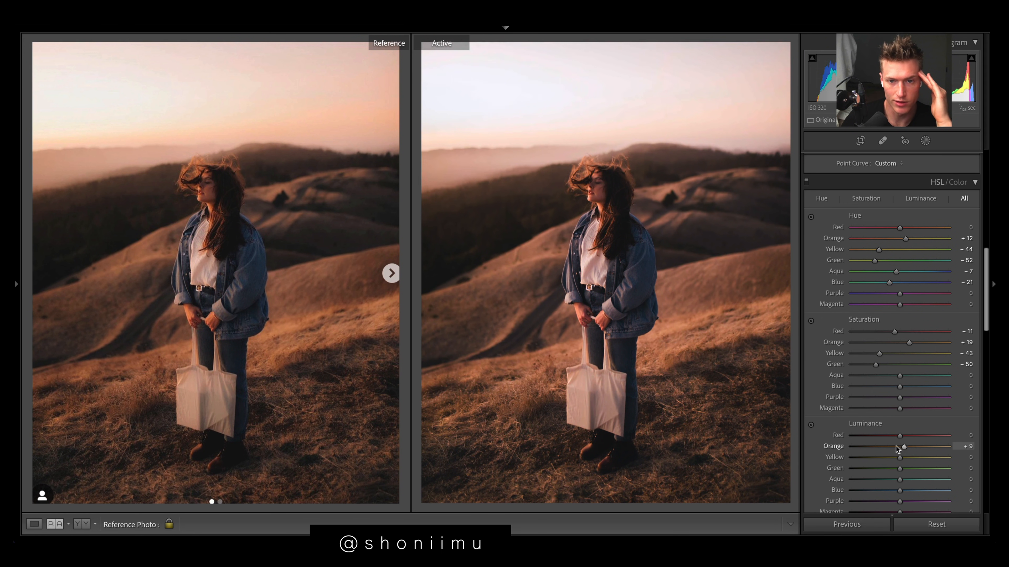
pyautogui.moveTo(904, 447); pyautogui.dragTo(901, 447)
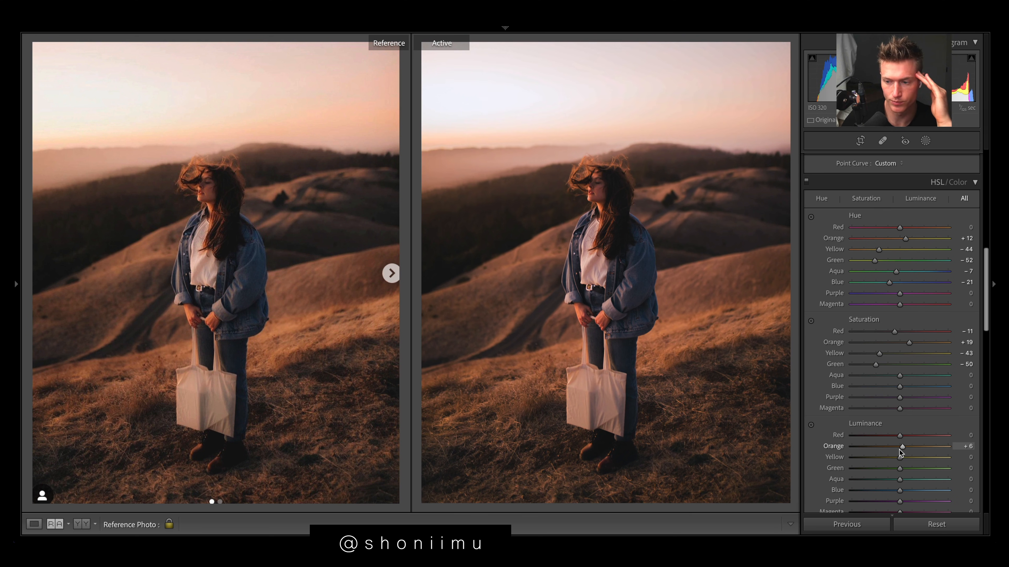
# - Set orange luminance to +10 and darken yellow luminance to -35
pyautogui.moveTo(900, 458); pyautogui.dragTo(861, 458)
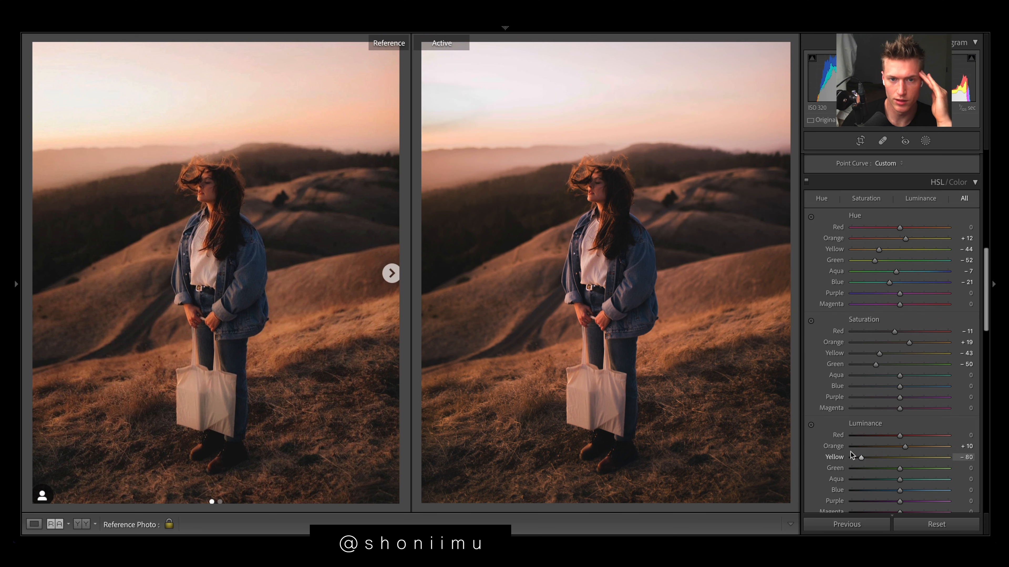
pyautogui.moveTo(859, 456); pyautogui.dragTo(868, 456)
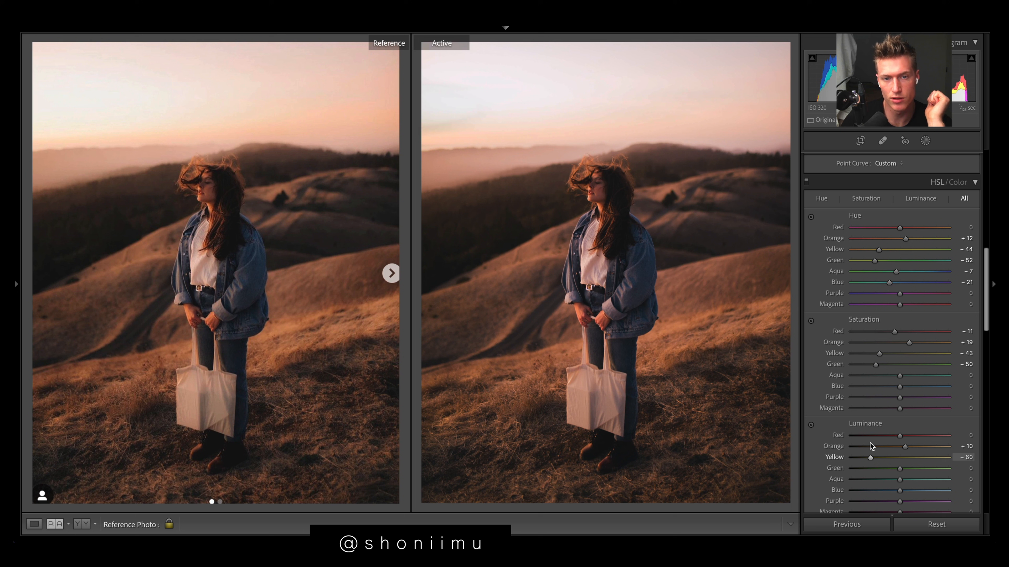
pyautogui.moveTo(862, 457); pyautogui.dragTo(875, 456)
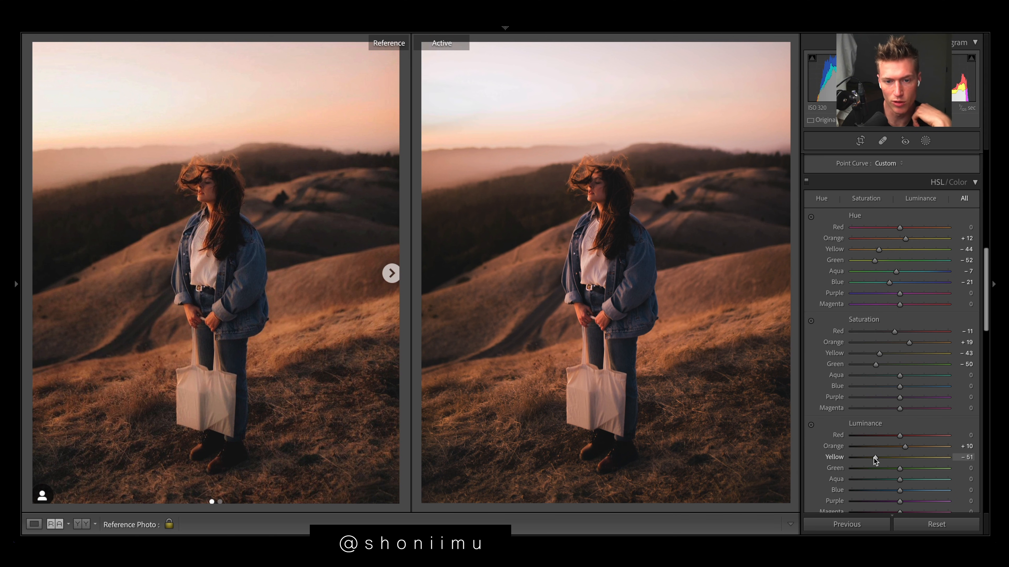
pyautogui.moveTo(875, 458); pyautogui.dragTo(899, 457)
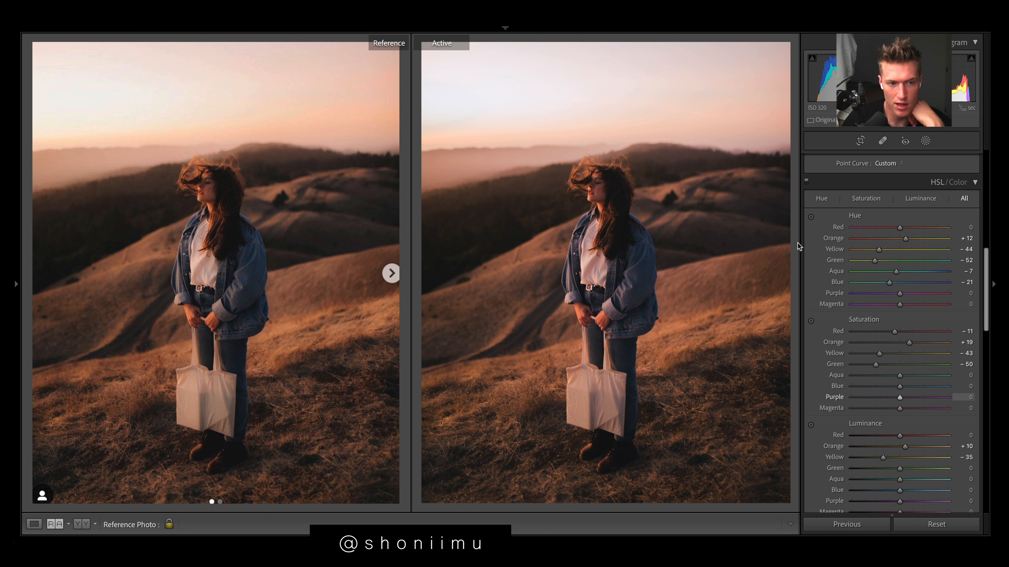
# - Desaturate the aqua and blue jacket tones and push blue hue to -47
pyautogui.moveTo(914, 376); pyautogui.dragTo(876, 375)
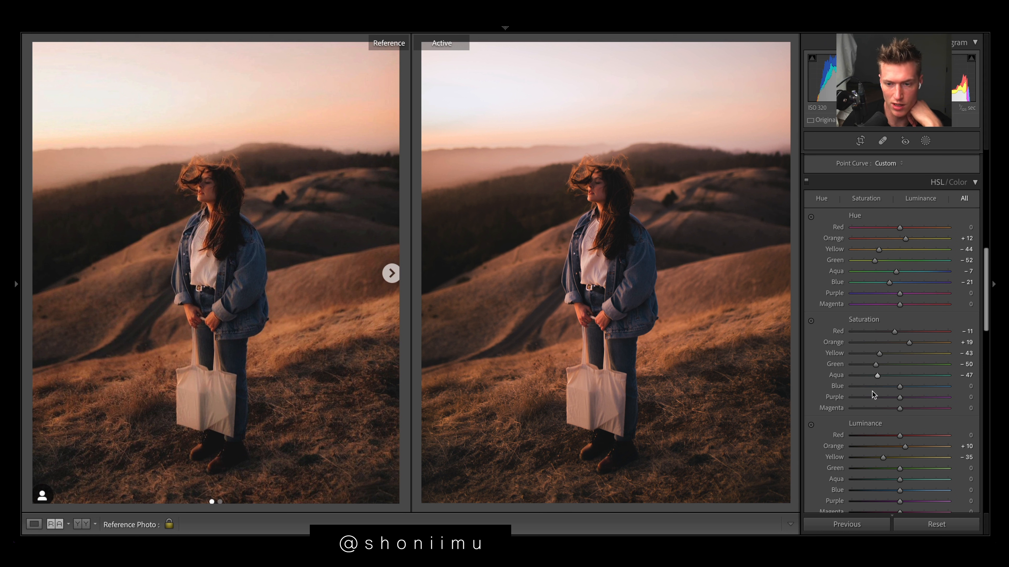
pyautogui.moveTo(900, 386); pyautogui.dragTo(879, 386)
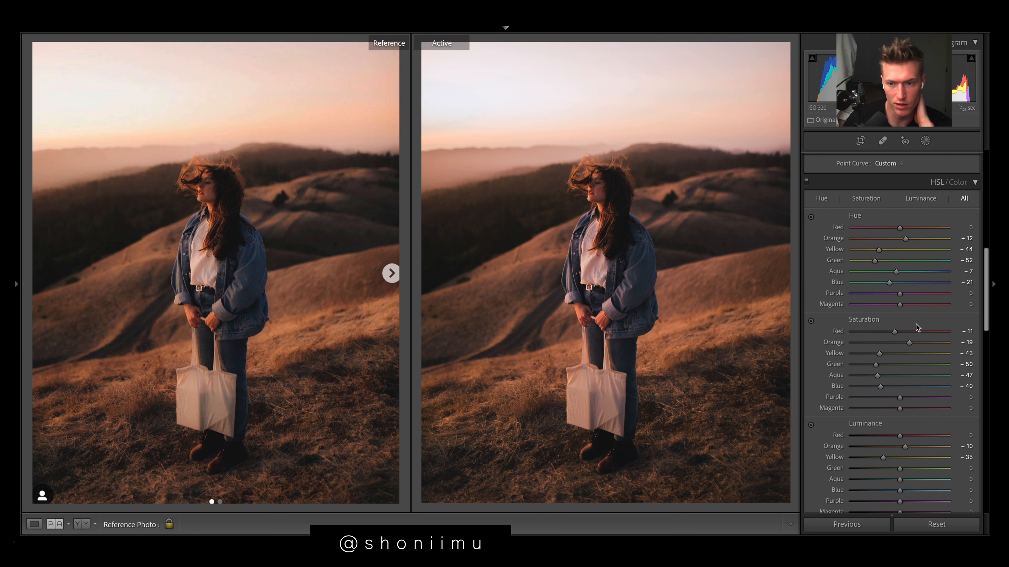
pyautogui.moveTo(890, 282); pyautogui.dragTo(880, 281)
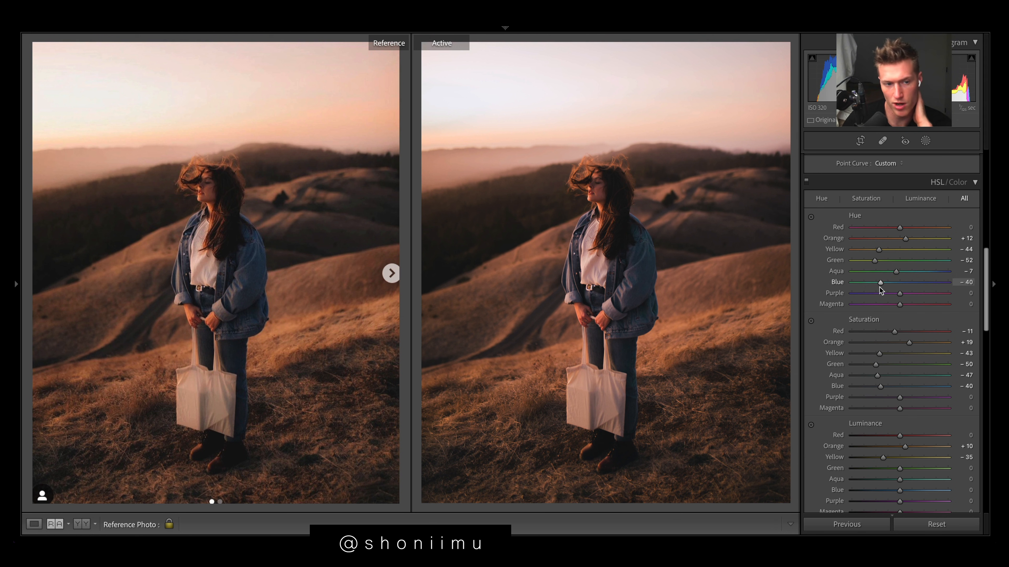
pyautogui.moveTo(881, 281); pyautogui.dragTo(875, 281)
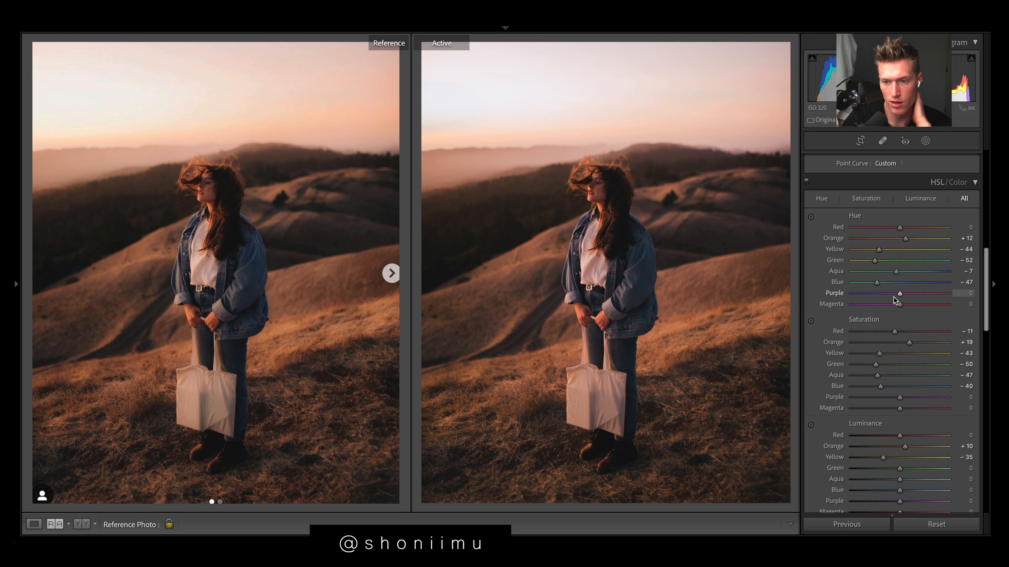
# - Settle purple hue at -11, brighten blue luminance to +40 and lift aqua brightness
pyautogui.moveTo(899, 293); pyautogui.dragTo(853, 293)
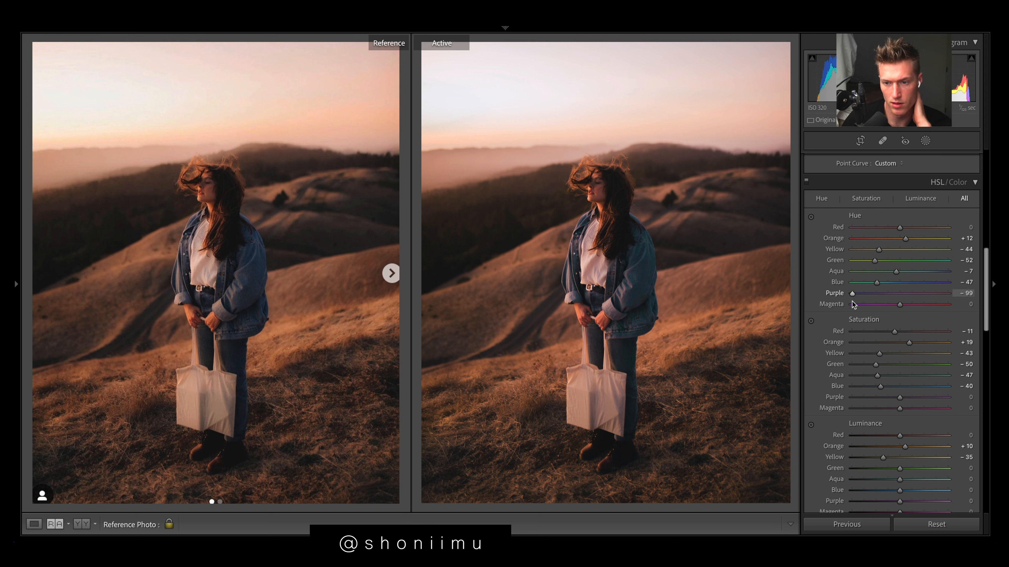
pyautogui.moveTo(853, 293); pyautogui.dragTo(891, 293)
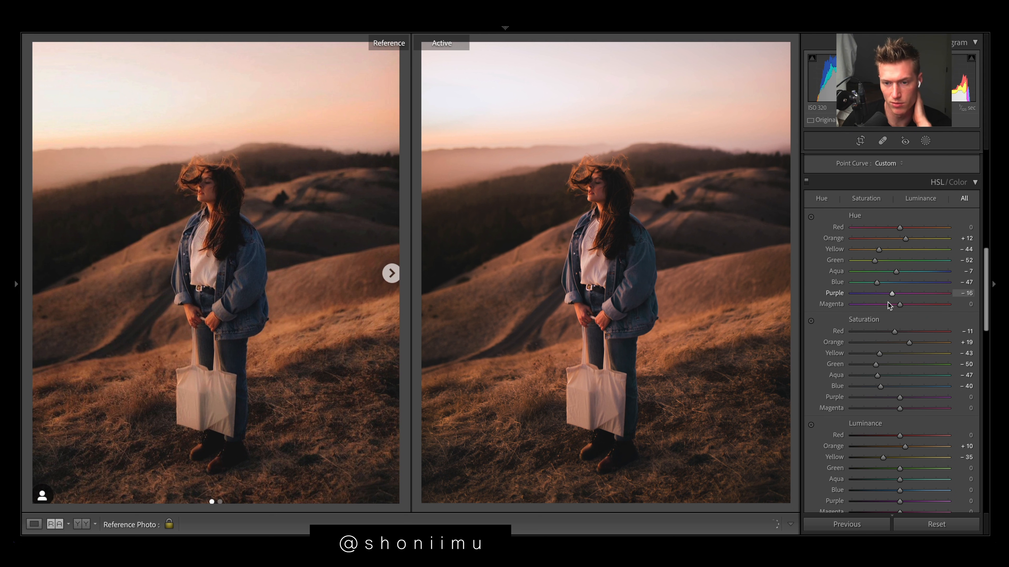
pyautogui.moveTo(892, 292); pyautogui.dragTo(895, 292)
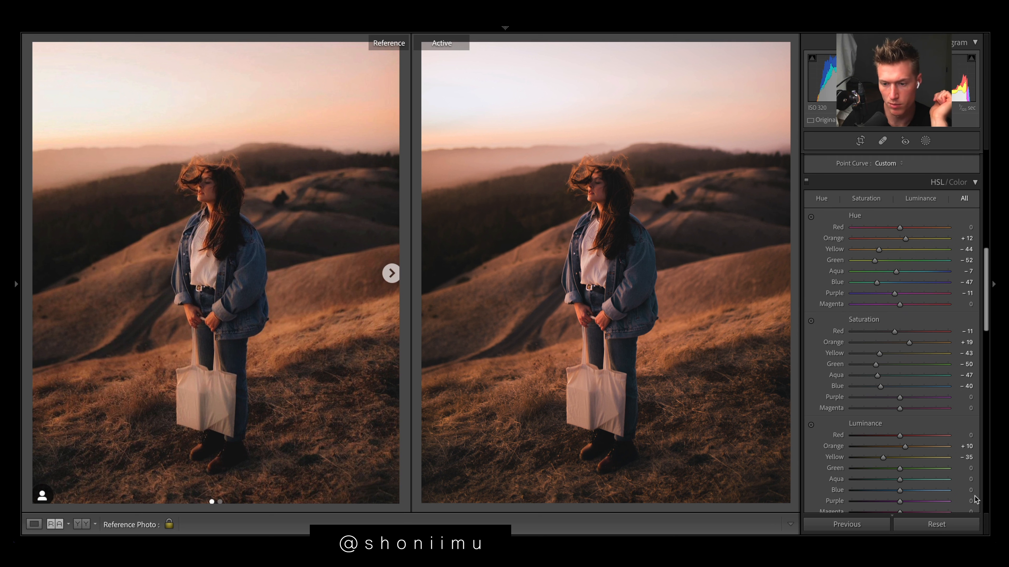
pyautogui.moveTo(900, 490); pyautogui.dragTo(919, 490)
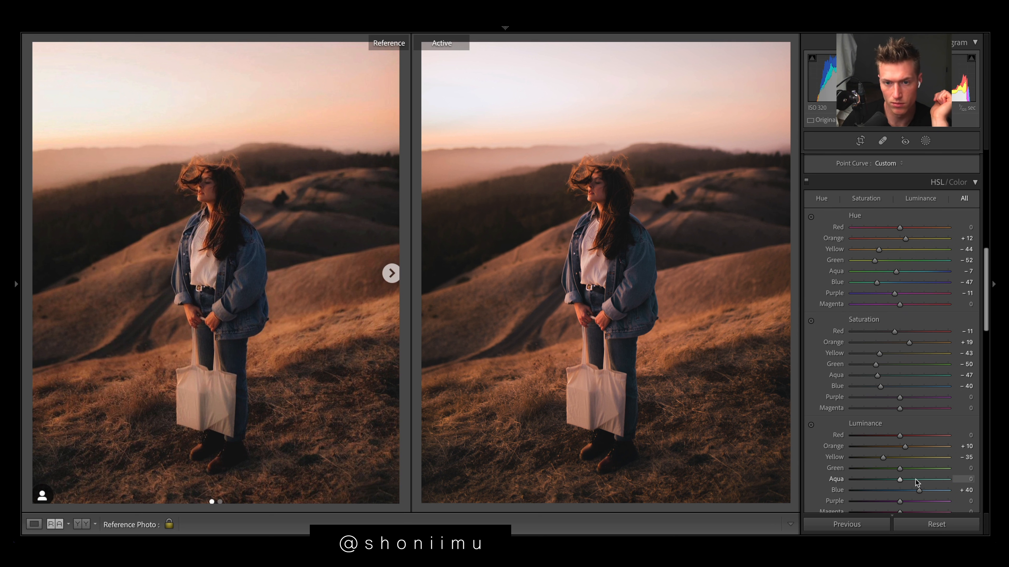
pyautogui.moveTo(901, 479); pyautogui.dragTo(912, 479)
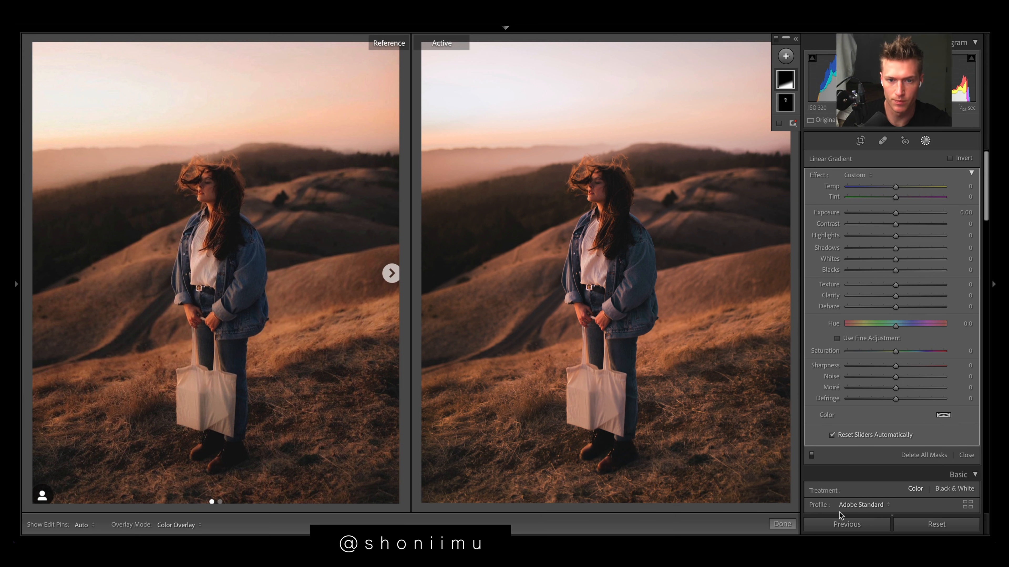
# - Lay a graduated filter over the foreground grass with exposure -0.45 and contrast -8
pyautogui.moveTo(602, 316); pyautogui.dragTo(650, 448)
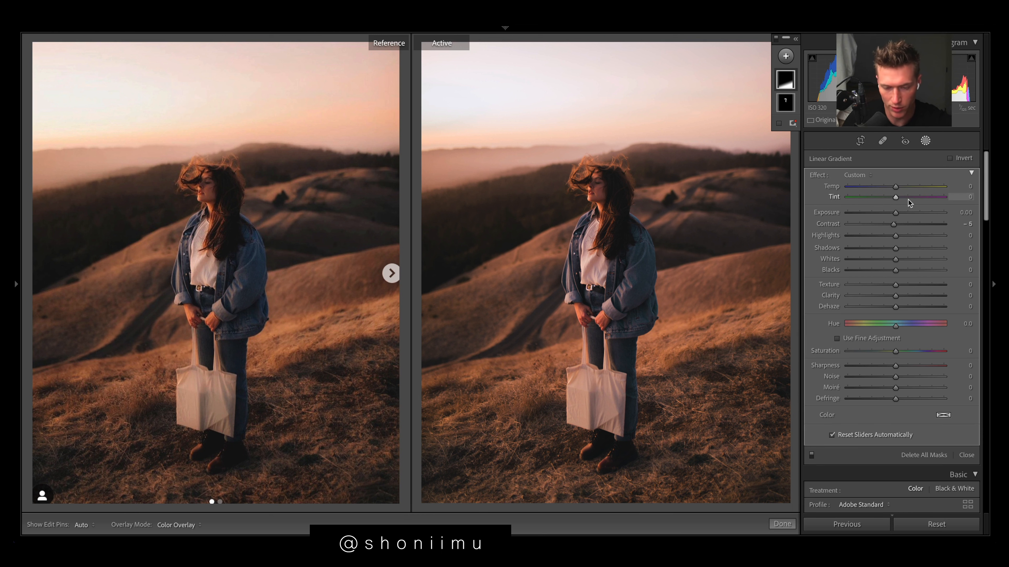
pyautogui.moveTo(604, 316); pyautogui.dragTo(650, 448)
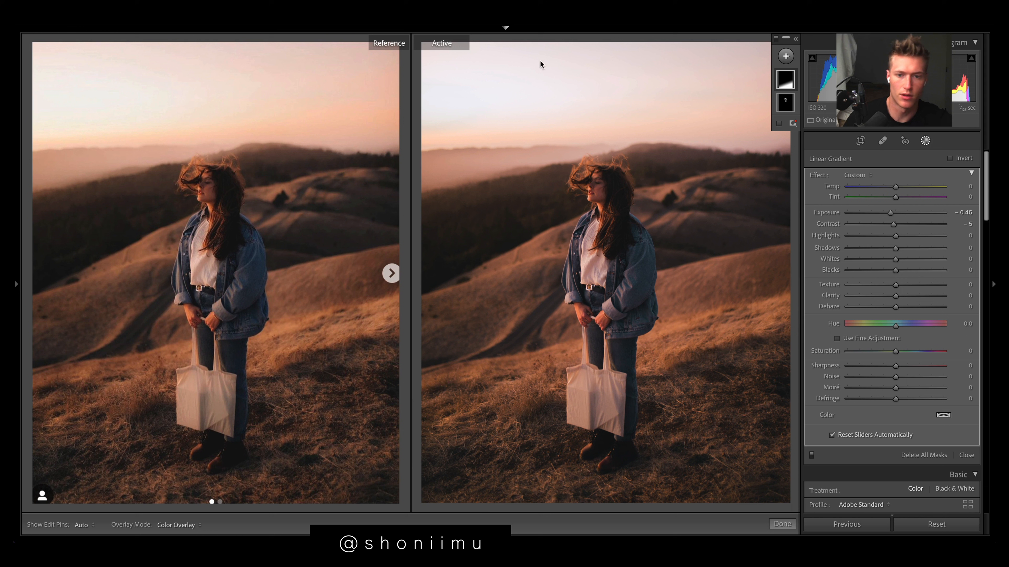
pyautogui.moveTo(601, 316); pyautogui.dragTo(650, 448)
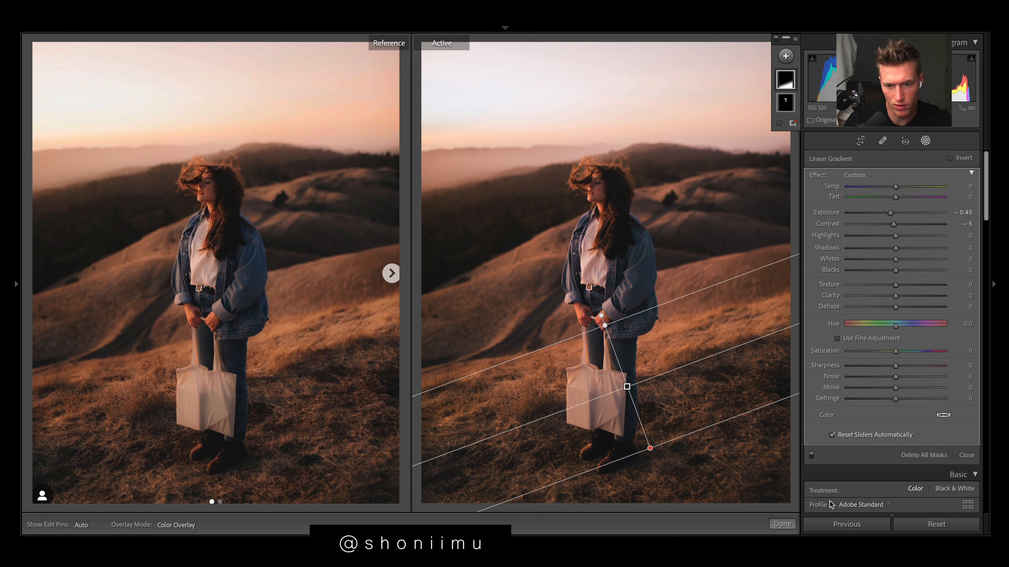
pyautogui.moveTo(556, 88)
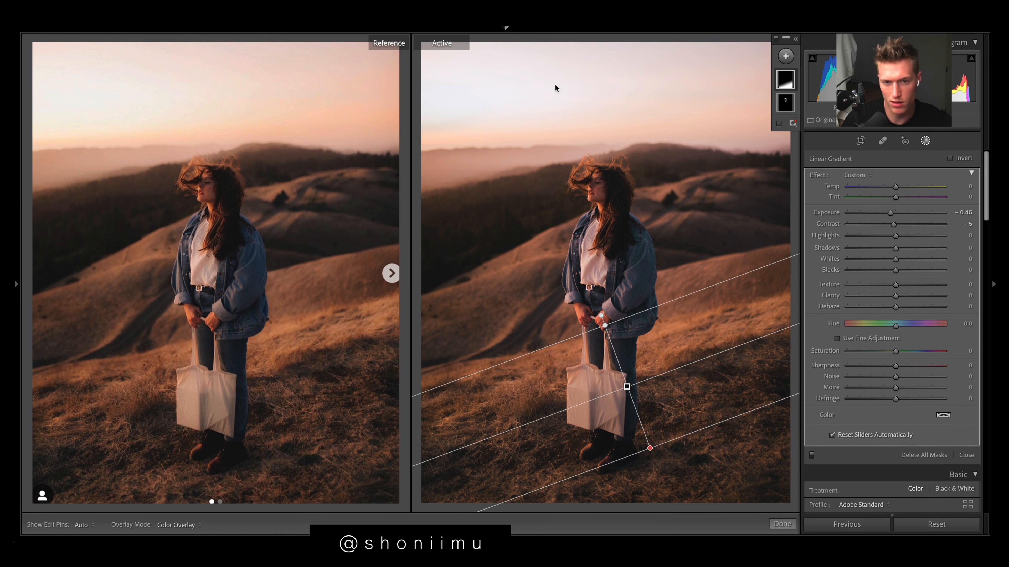
pyautogui.moveTo(588, 219)
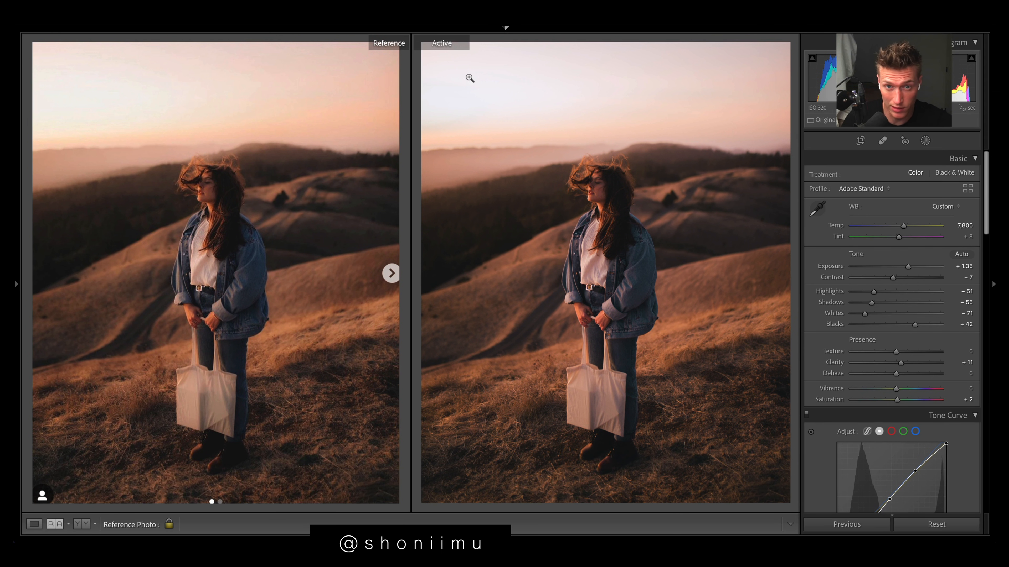
# - Grade the highlights faint warm yellow (hue 72, saturation 10) before the sky gradient
pyautogui.scroll(-3)
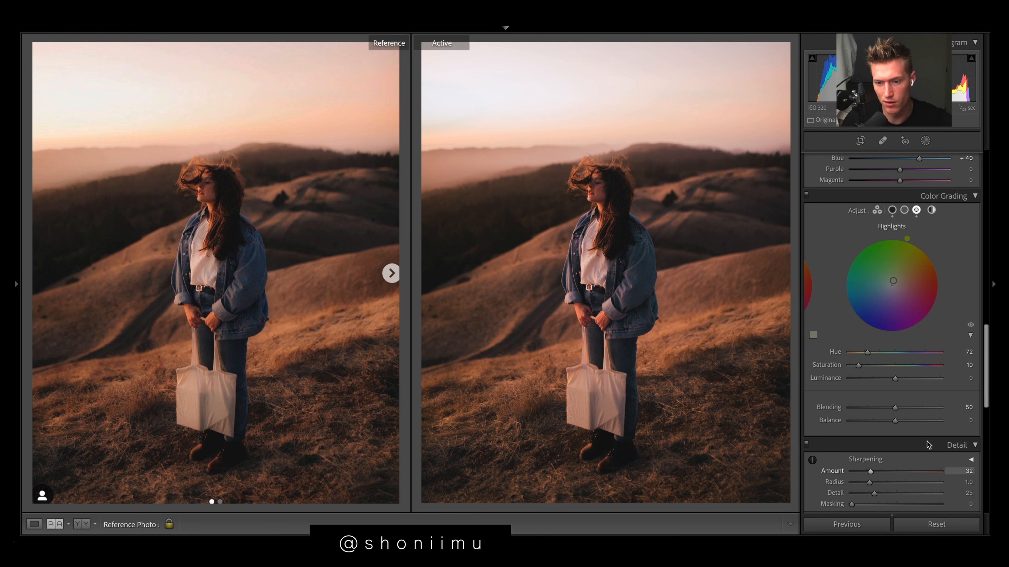
pyautogui.moveTo(886, 365); pyautogui.dragTo(892, 365)
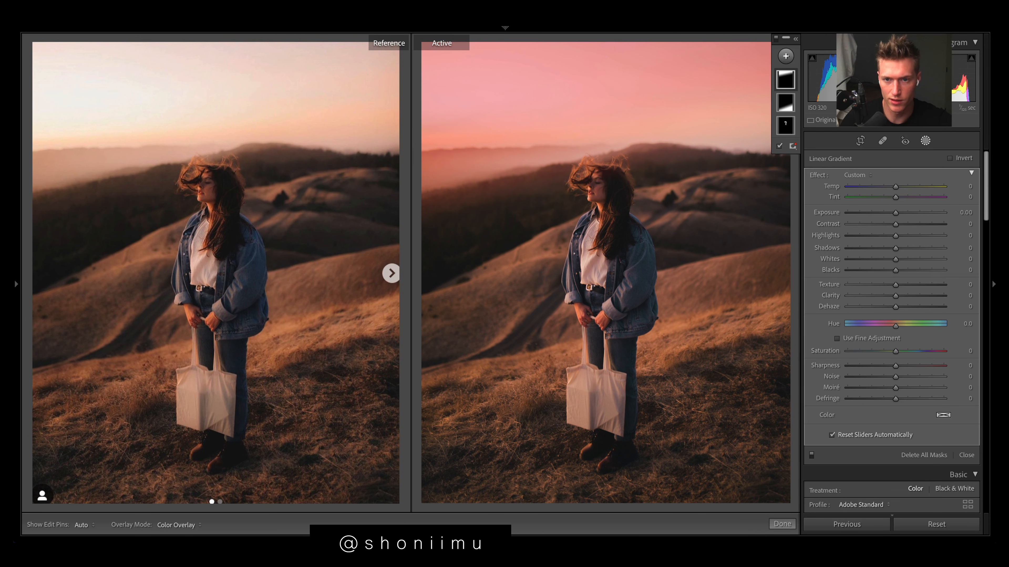
# - Give the sky gradient Temp +11 and Saturation +36
pyautogui.moveTo(897, 186); pyautogui.dragTo(856, 186)
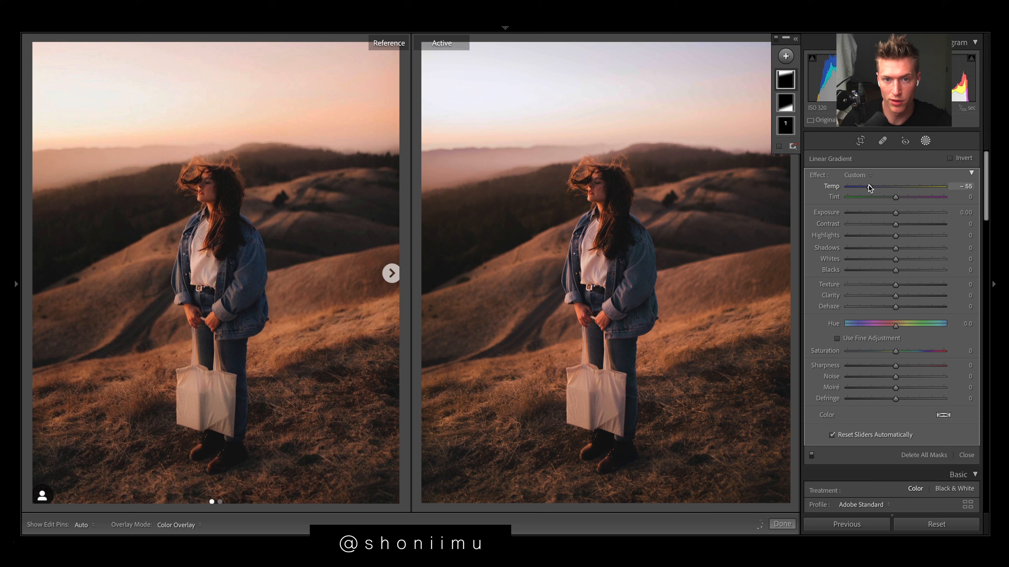
pyautogui.moveTo(868, 186); pyautogui.dragTo(895, 186)
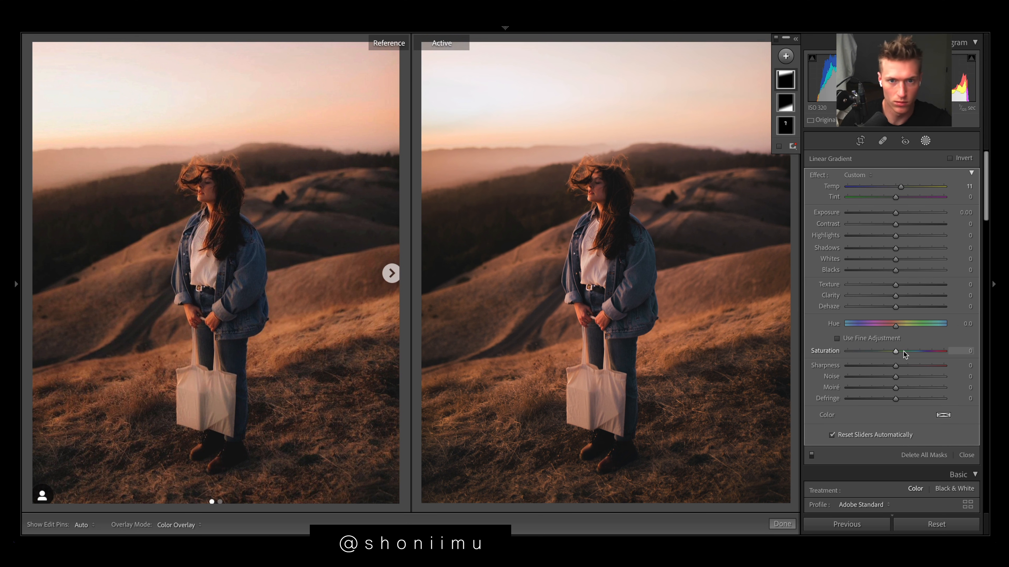
pyautogui.moveTo(897, 351); pyautogui.dragTo(911, 351)
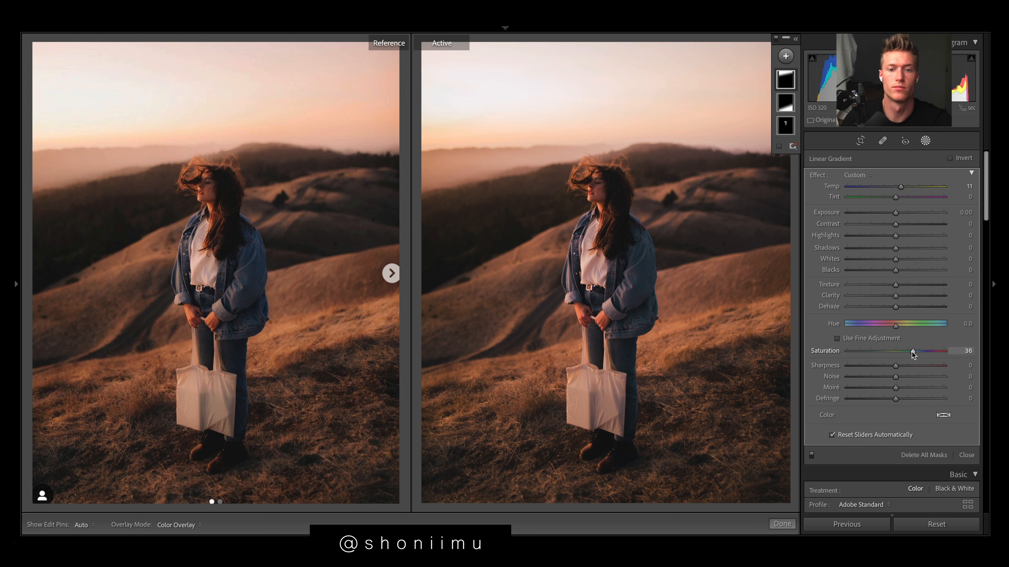
pyautogui.moveTo(913, 351); pyautogui.dragTo(909, 351)
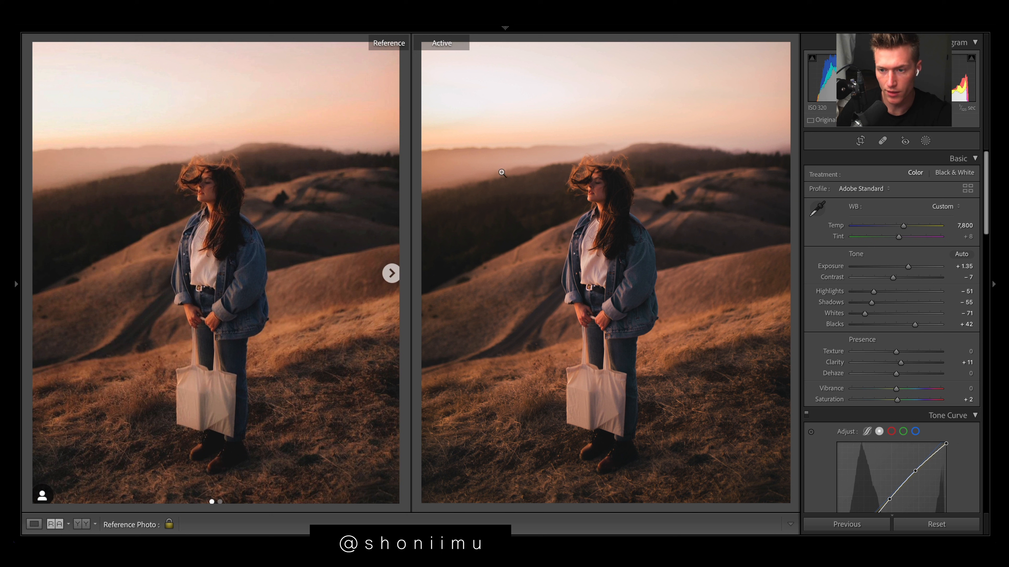
# - Reset the hillside portrait to its unedited original — As Shot white balance, all tone sliders at zero
pyautogui.click(936, 524)
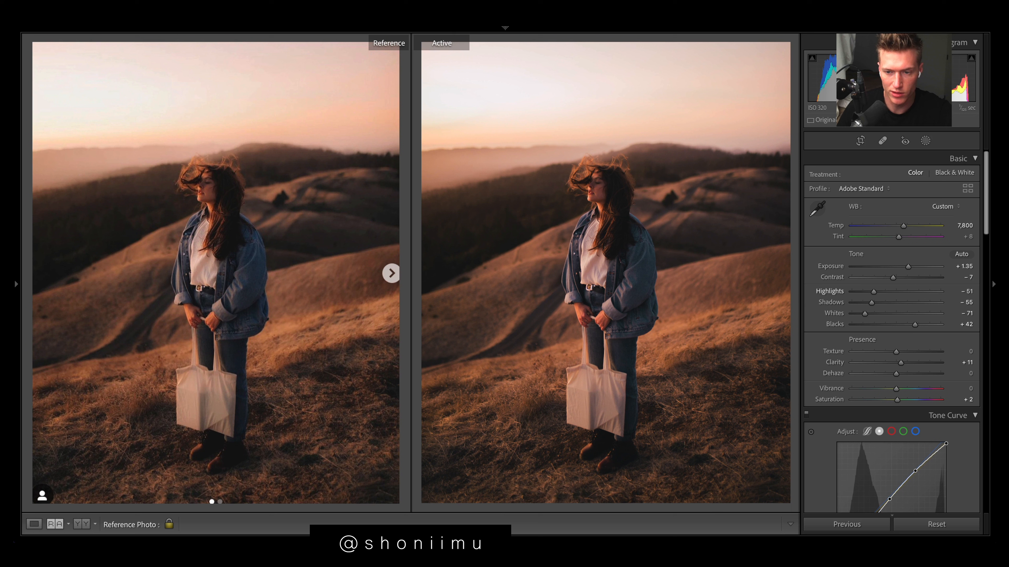
pyautogui.press('ctrl+z')
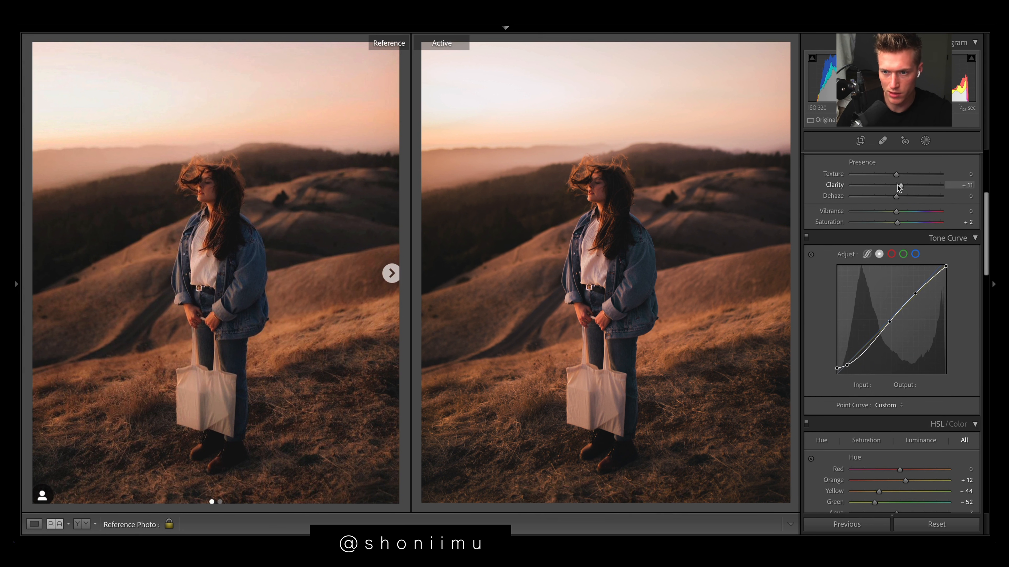
pyautogui.scroll(-3)
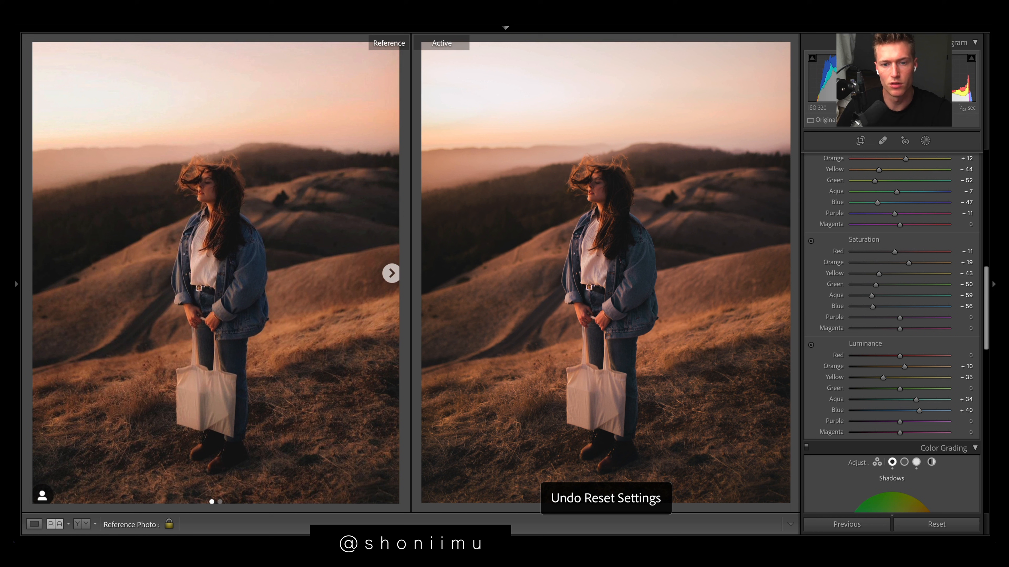
pyautogui.click(936, 524)
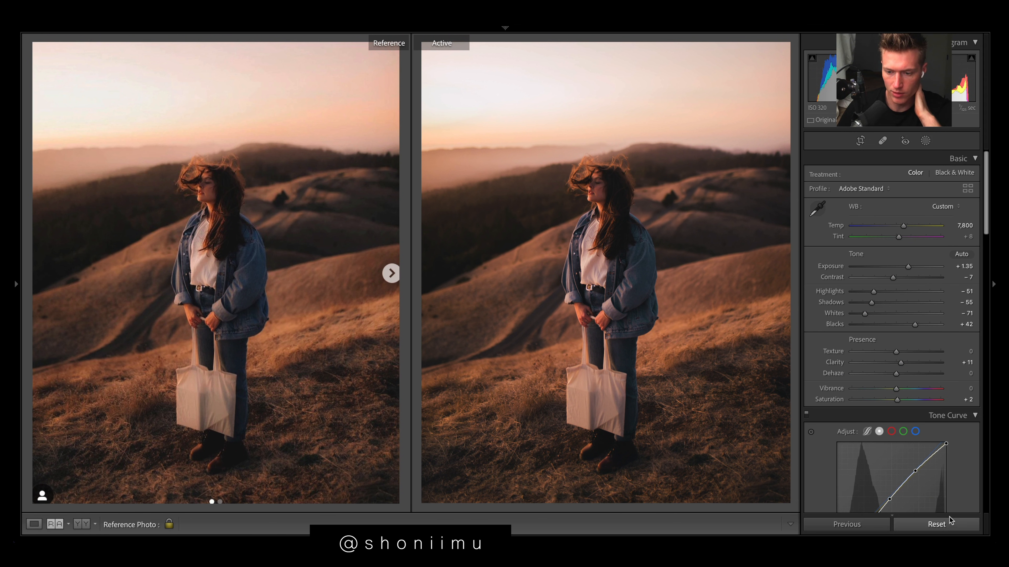
pyautogui.click(936, 524)
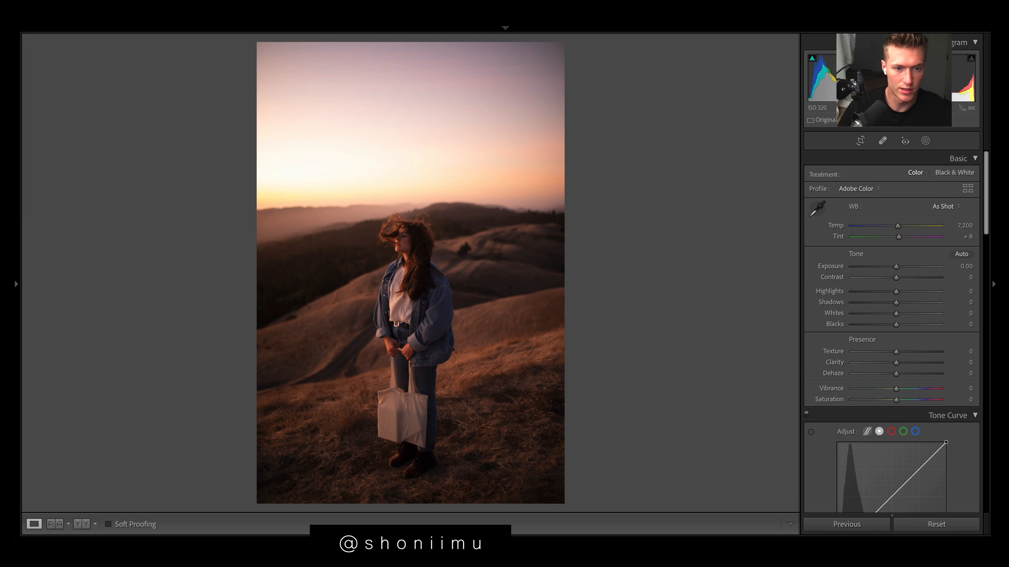
# - Restore the finished grade beside the sunset reference by undoing the reset in Reference view
pyautogui.click(935, 524)
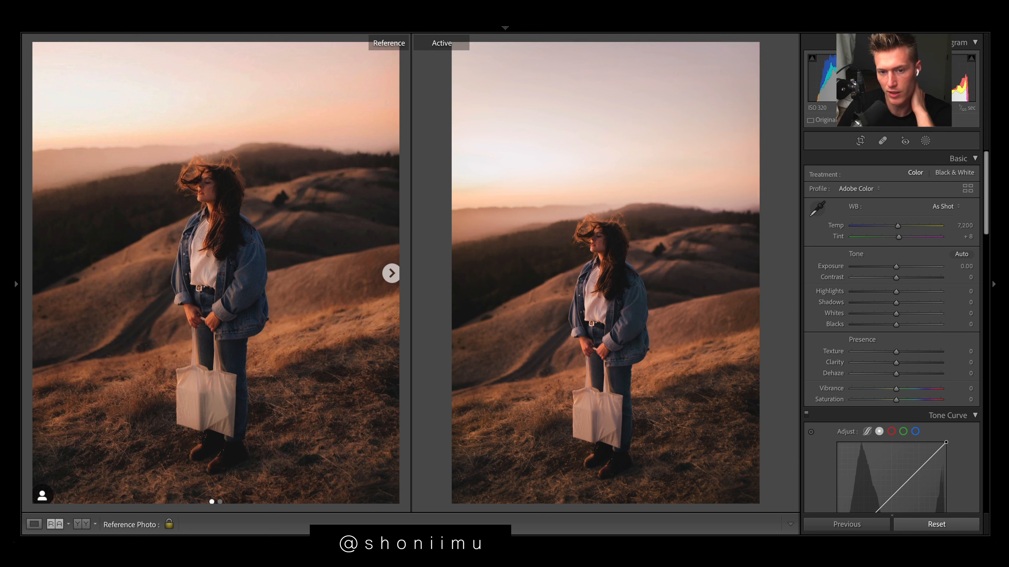
pyautogui.click(936, 524)
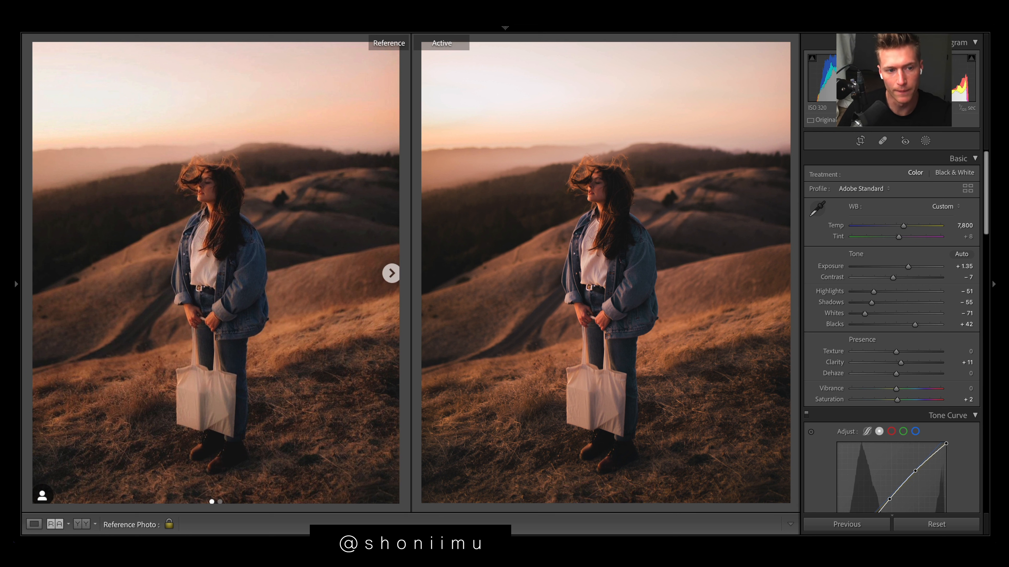
pyautogui.moveTo(756, 344)
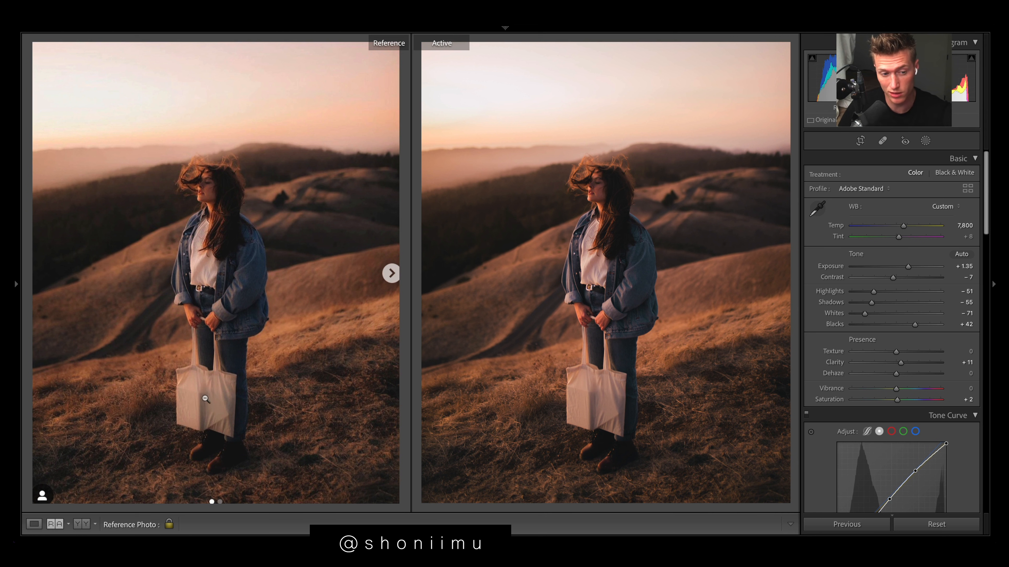
pyautogui.scroll(-3)
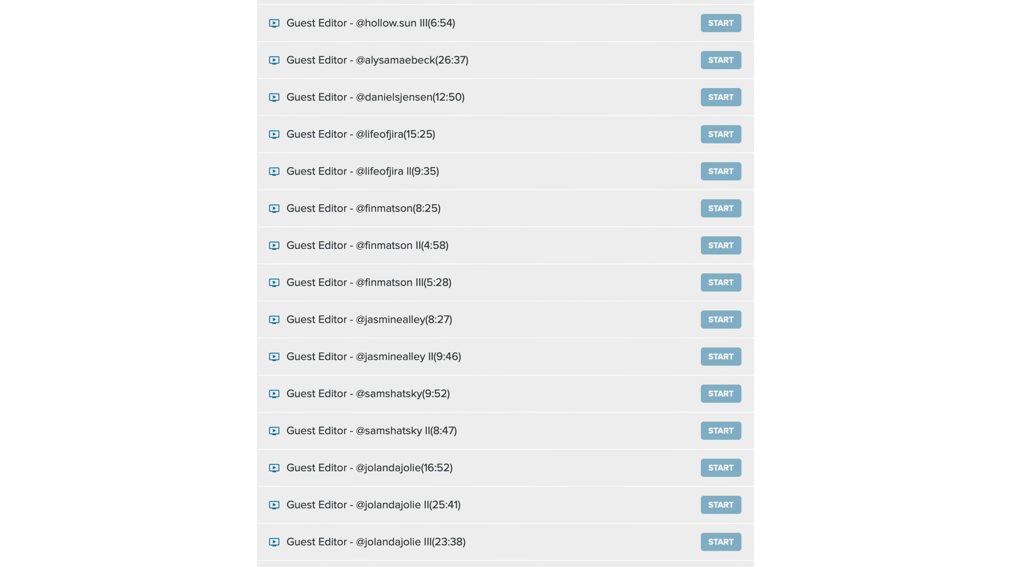
# - Scroll the course curriculum past the guest editor lessons to Section 5's advanced editing tutorials
pyautogui.scroll(-3)
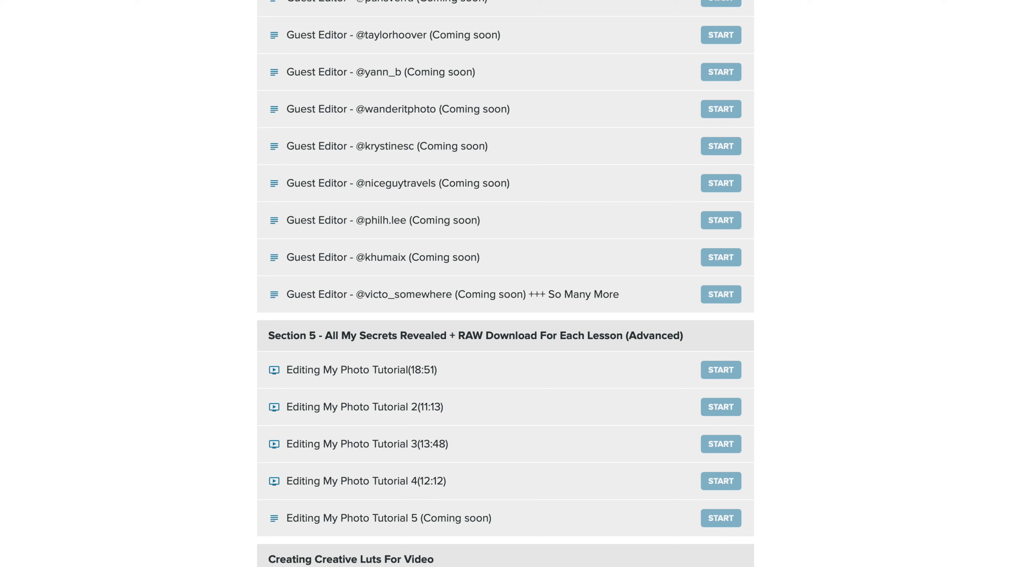